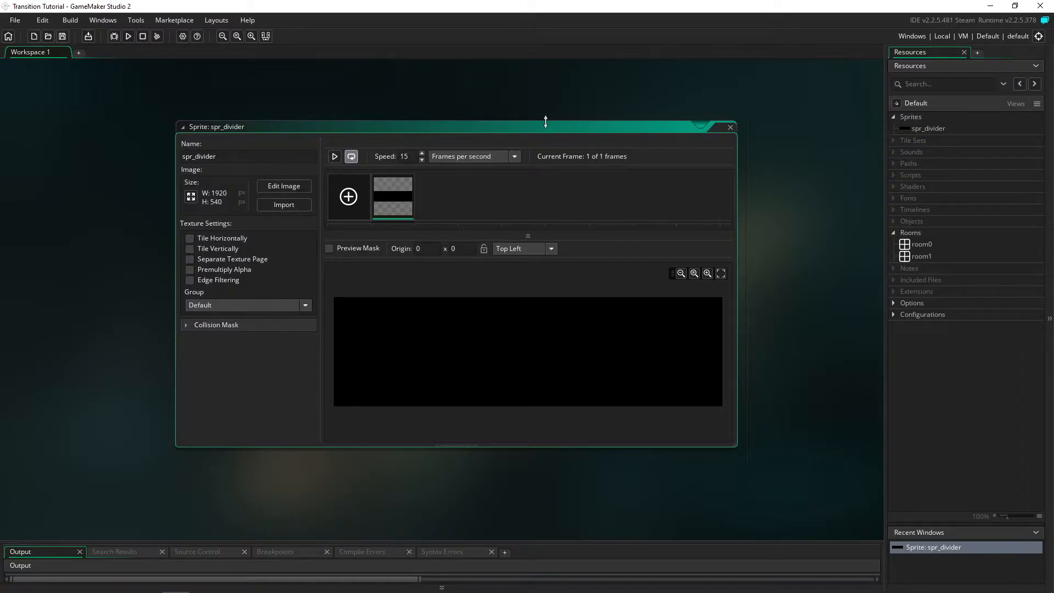
mouse_move(487, 132)
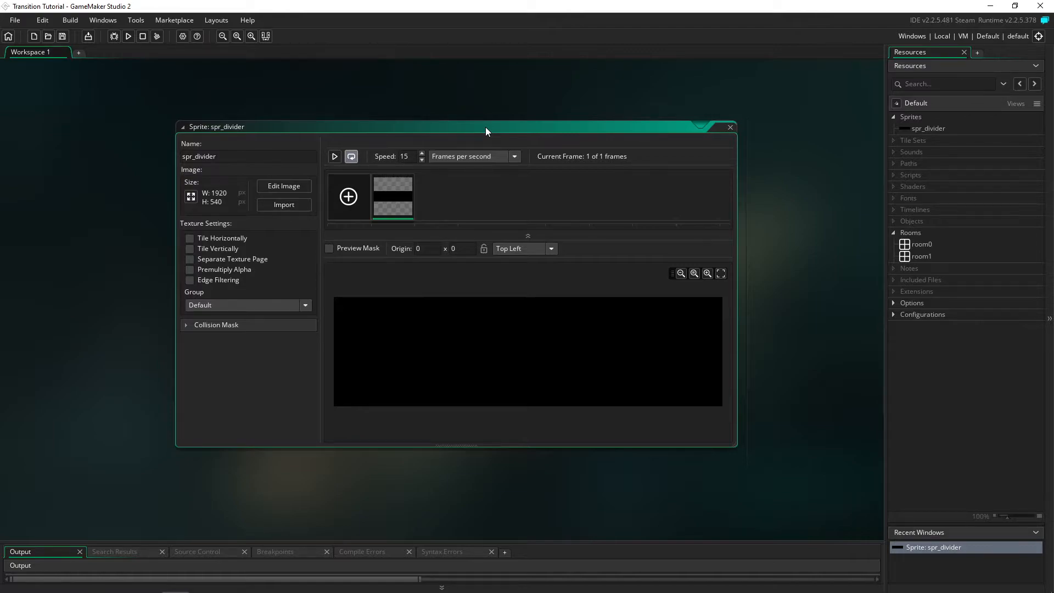
mouse_move(934, 141)
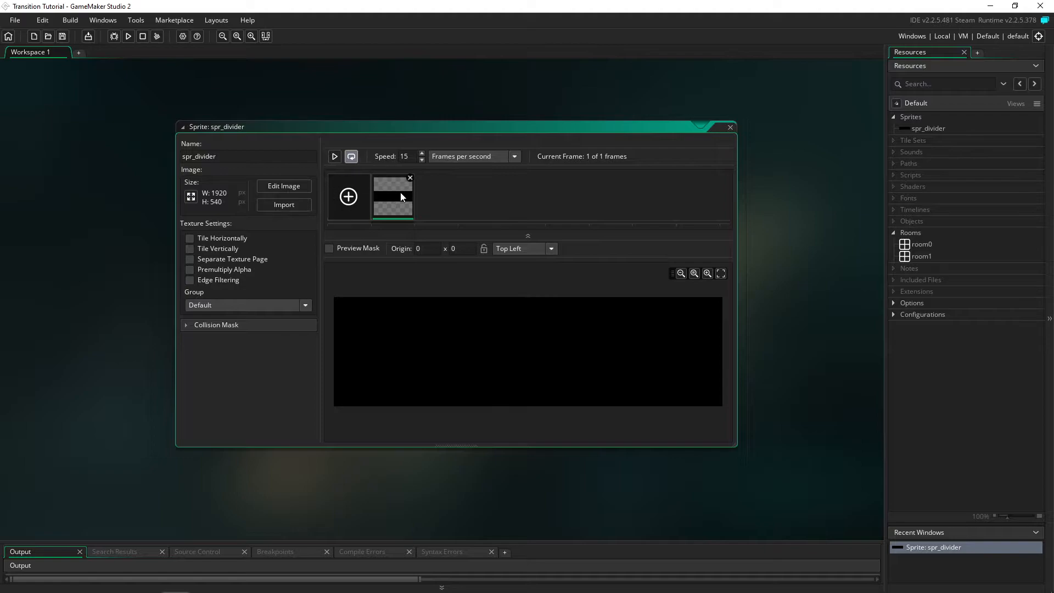
mouse_move(232, 201)
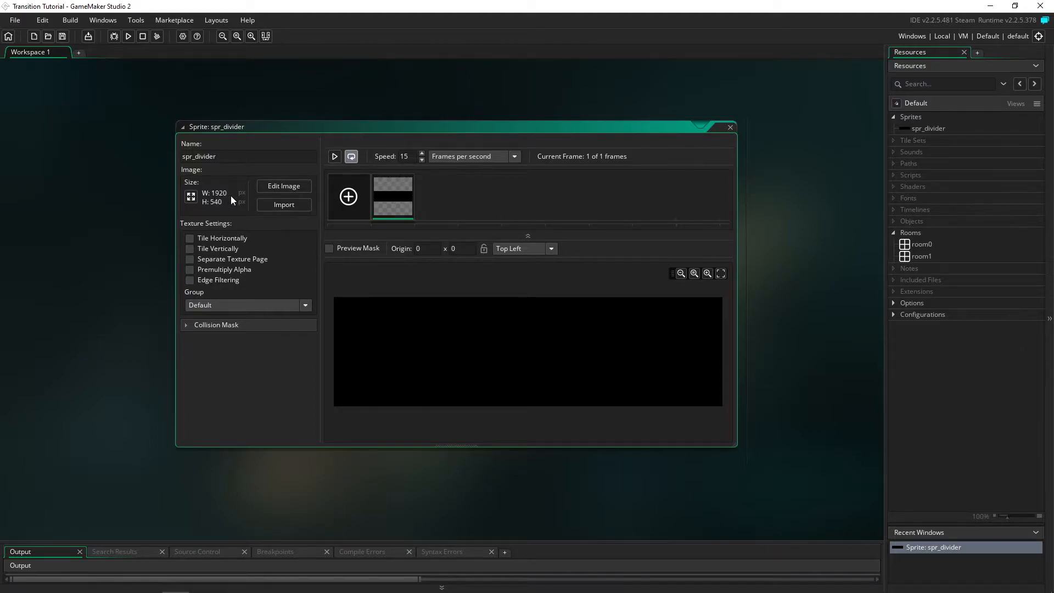
mouse_move(216, 207)
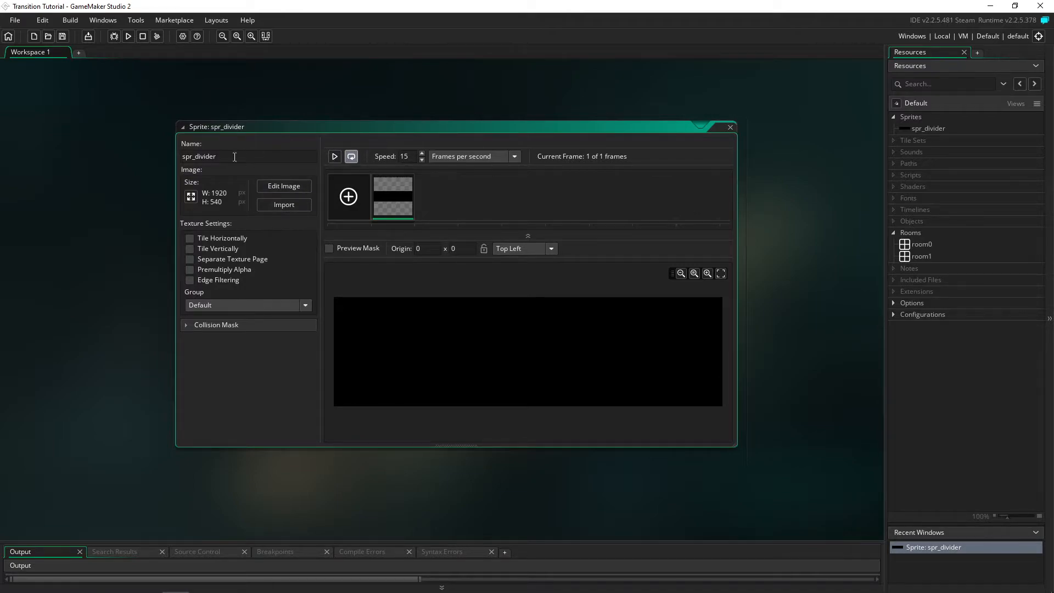
mouse_move(229, 205)
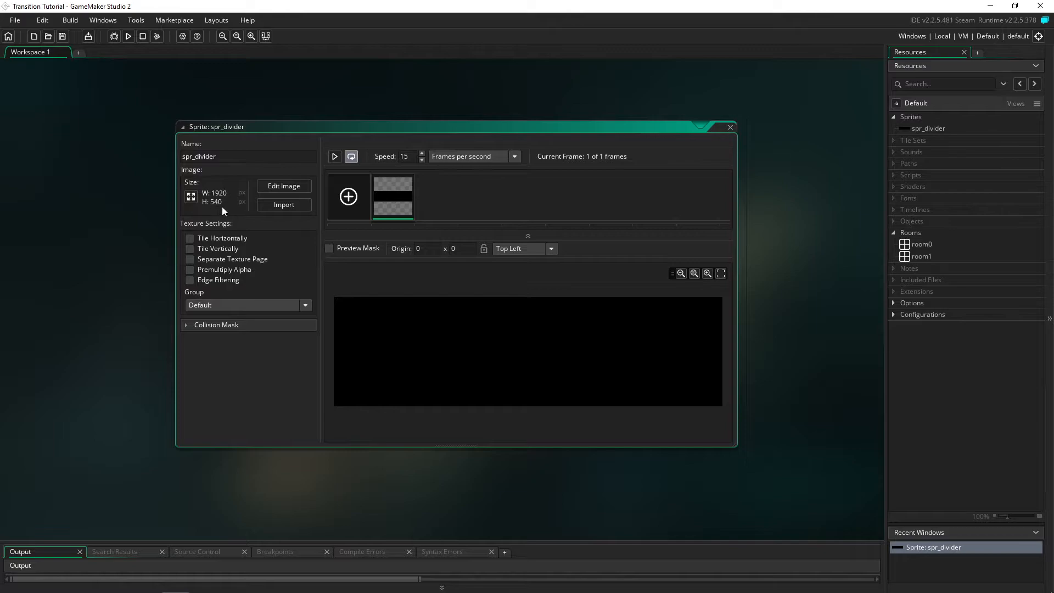
mouse_move(470, 195)
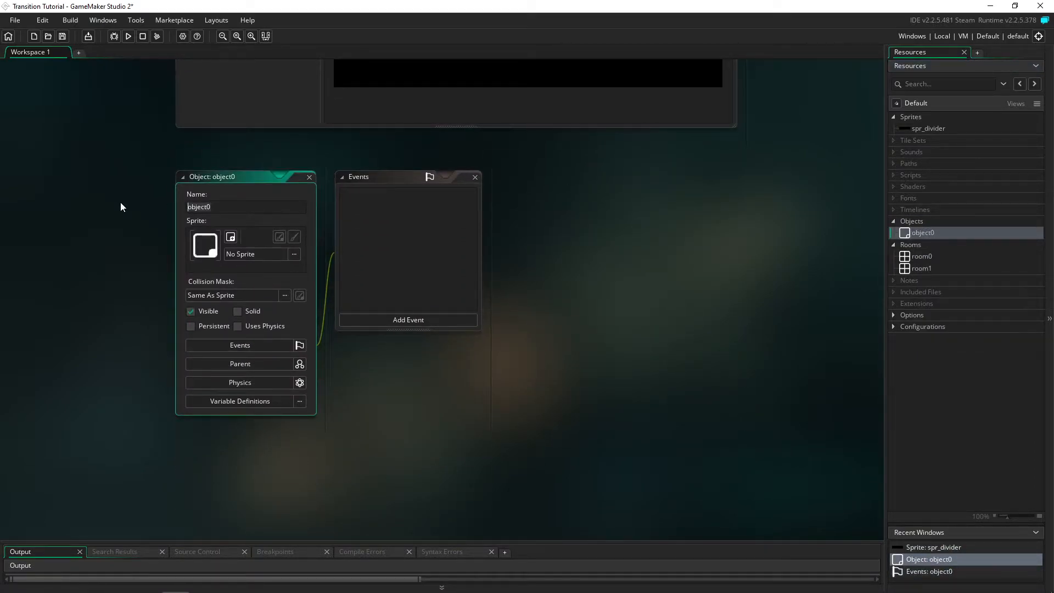
Name the new object obj_transition_controller, mark it Persistent, and add a Create event
type("obj")
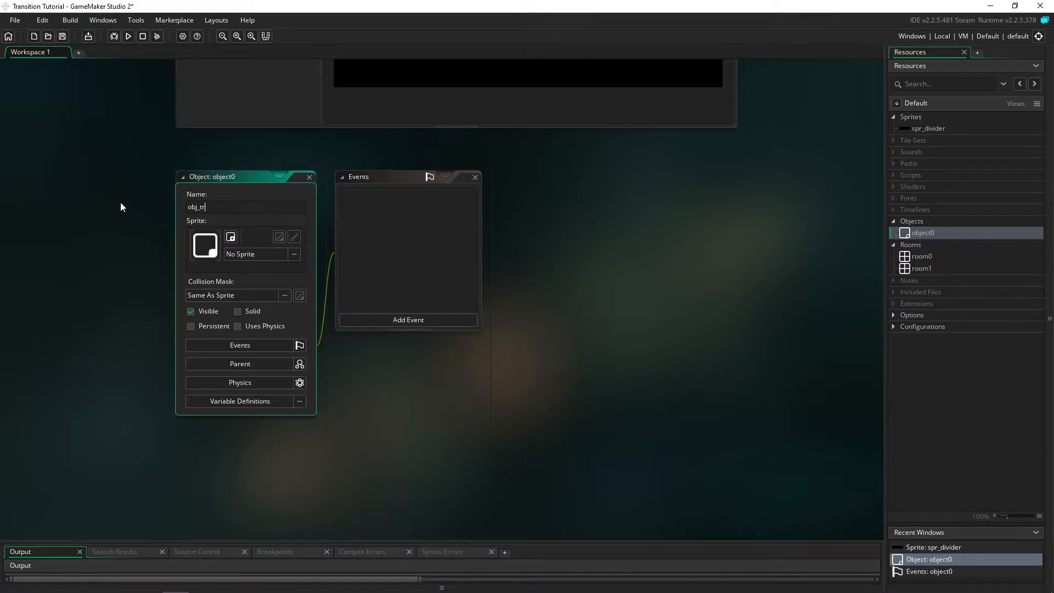
type("ansition_cont")
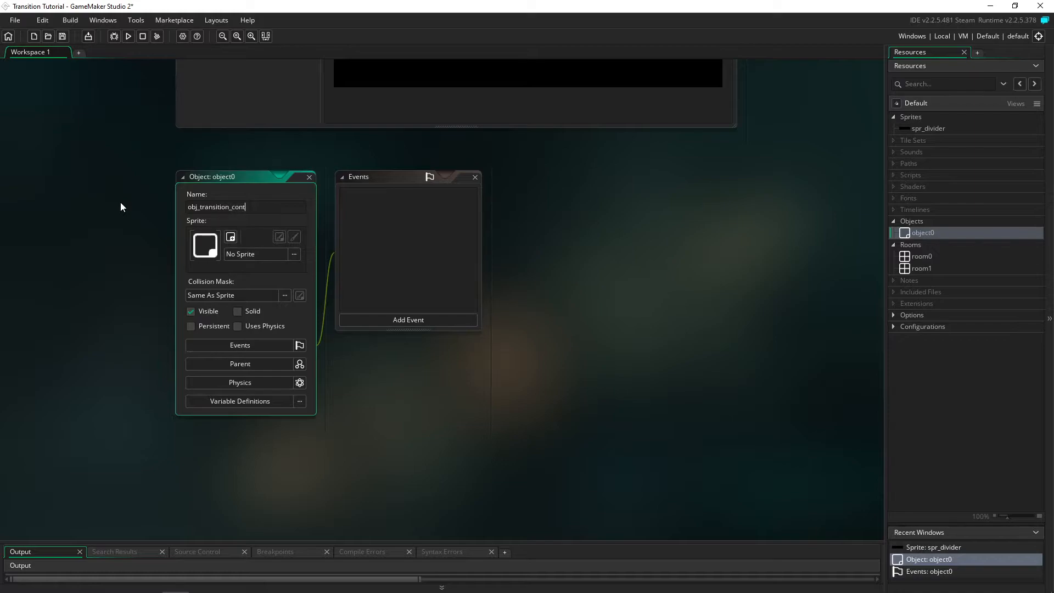
type("roller")
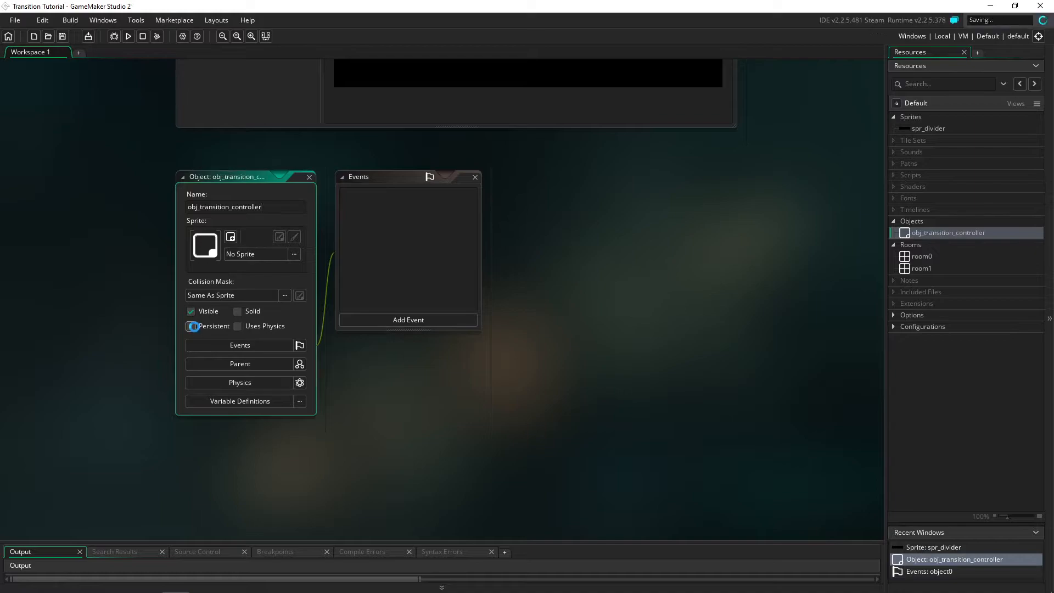
left_click(191, 326)
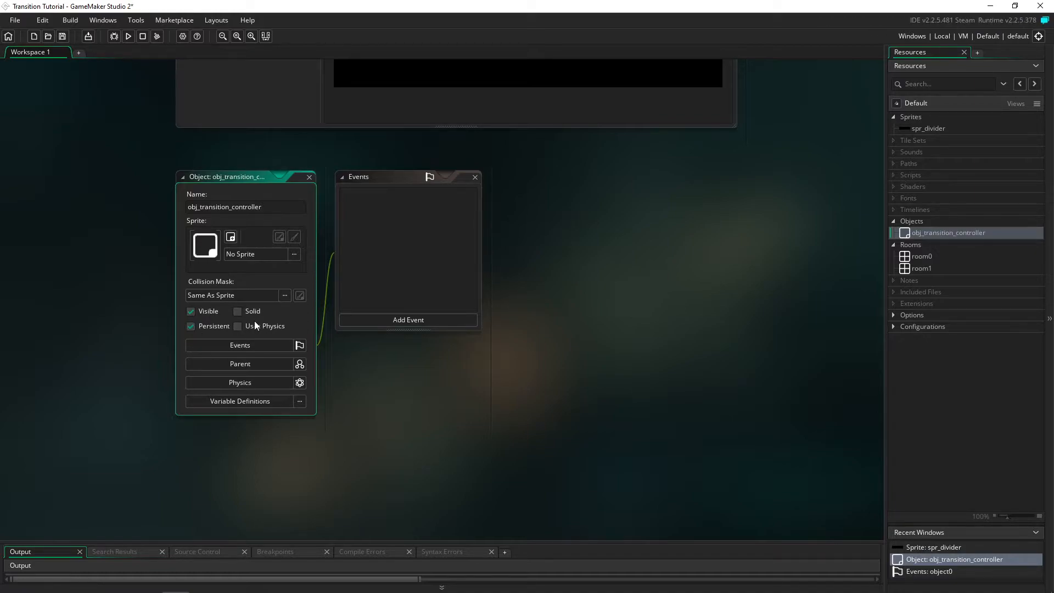
left_click(232, 295)
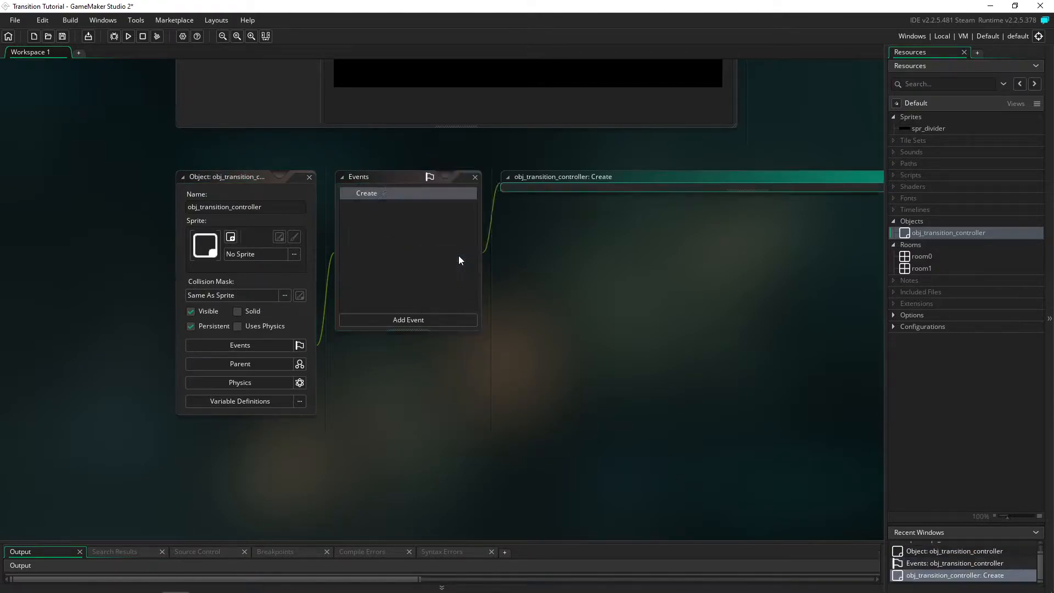
Write a //Variables comment and transition = -1; in the controller's Create event
double_click(366, 192)
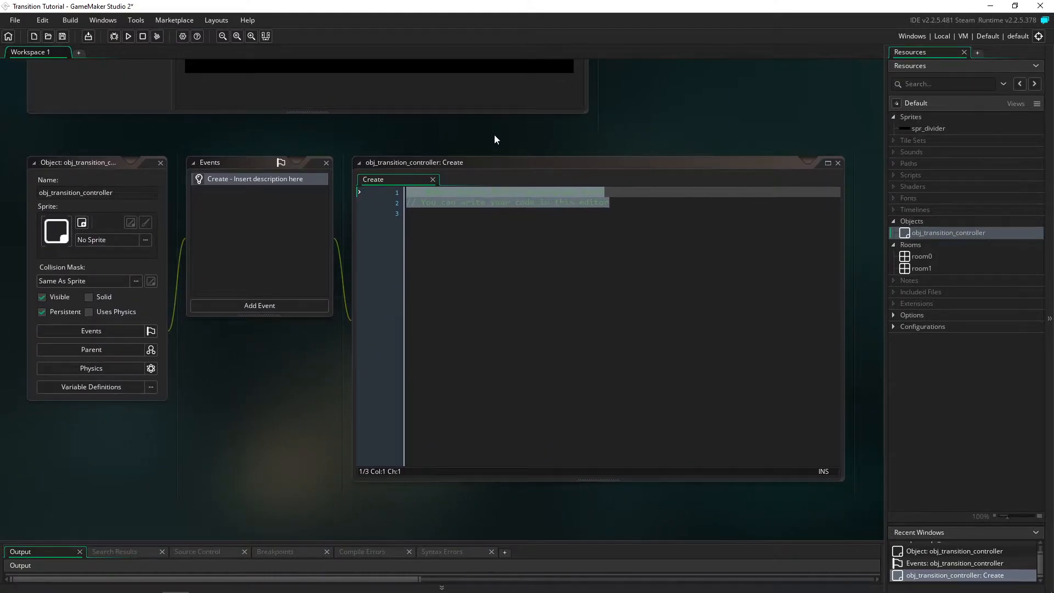
type("transition = -1")
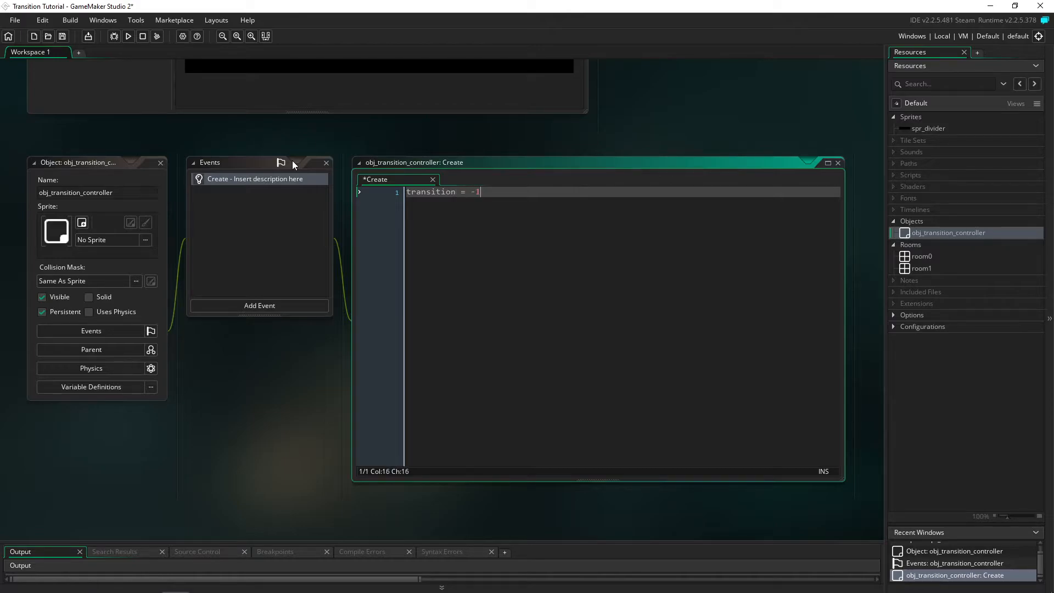
key("Enter")
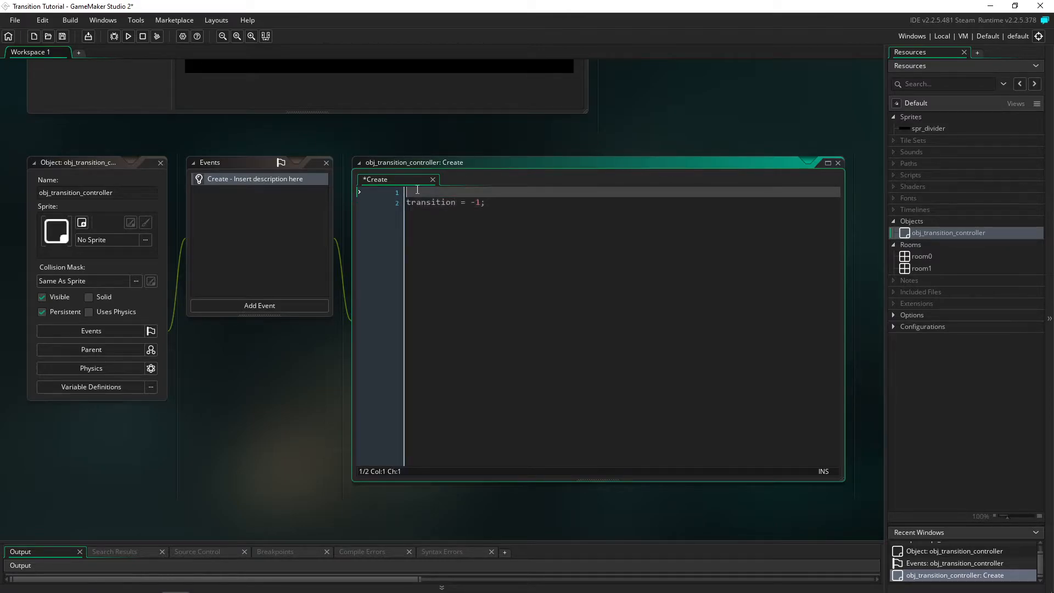
type("//Variables")
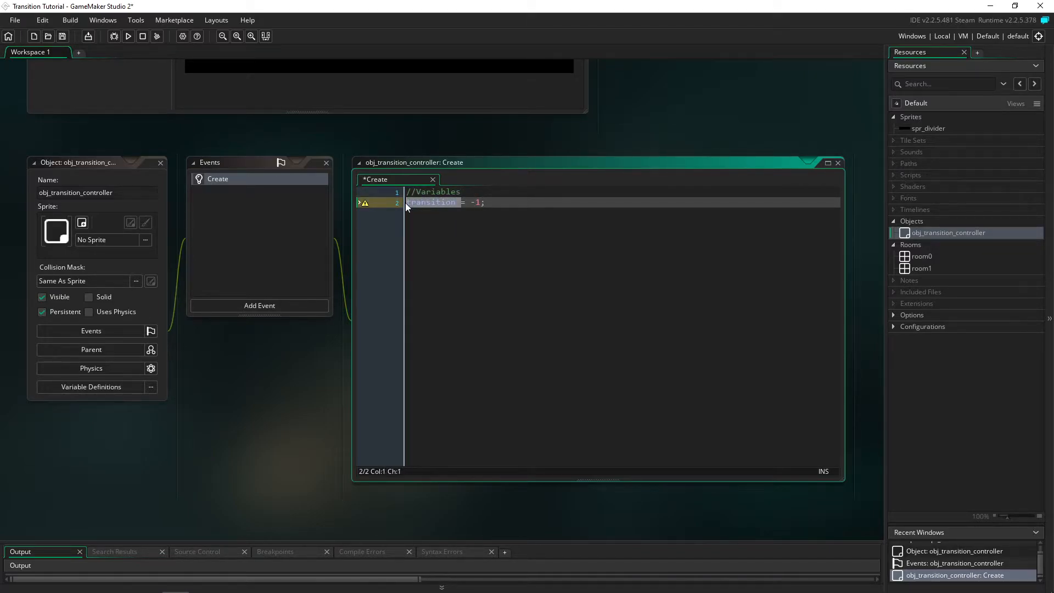
left_click(260, 305)
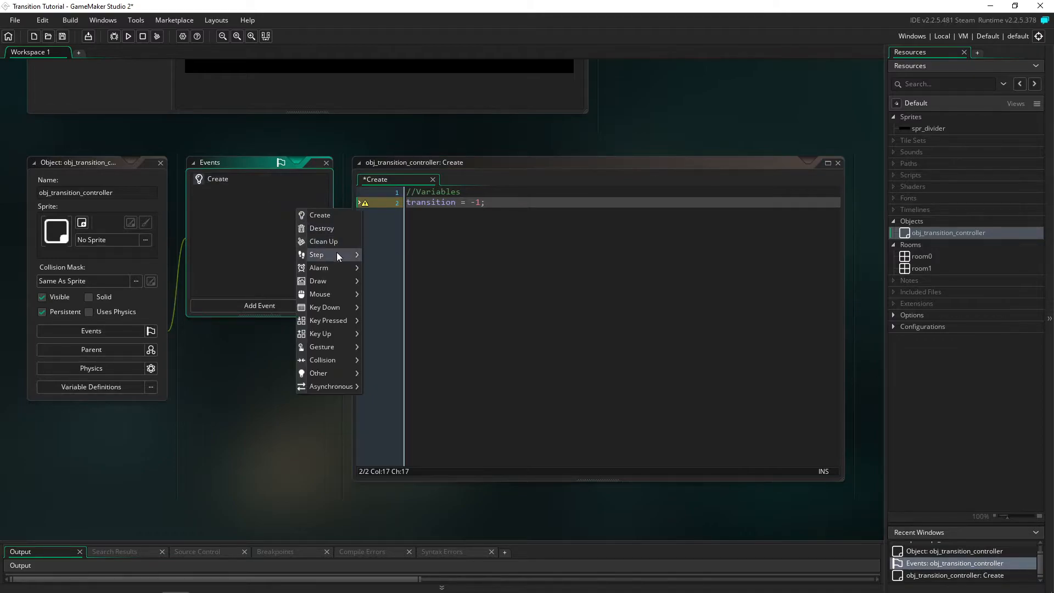
Add a Step event setting transition = 1 and targetRoom = room1 on space release
left_click(317, 255)
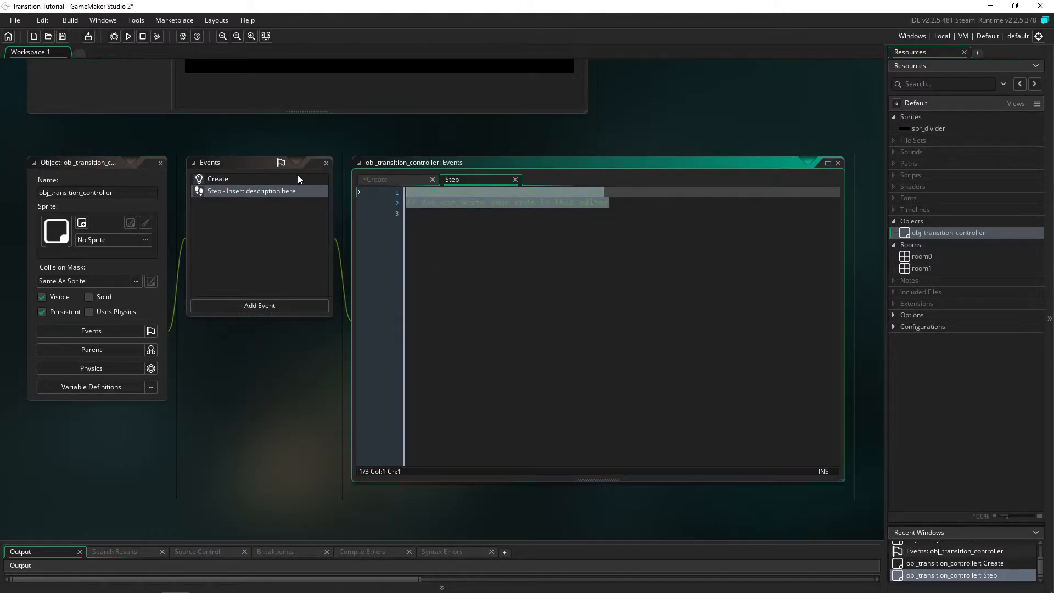
type("if(keboard_")
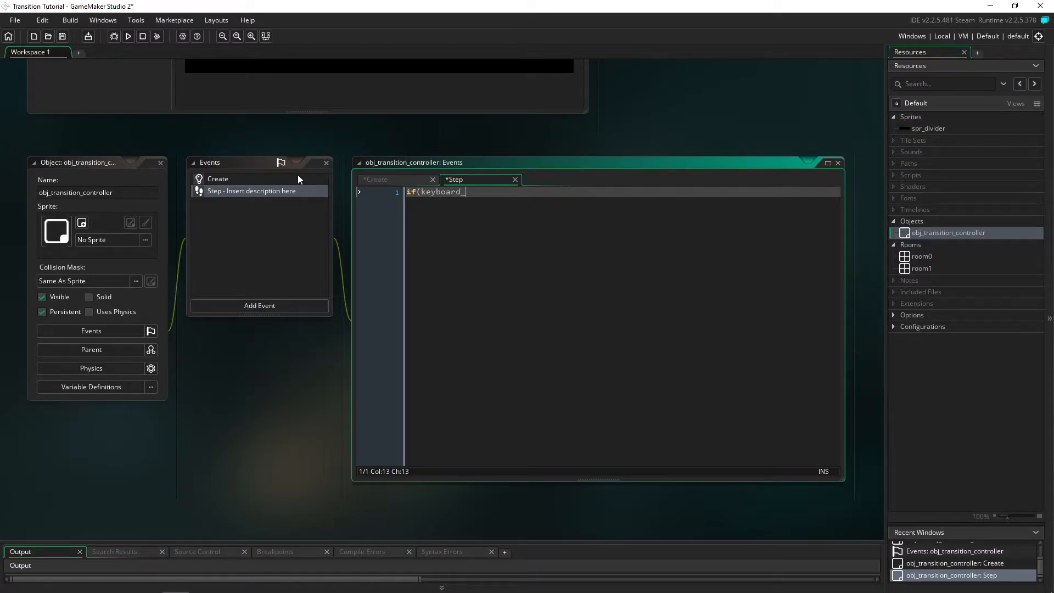
type("check_released")
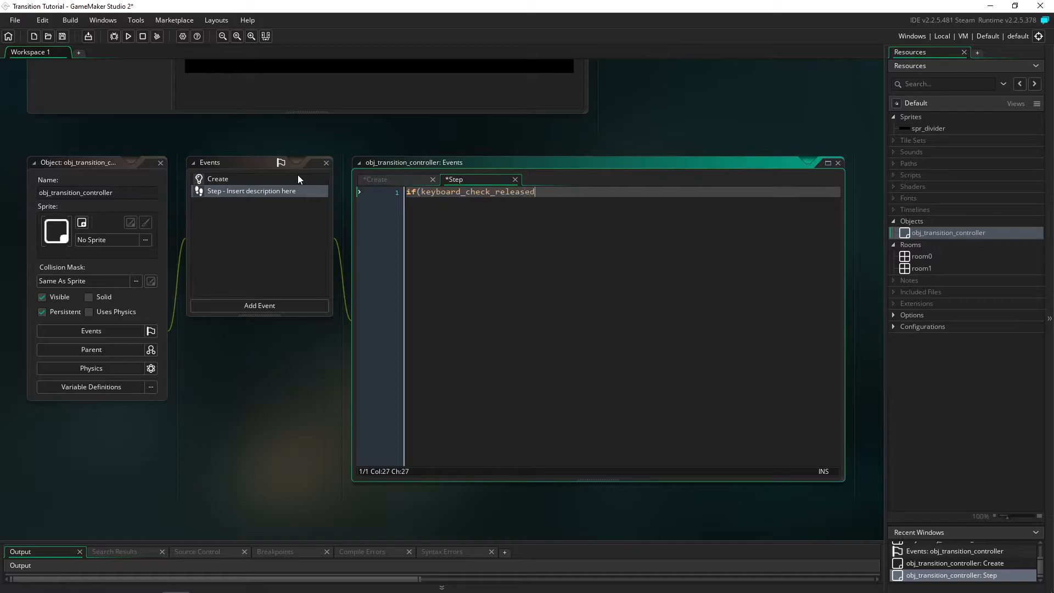
type("(vk_sa")
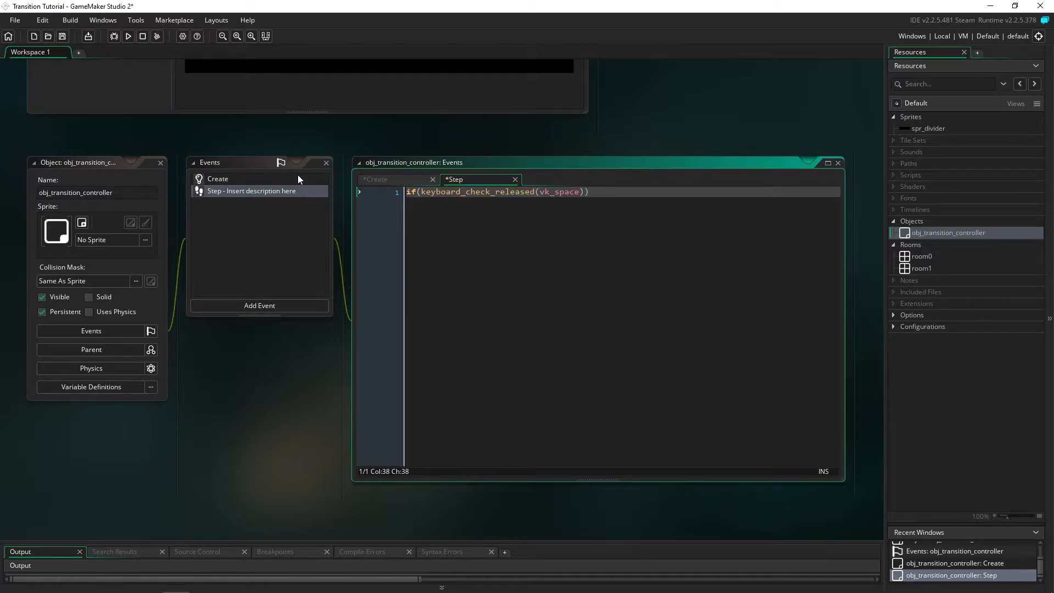
type("{")
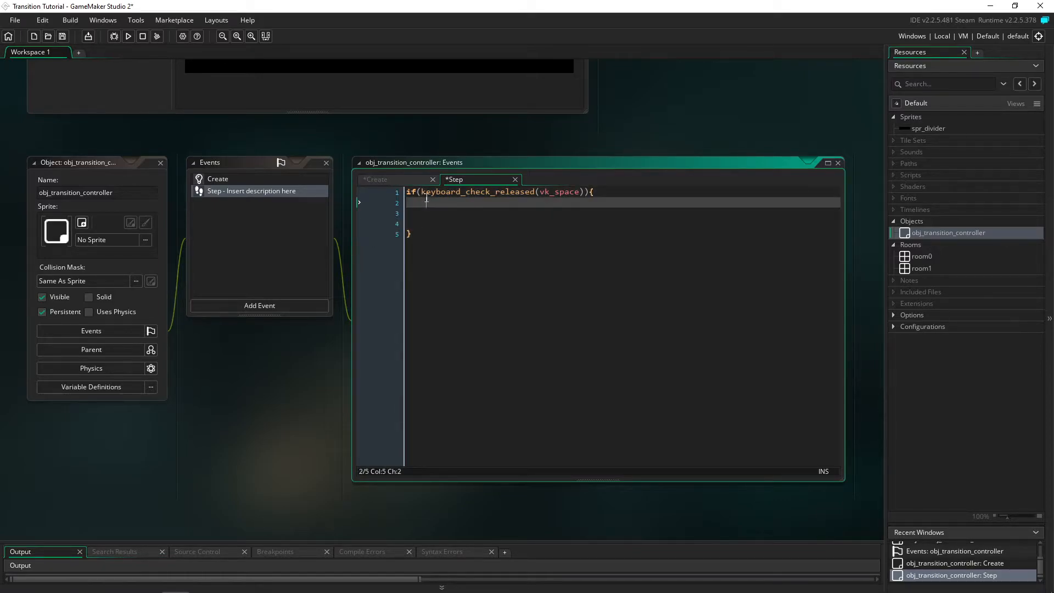
type("transition = 1")
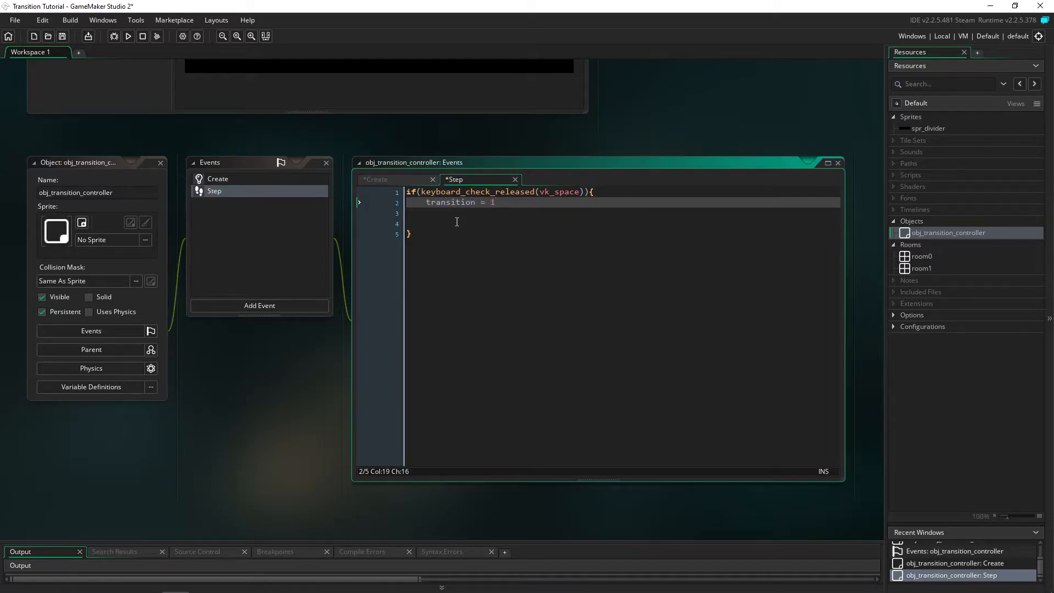
type("targetRoom = room1")
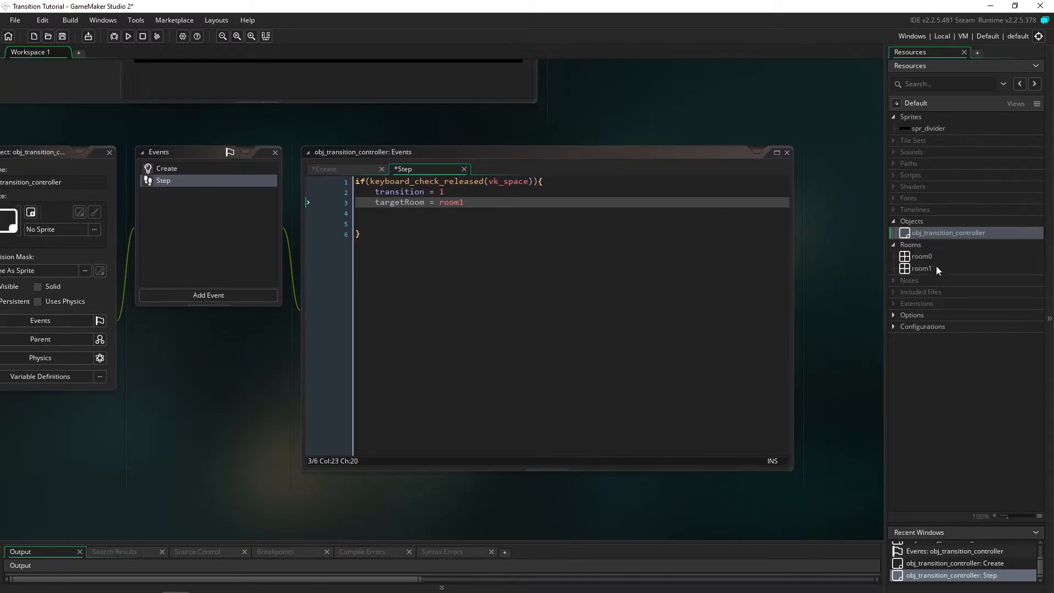
double_click(920, 256)
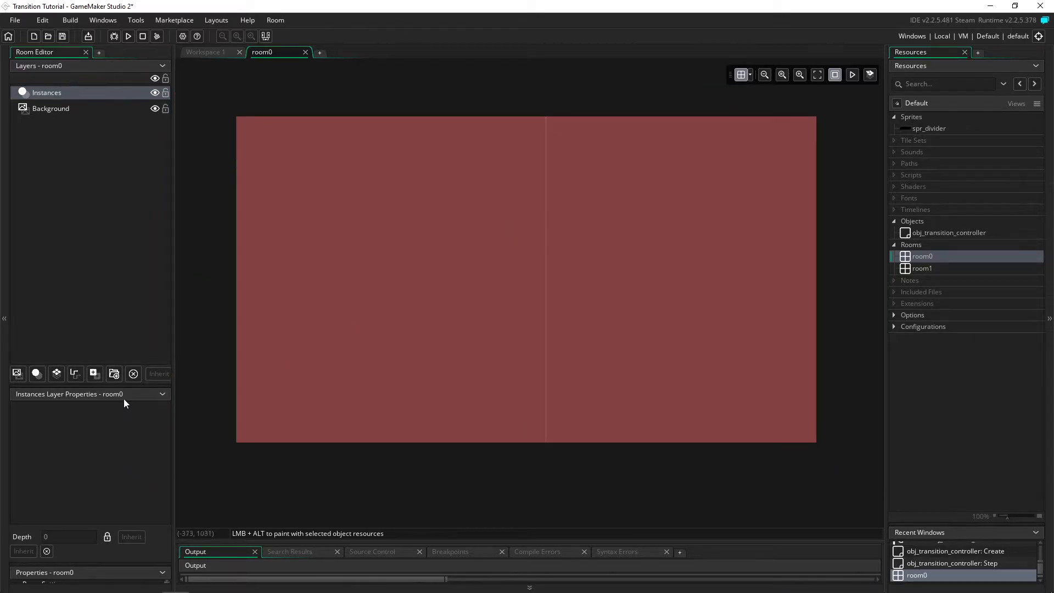
left_click(51, 108)
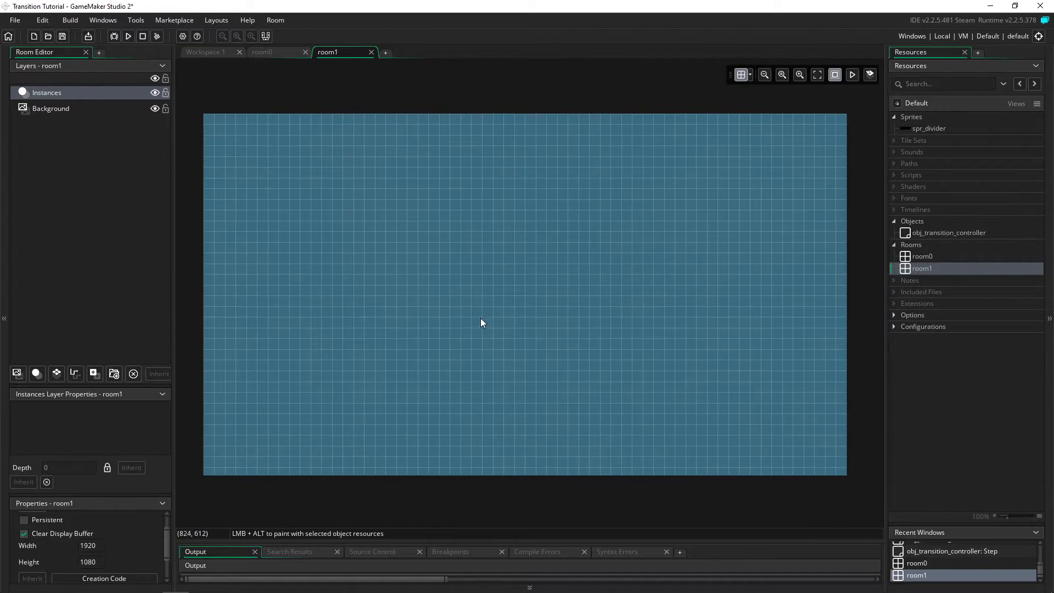
left_click(206, 52)
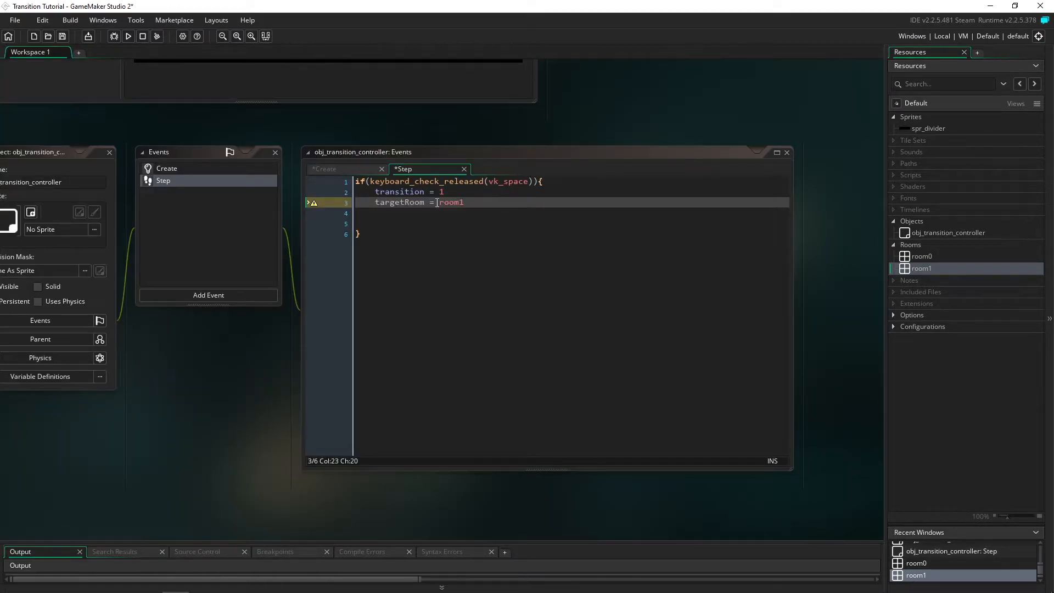
Add alarm[0] = 120; inside the space-release block, with blank lines below it
double_click(450, 202)
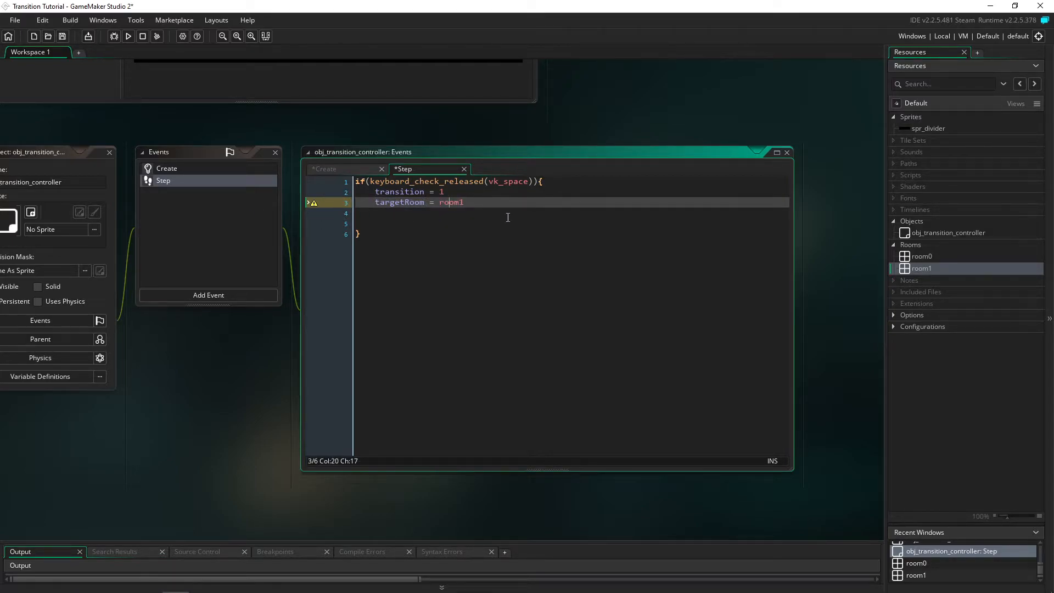
left_click(513, 213)
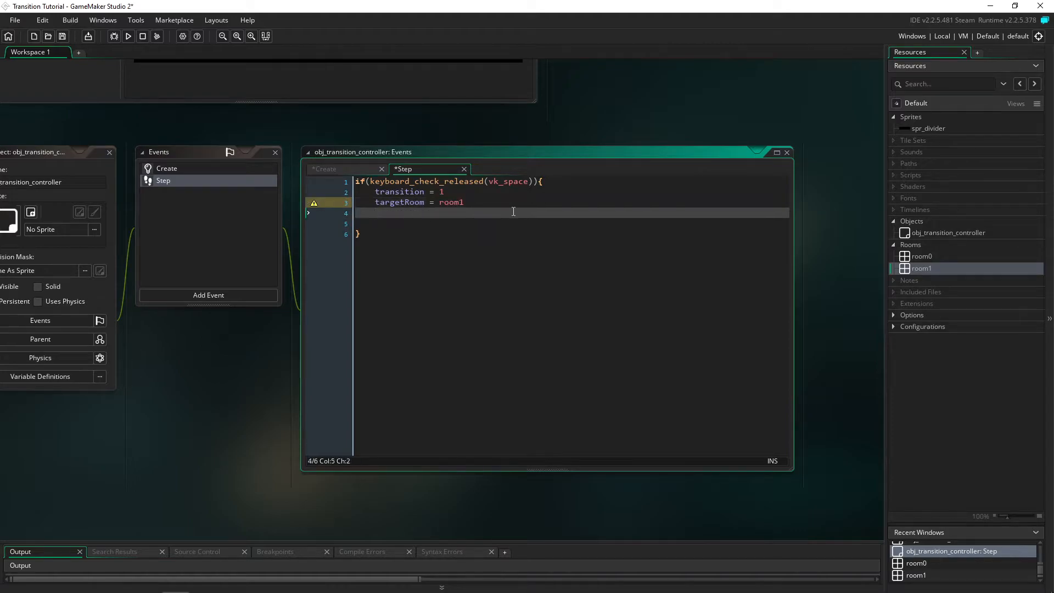
type("alarmp")
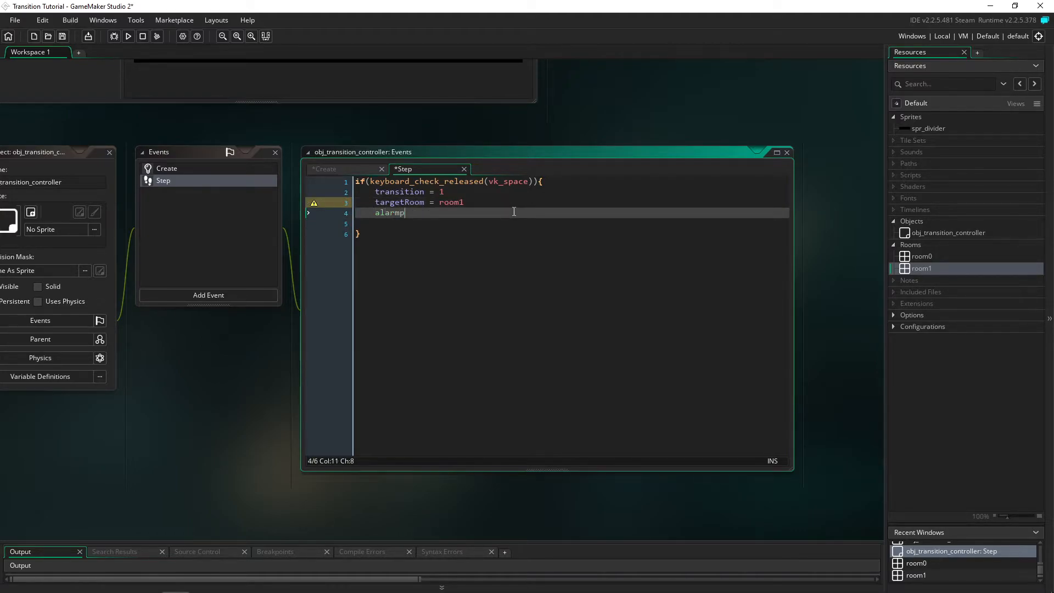
type("[0] =")
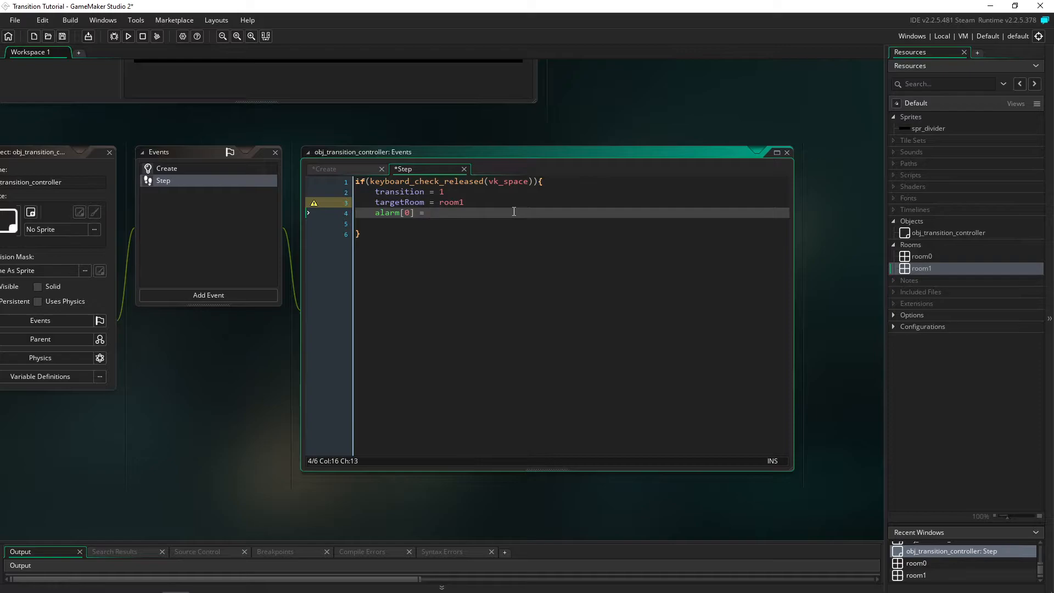
type("120;")
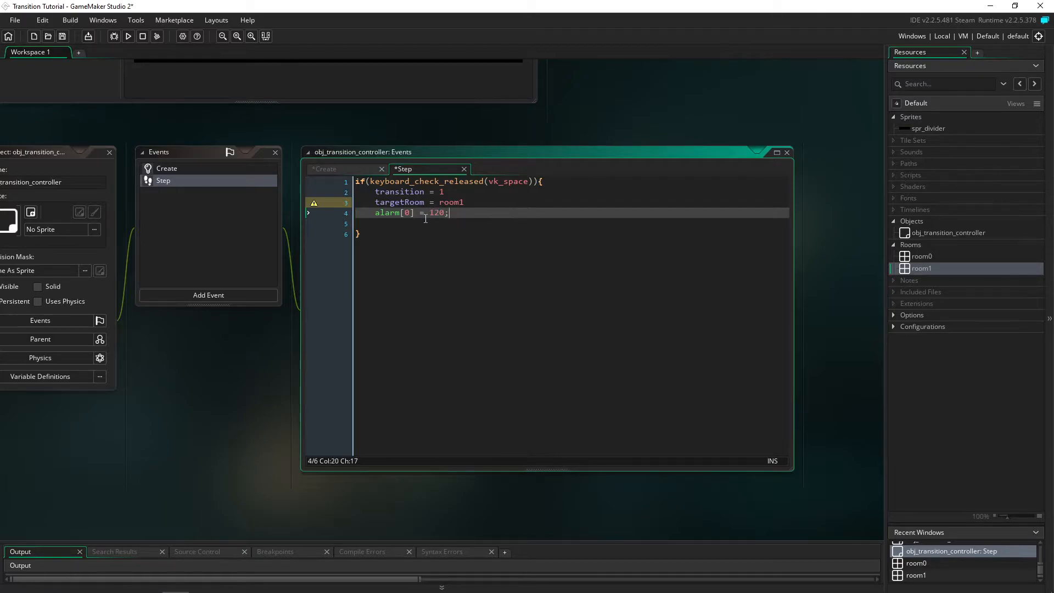
key("enter")
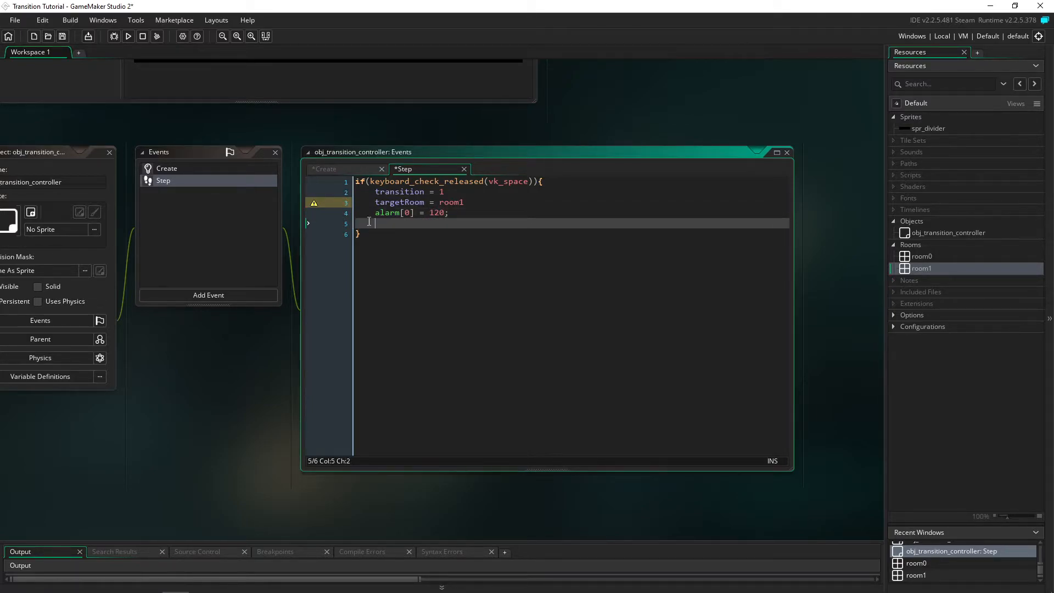
key("Backspace")
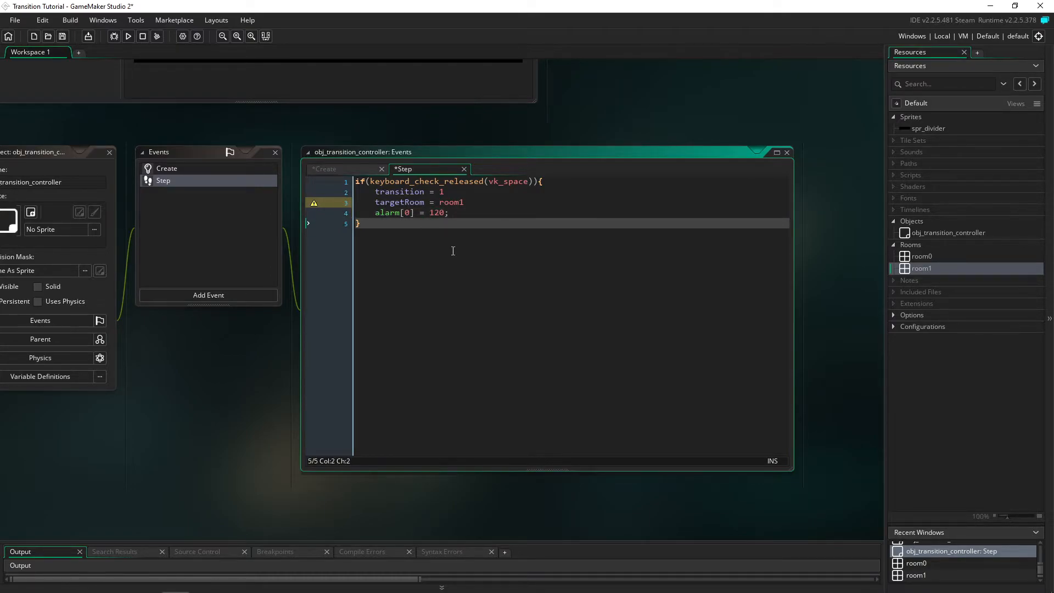
key("Enter")
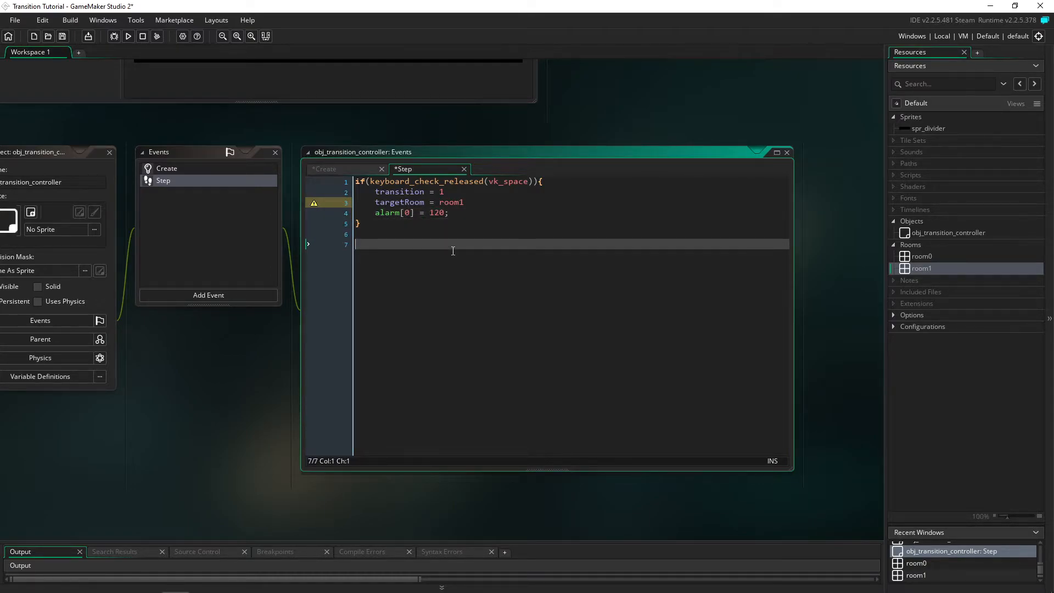
Start an if(transition = 1) block that checks neither divider instance exists
type("if(transition")
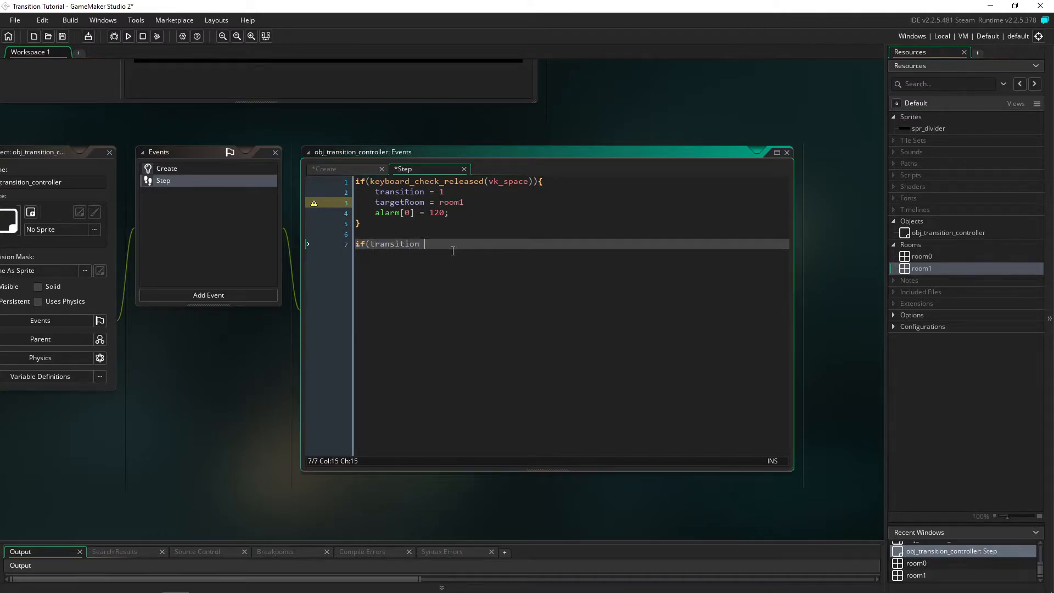
type("= 1){")
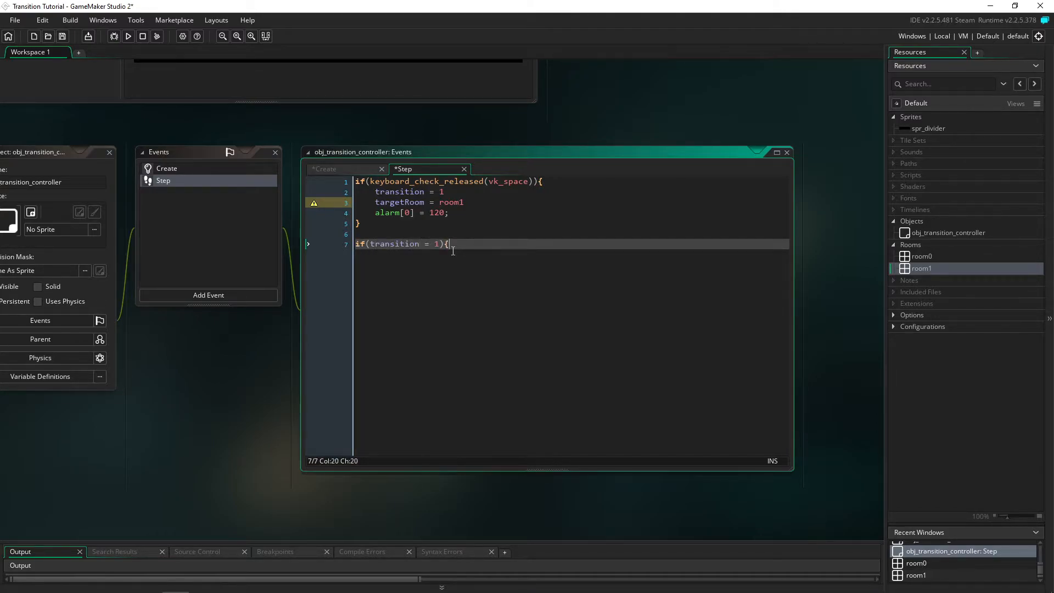
type("if(!i")
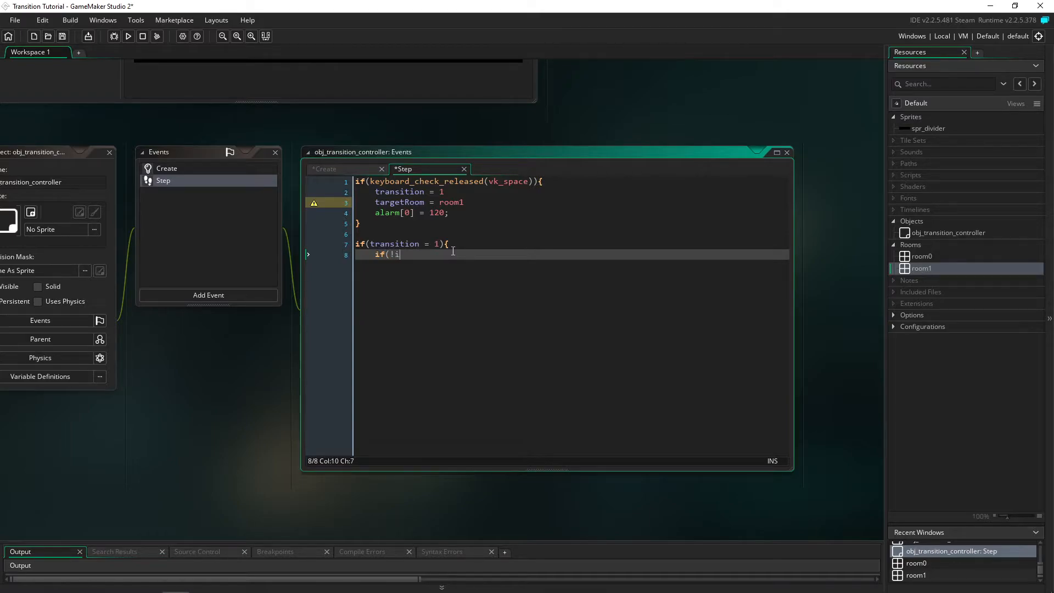
type("nstance_exsits")
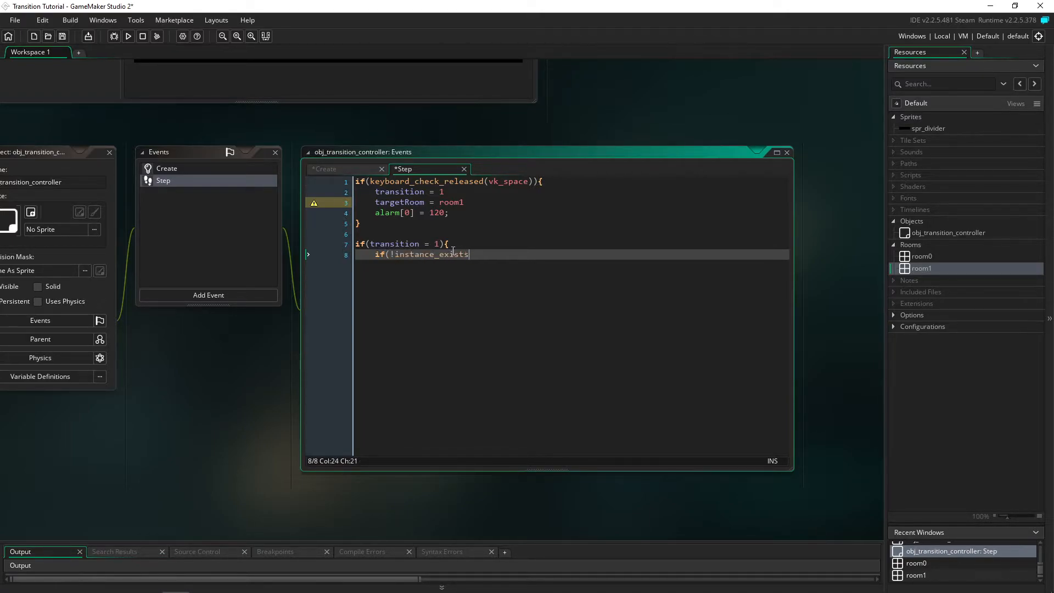
type("(oj")
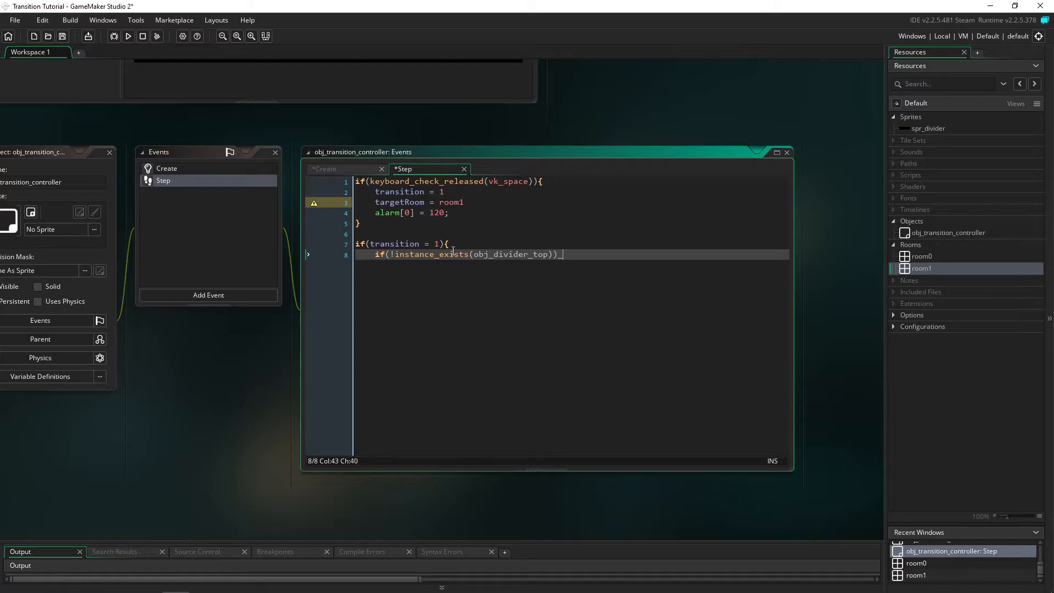
type("&&")
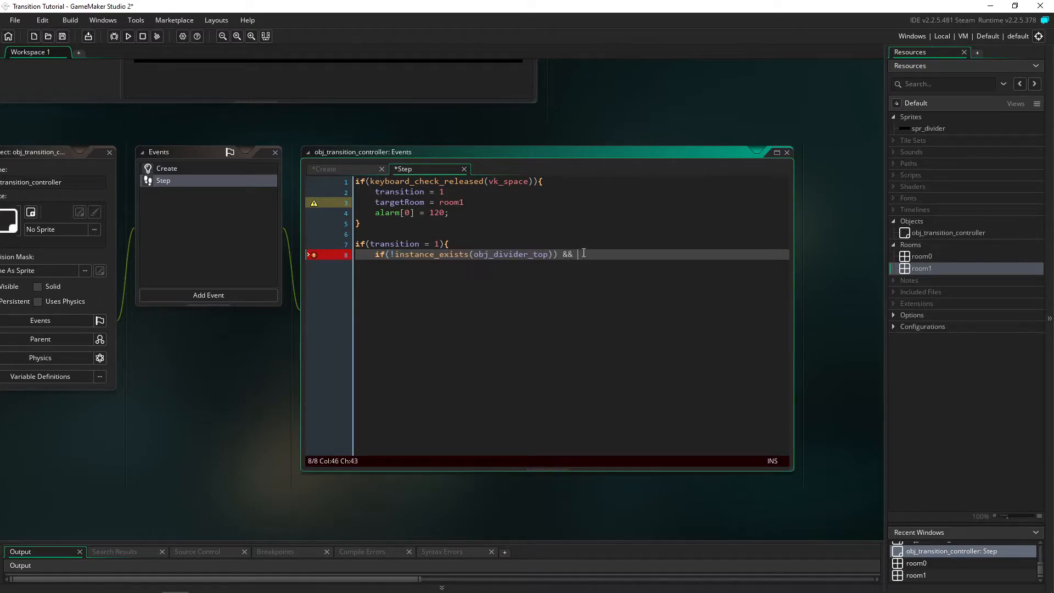
type("(!instance_exists(obj_divider_top))")
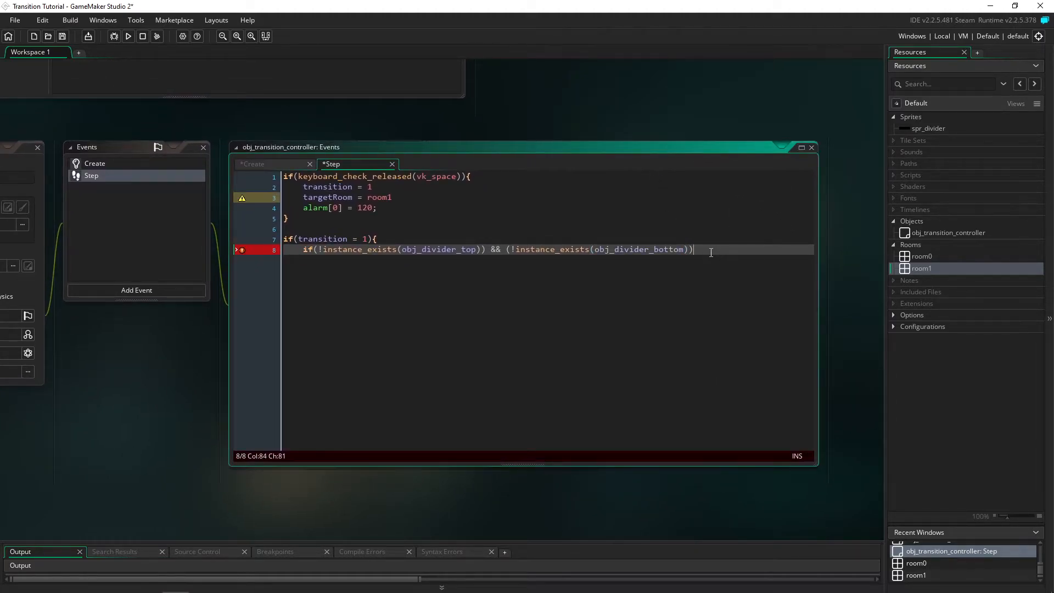
type("{")
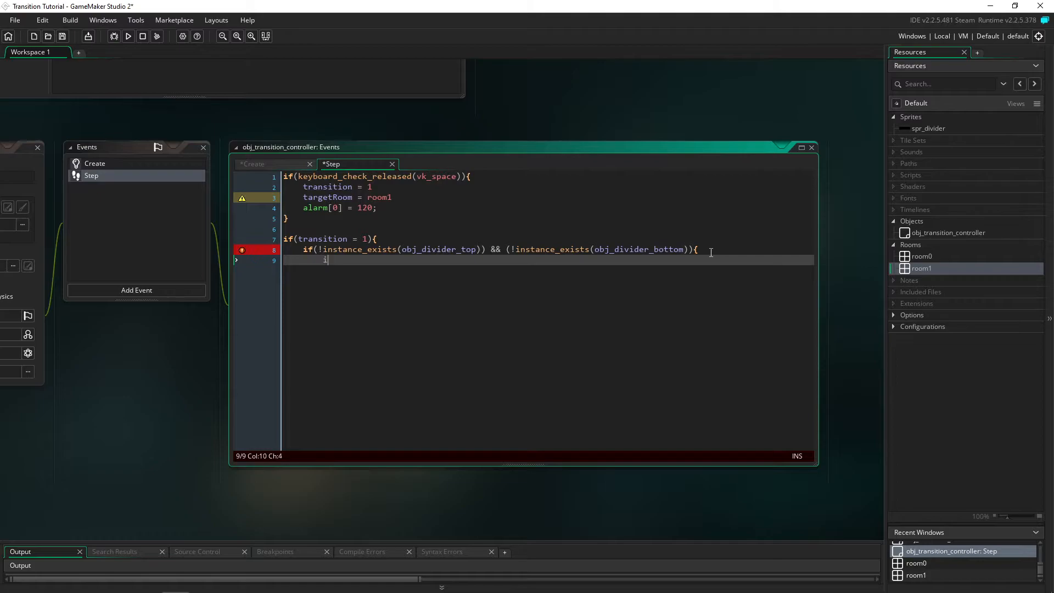
Create obj_divider_top at (0,-540) and obj_divider_bottom at (0,1080) on the Instances layer
type("nstance_create")
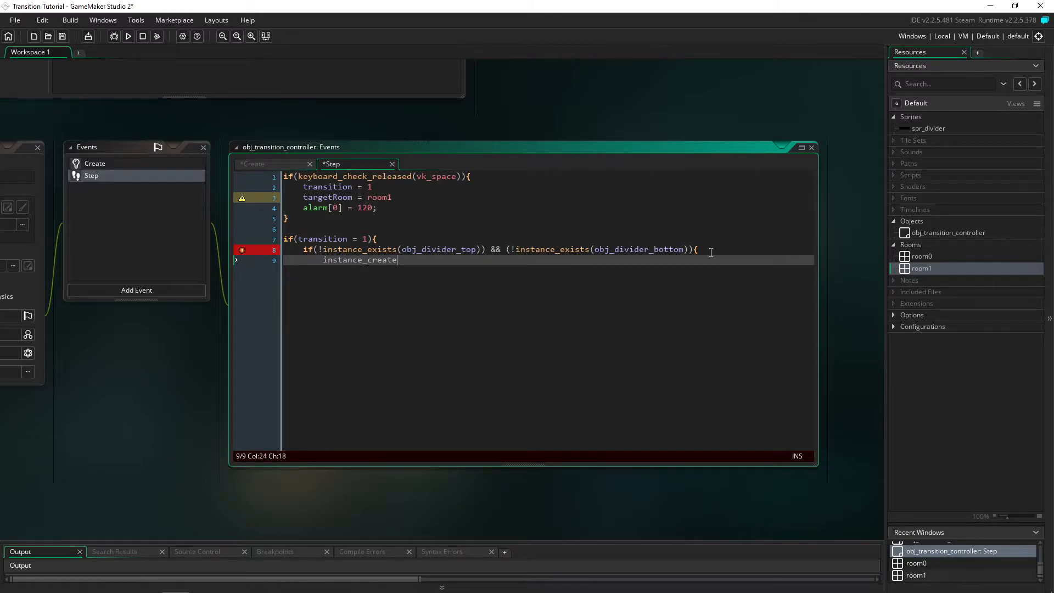
type("_layer(")
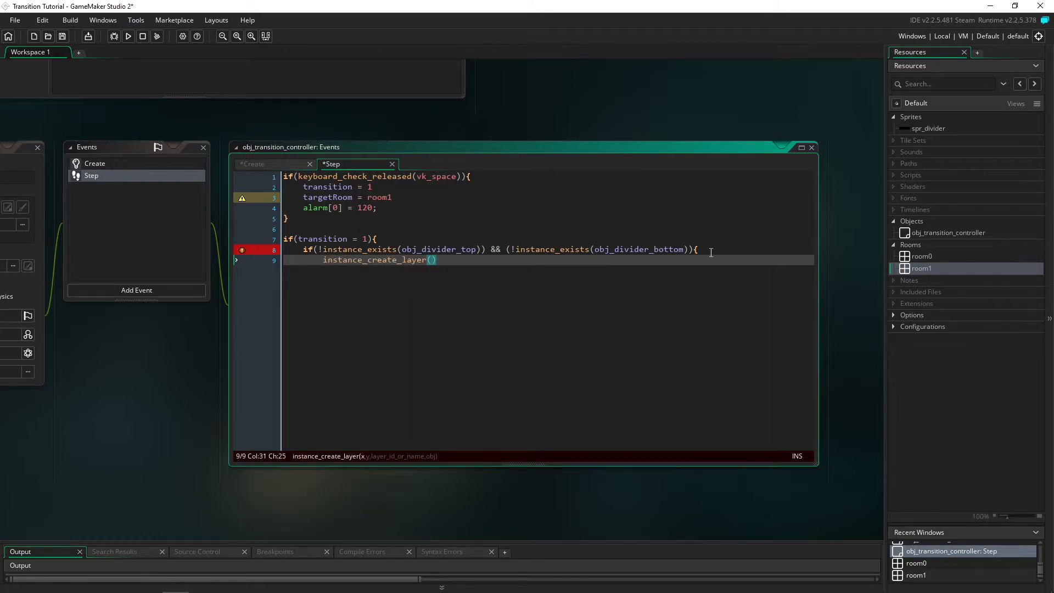
type("0,-50")
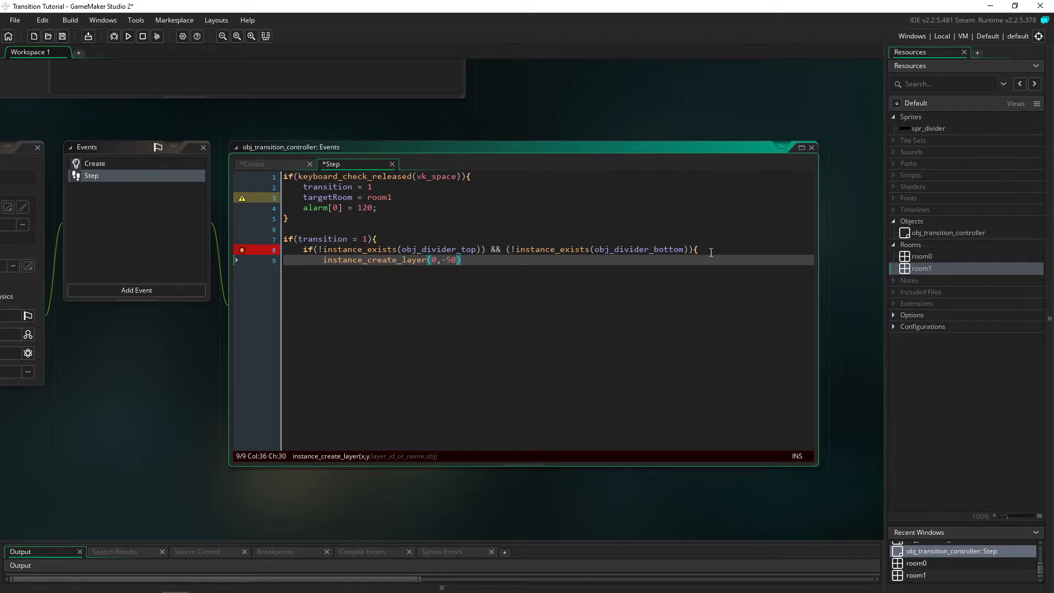
type("4")
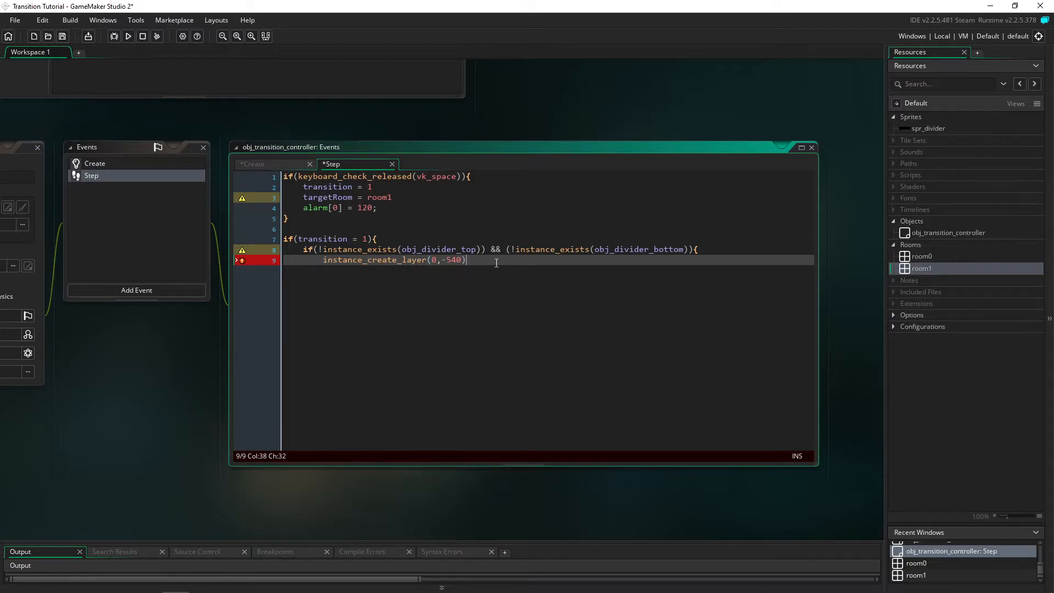
type(",")
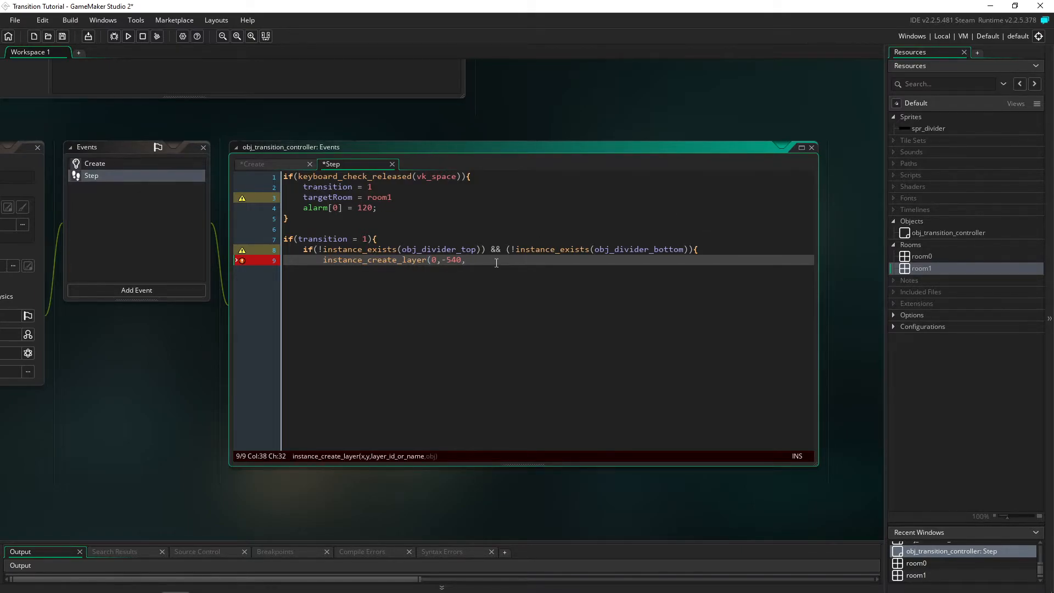
type("\"Instance")
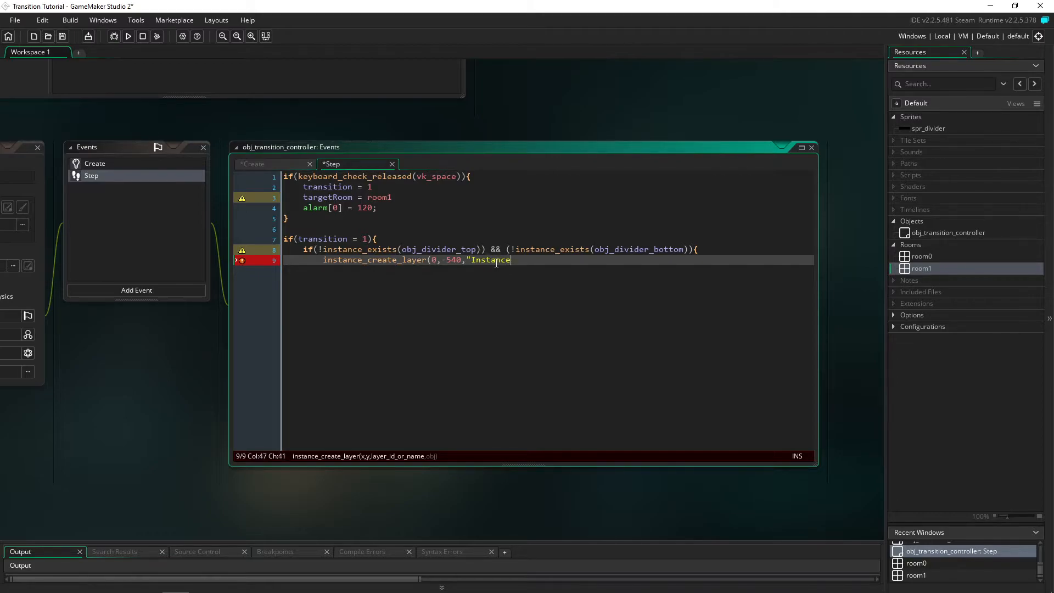
type("s\",ob")
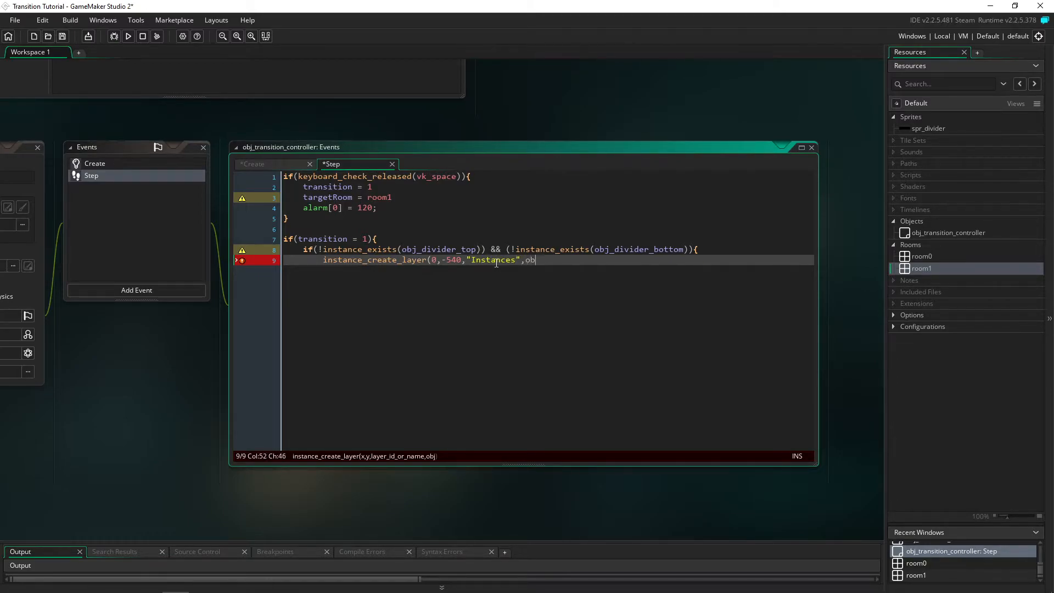
type("j_divider")
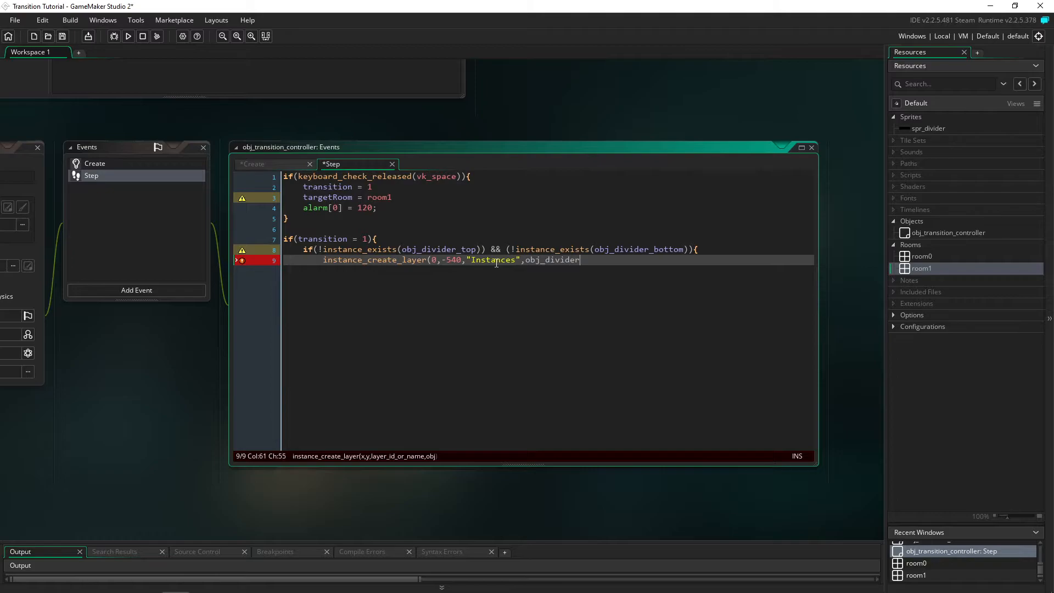
type("_top);")
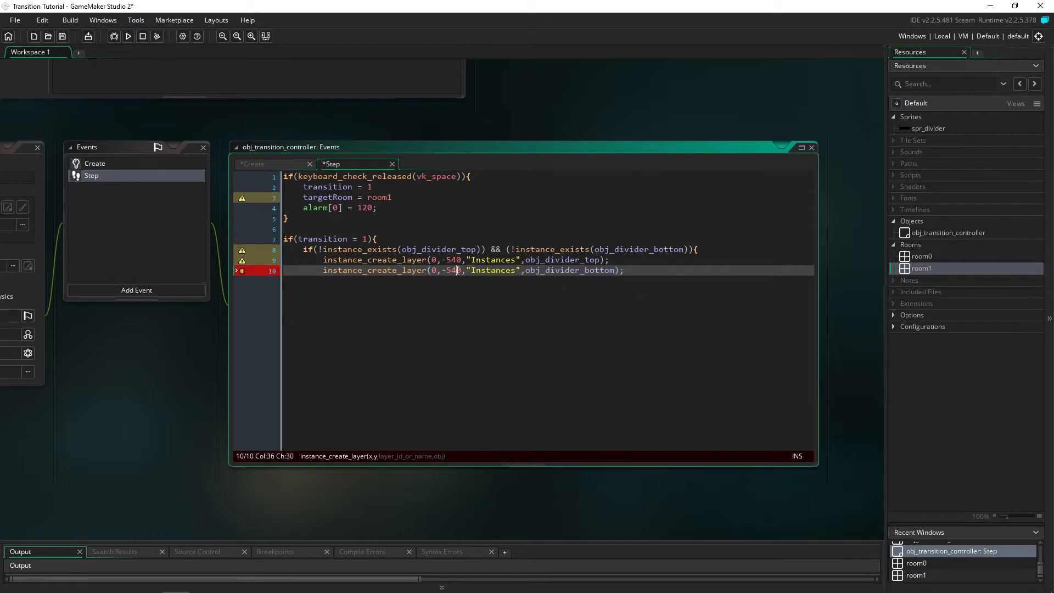
double_click(449, 270)
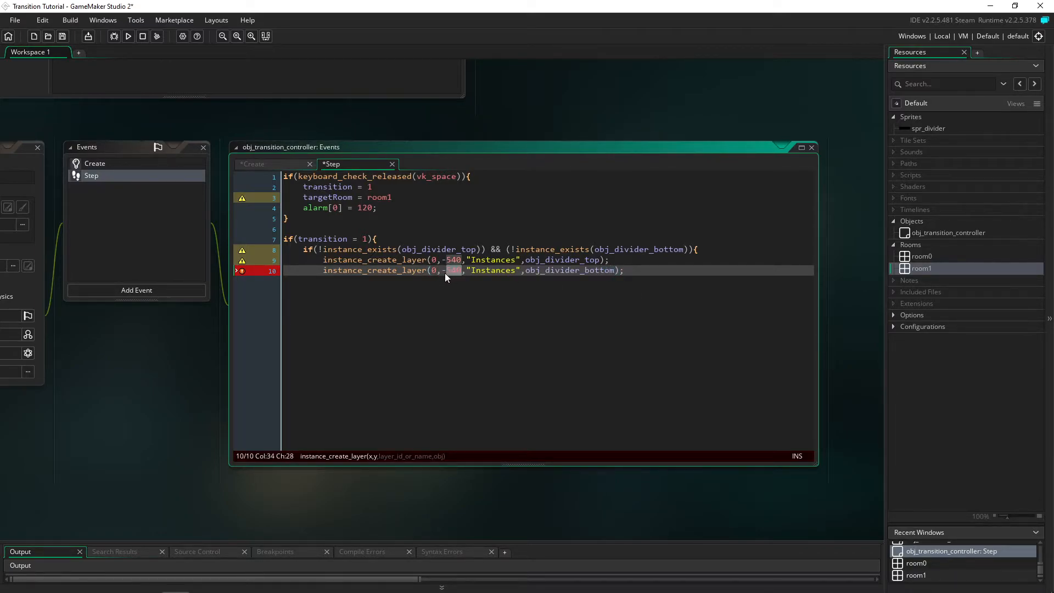
type("1080")
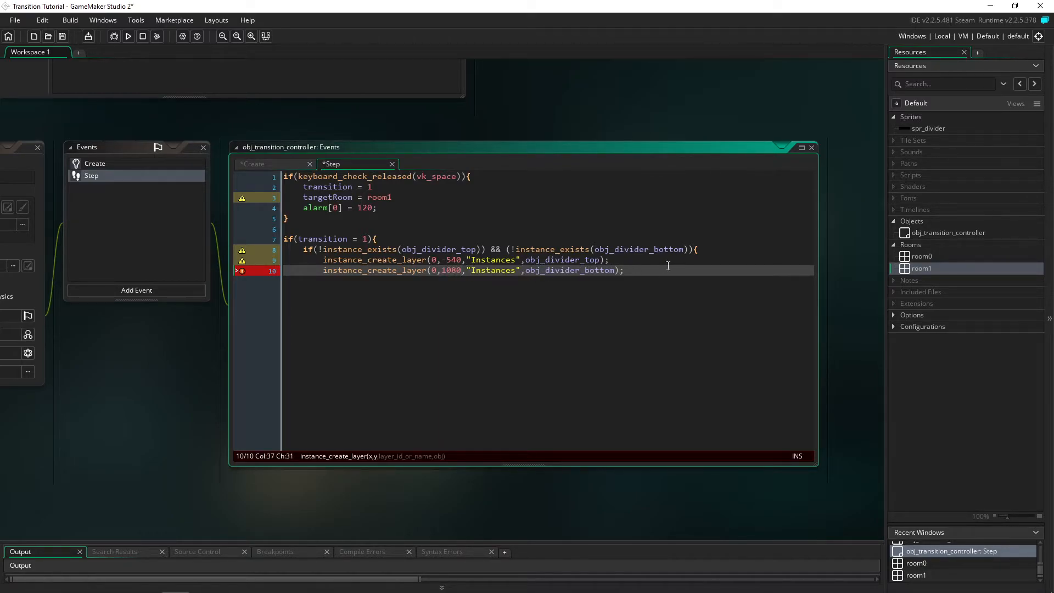
key("enter")
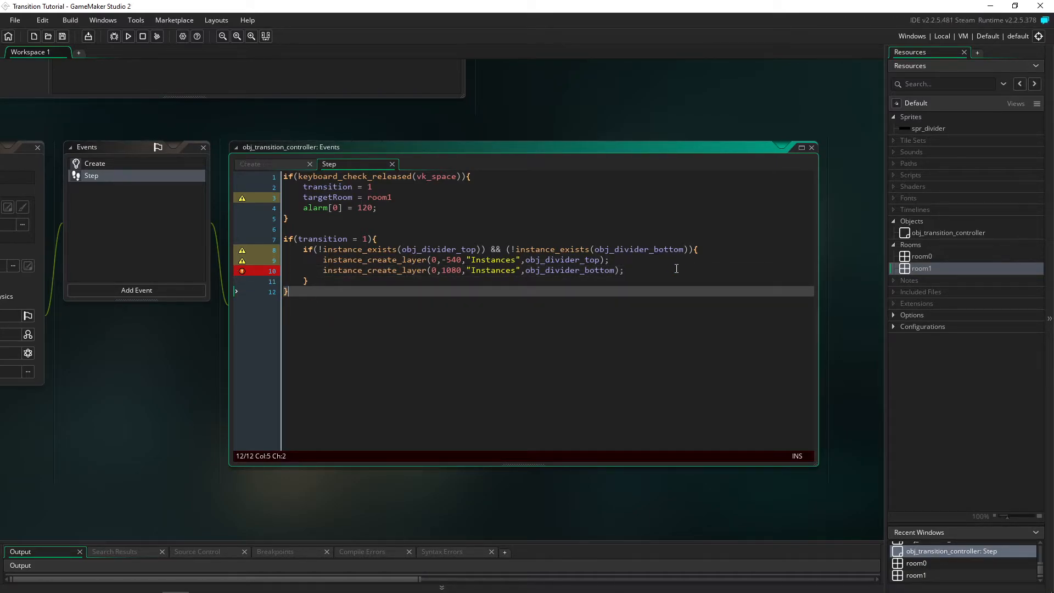
Create obj_divider_top using spr_divider and duplicate it as obj_divider_bottom
right_click(911, 220)
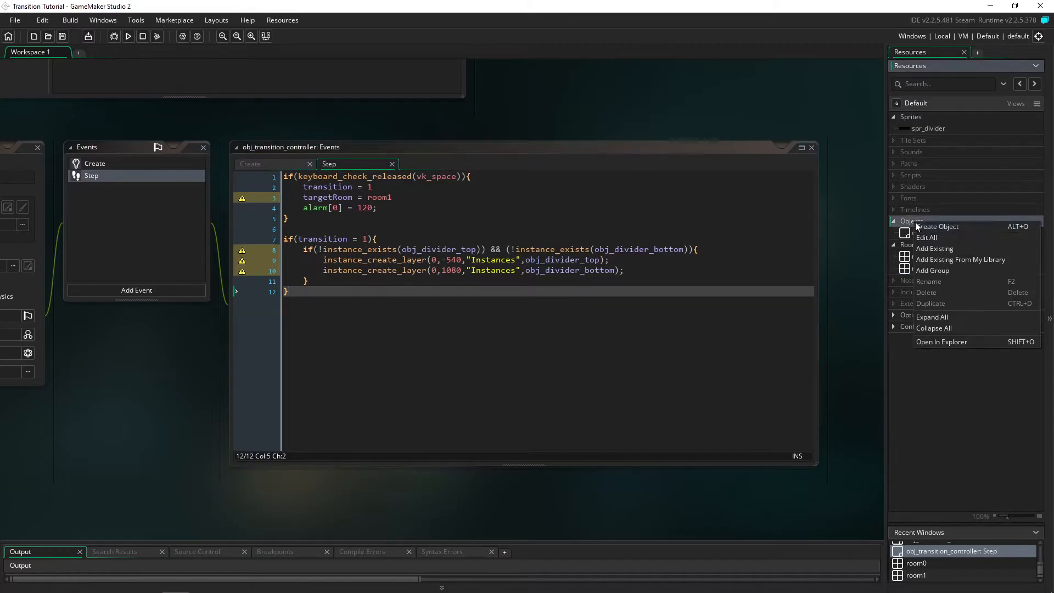
left_click(937, 227)
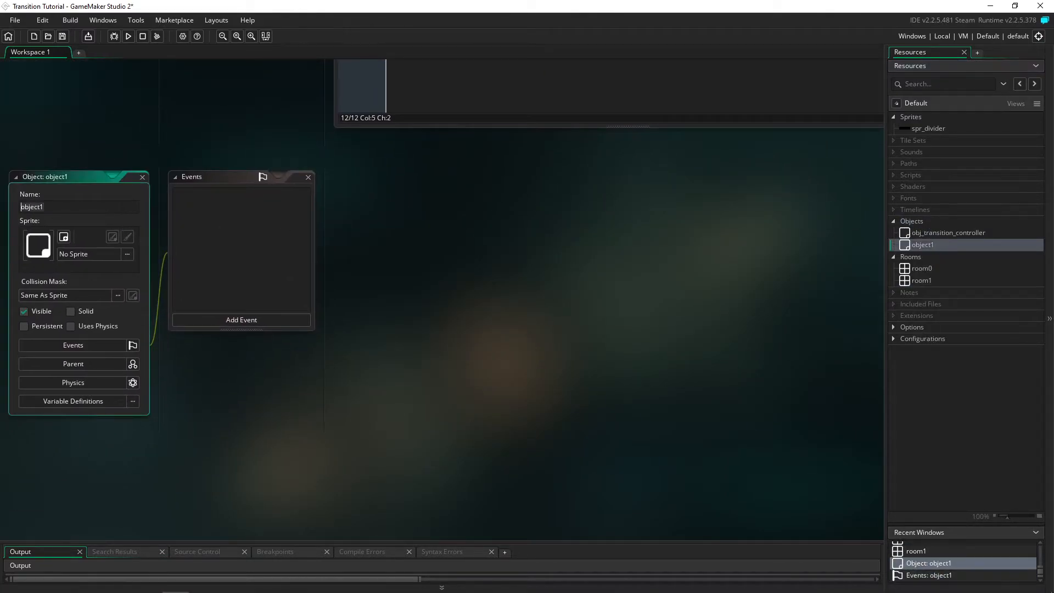
type("obj_divider_top")
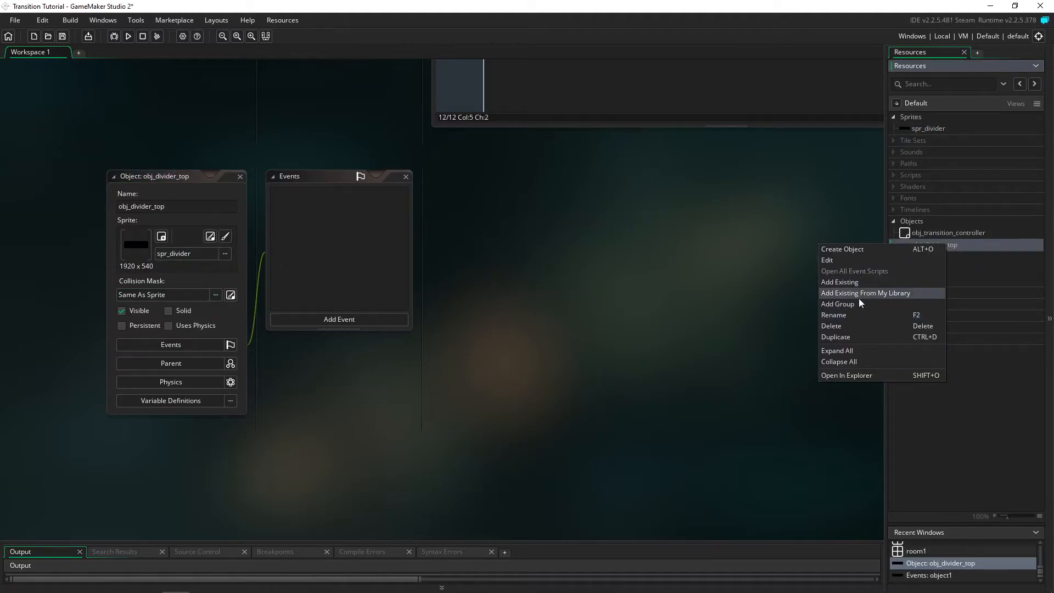
left_click(836, 336)
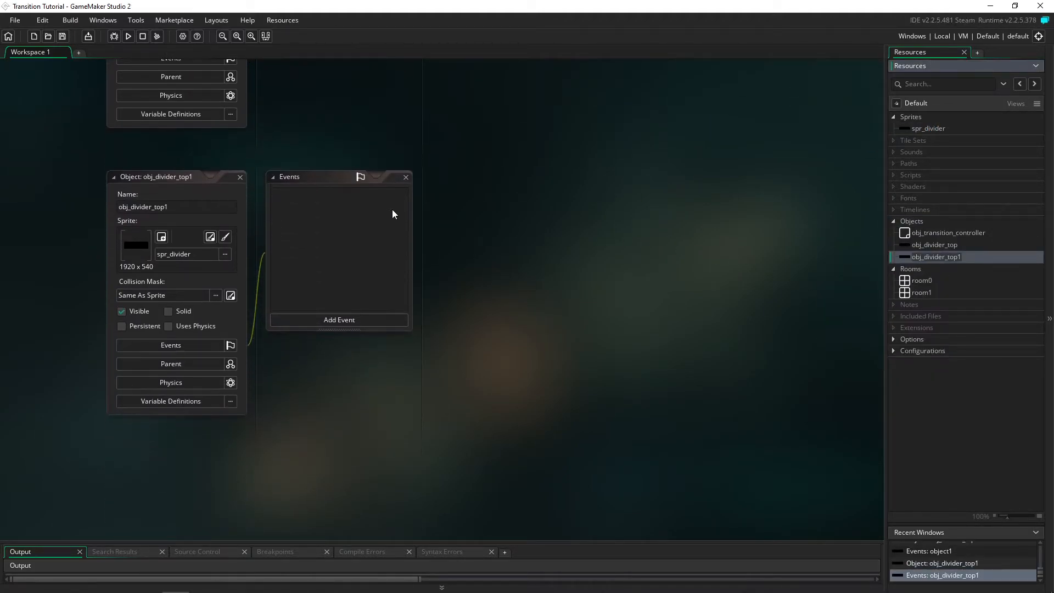
double_click(935, 257)
type("bottom")
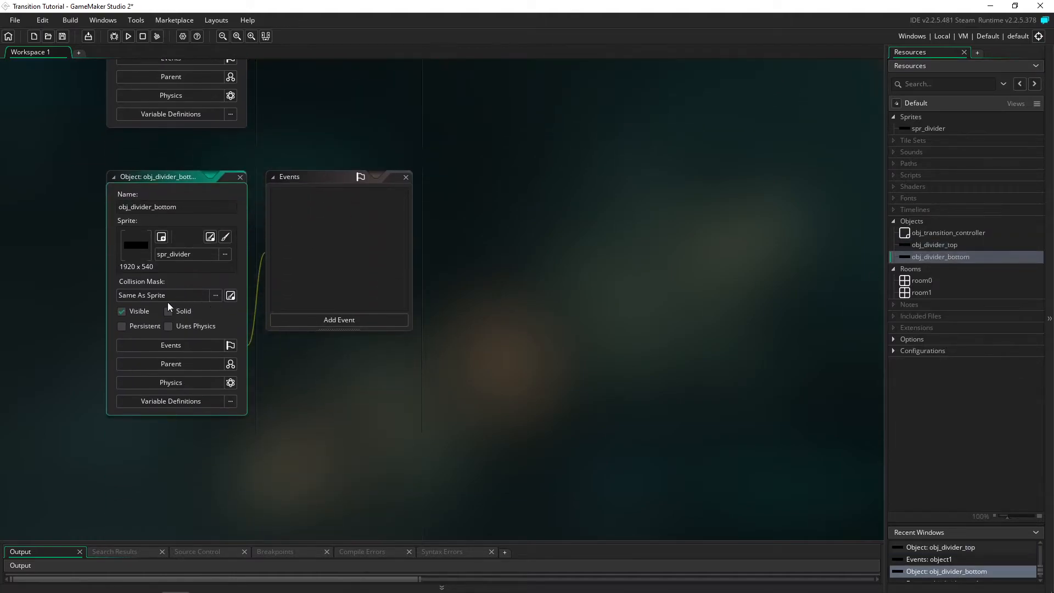
left_click(121, 326)
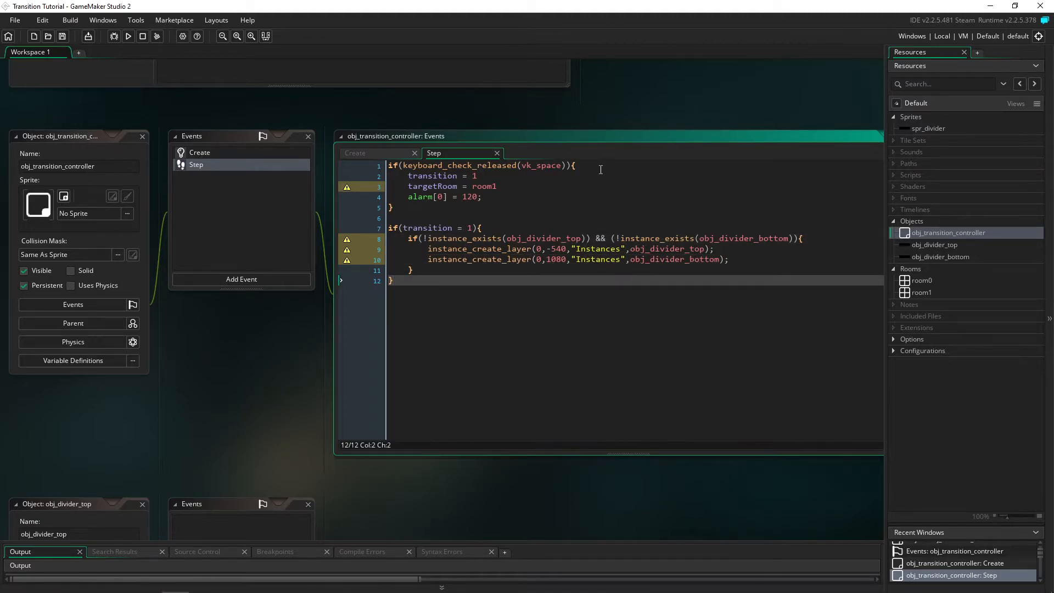
Add an Alarm 0 event to the controller that reassigns transition
left_click(240, 279)
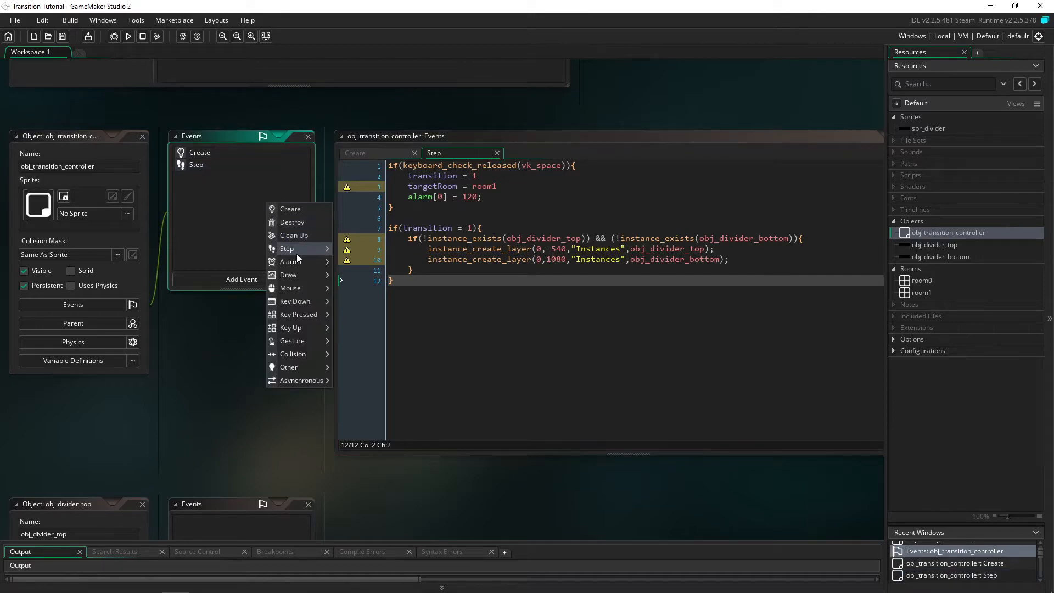
left_click(290, 261)
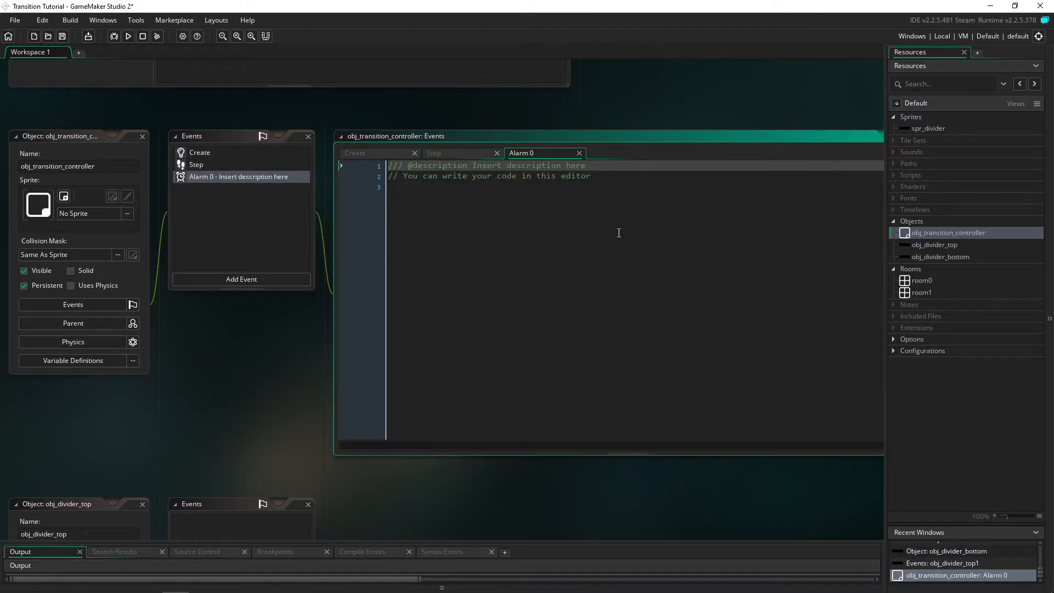
type("transition =")
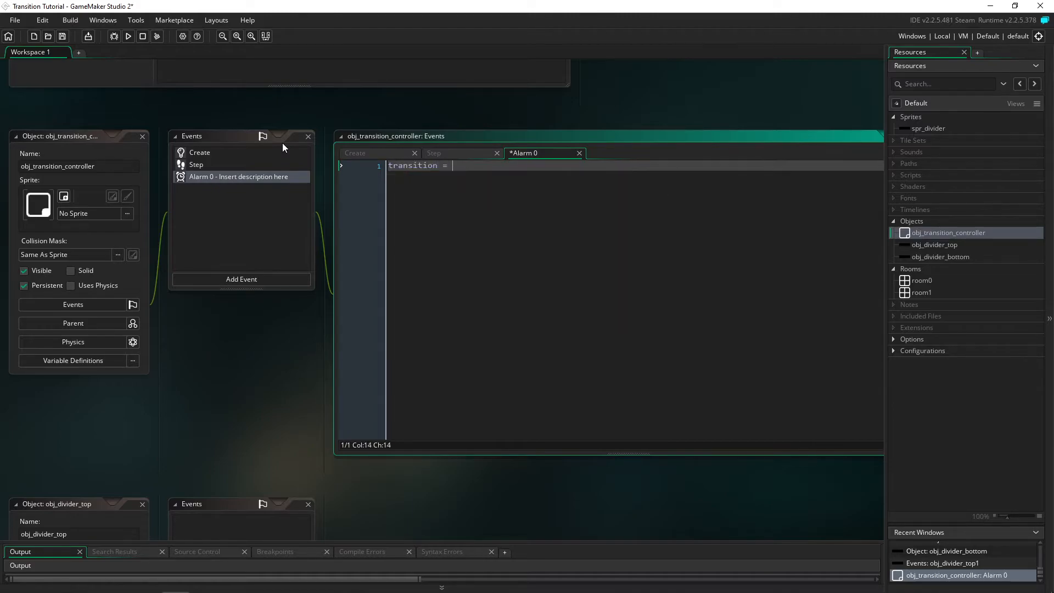
left_click(195, 164)
type("if")
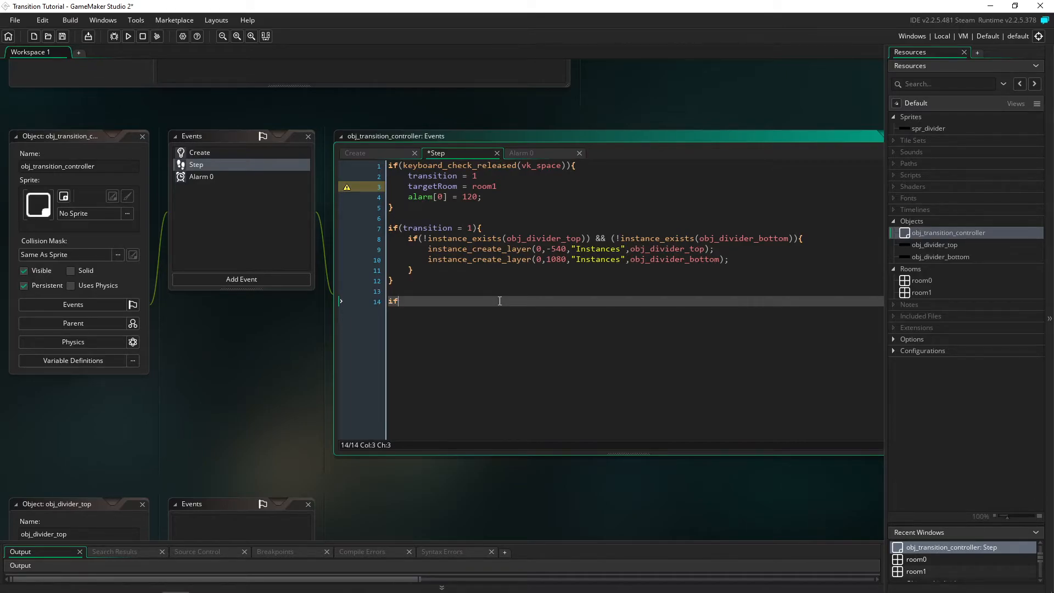
Add an if(transition = 2) block calling room_goto(targetRoom) and setting transition = 3
key("Backspace")
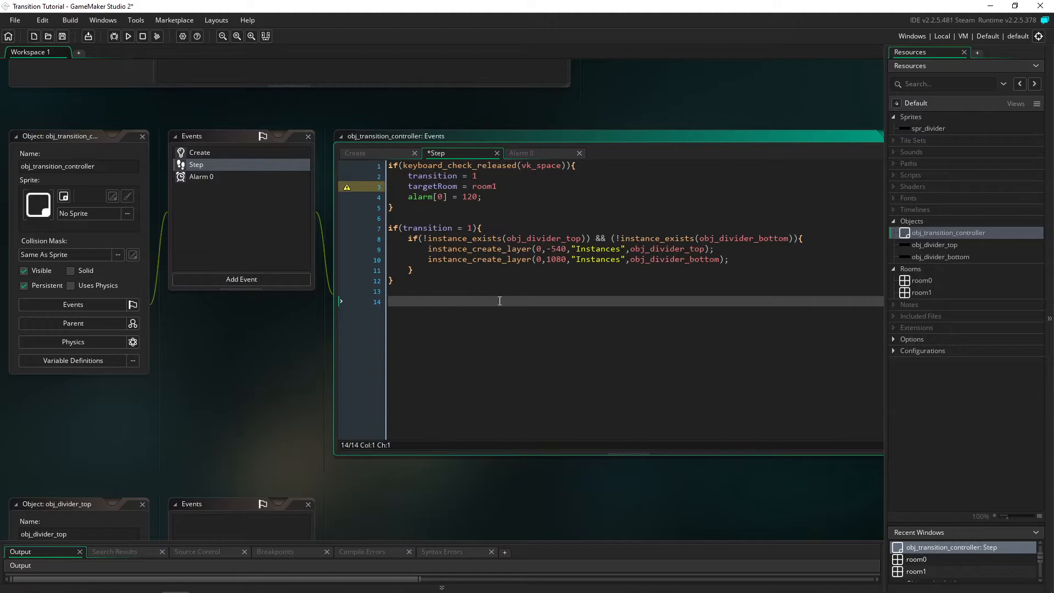
type("if(transition = 2){")
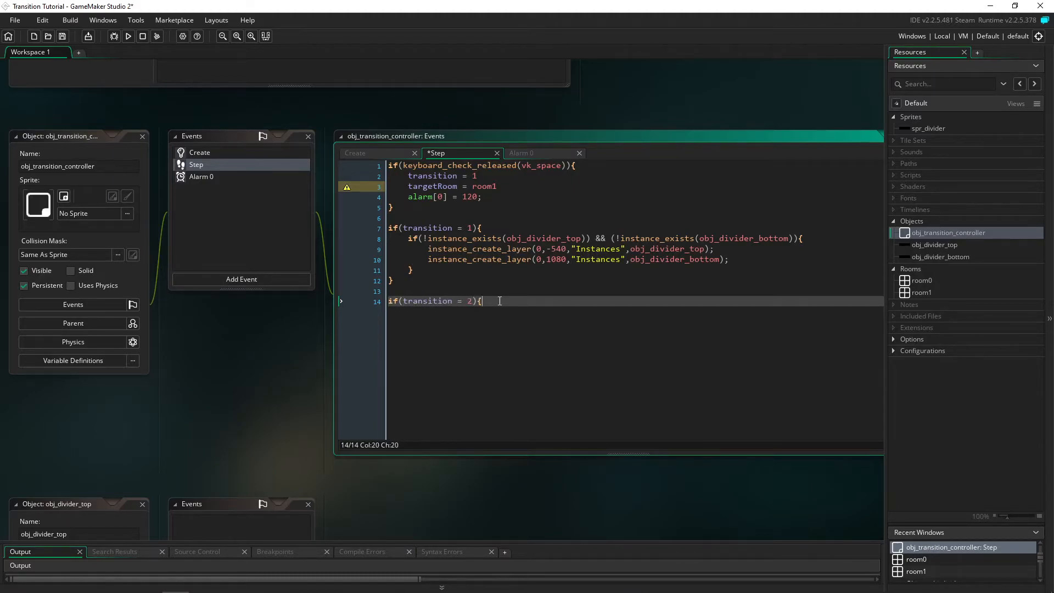
type("room")
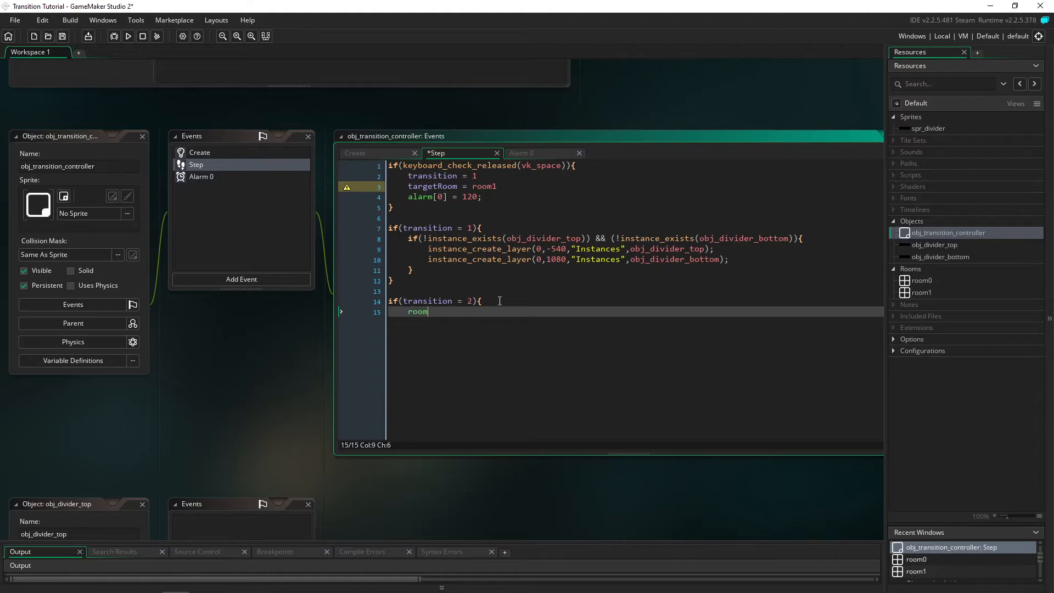
type("_goto(")
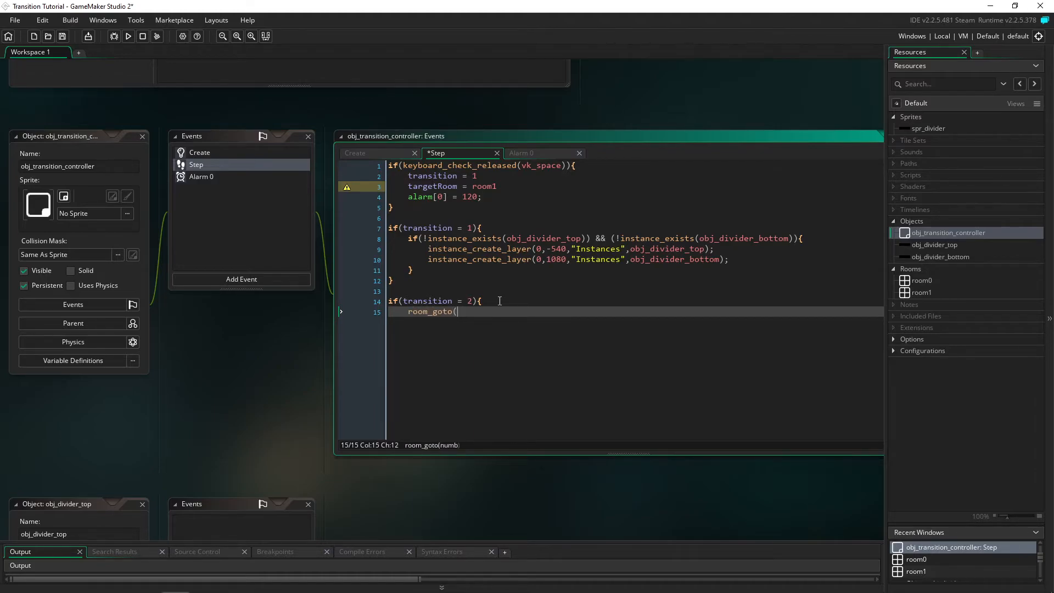
type("targetRoom")
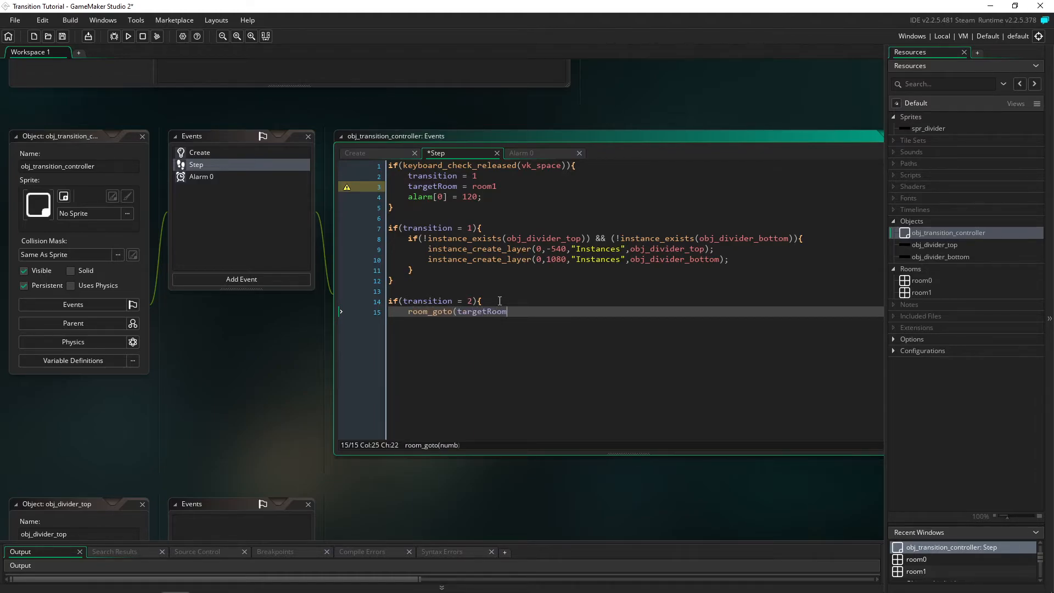
type("){")
type("}")
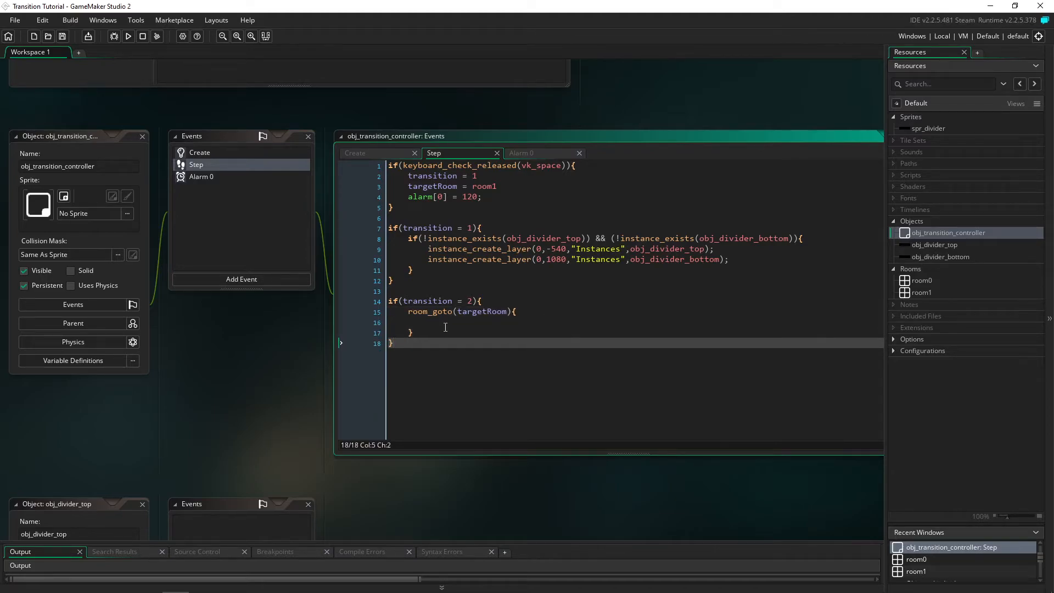
type("t")
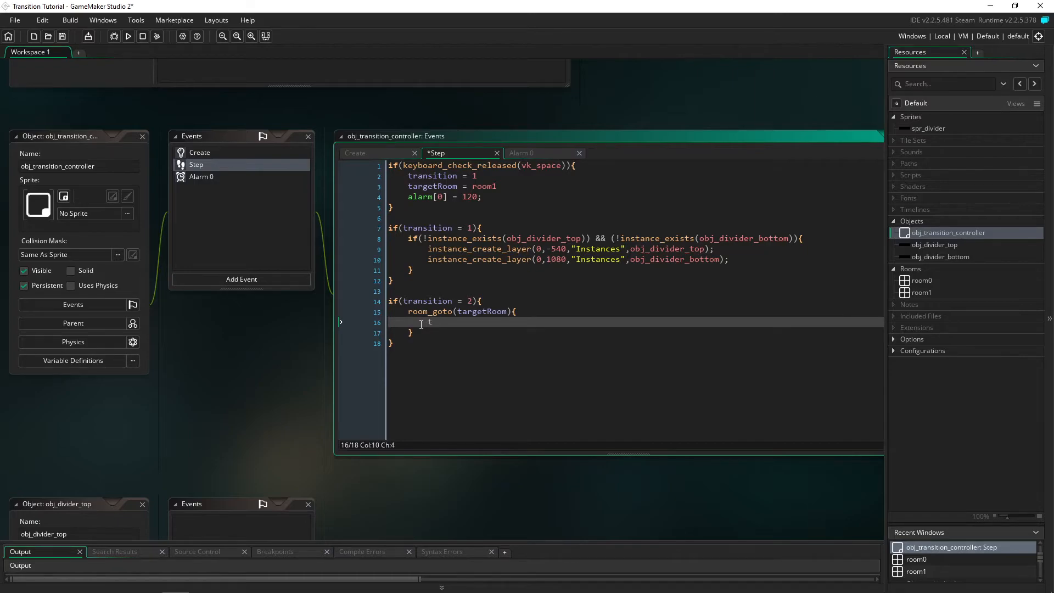
type("transition =")
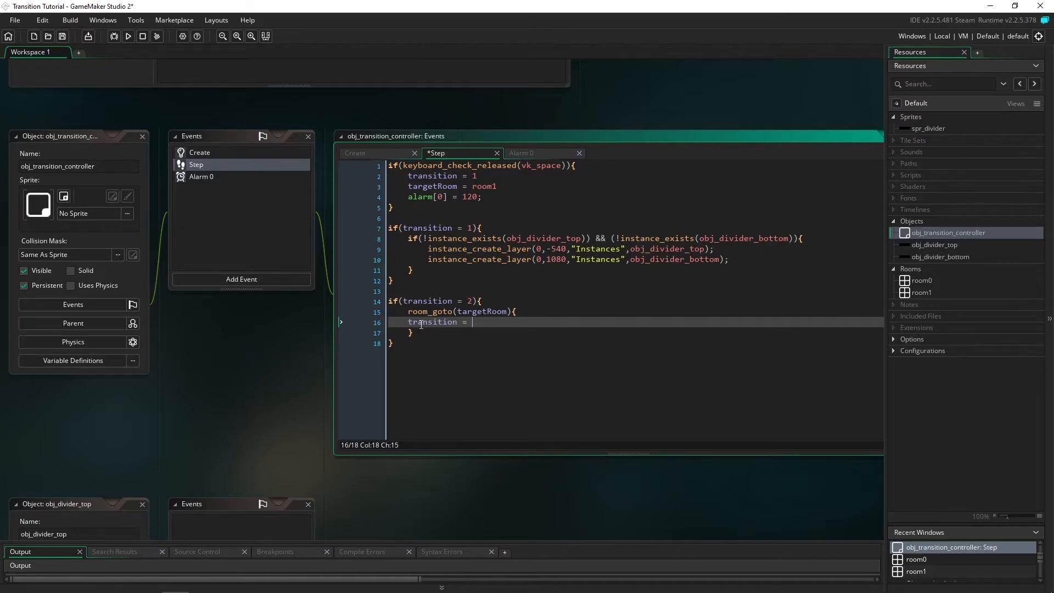
type("3")
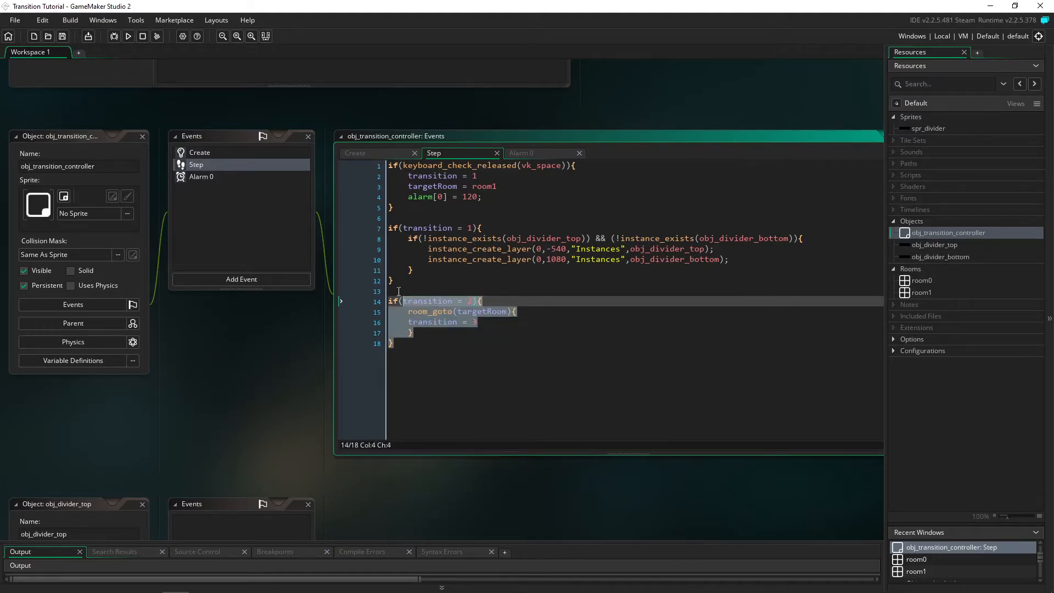
left_click(444, 197)
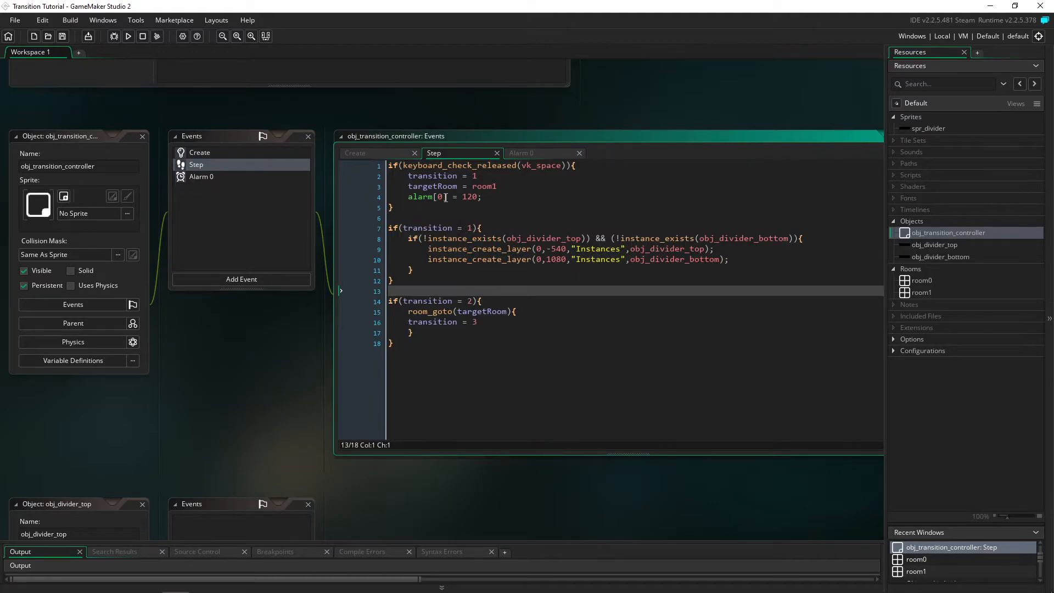
left_click(500, 186)
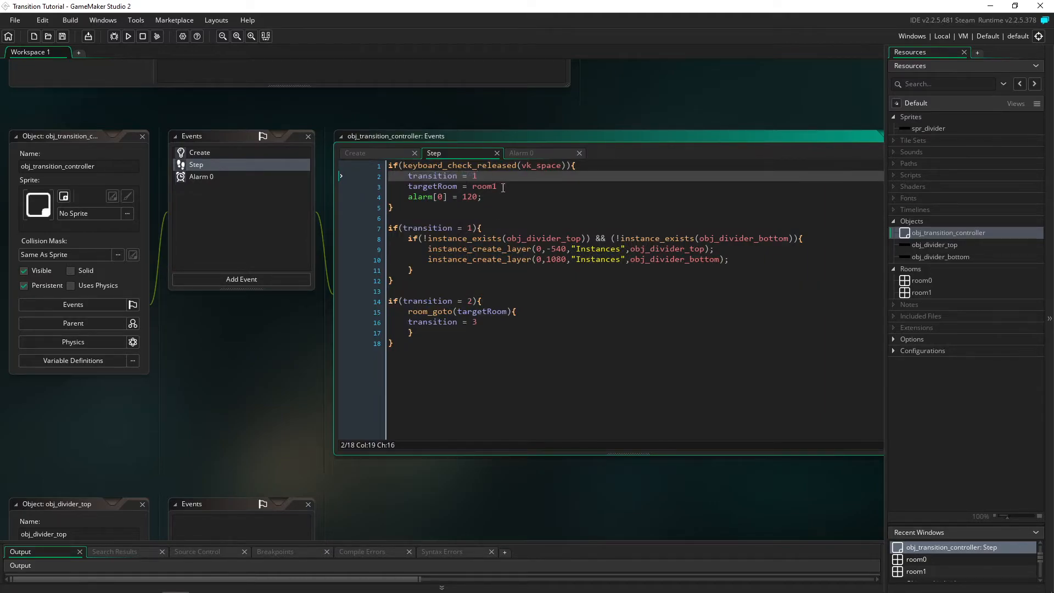
double_click(483, 186)
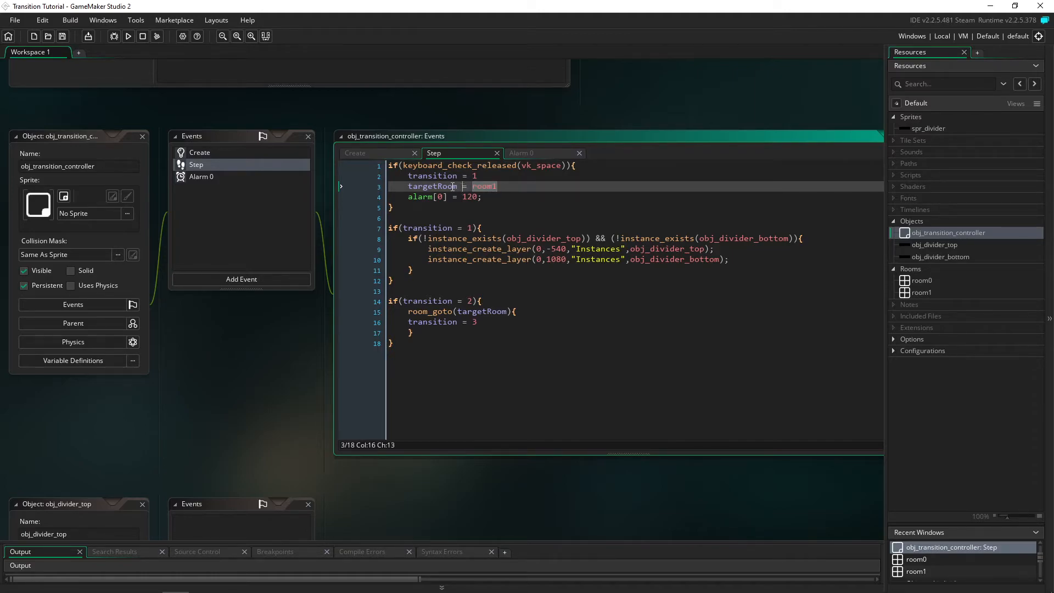
left_click(457, 207)
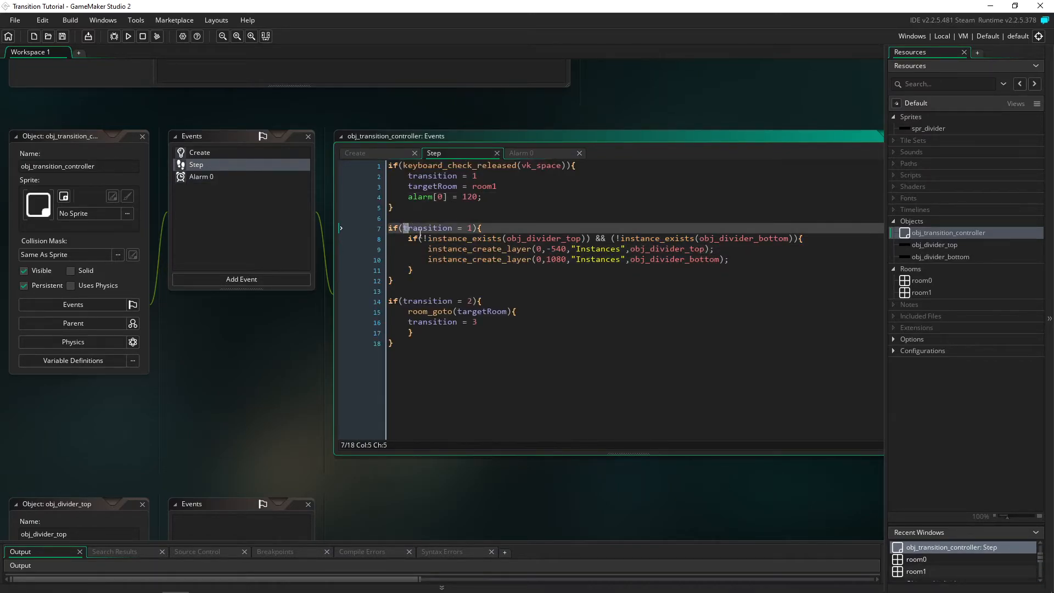
double_click(500, 238)
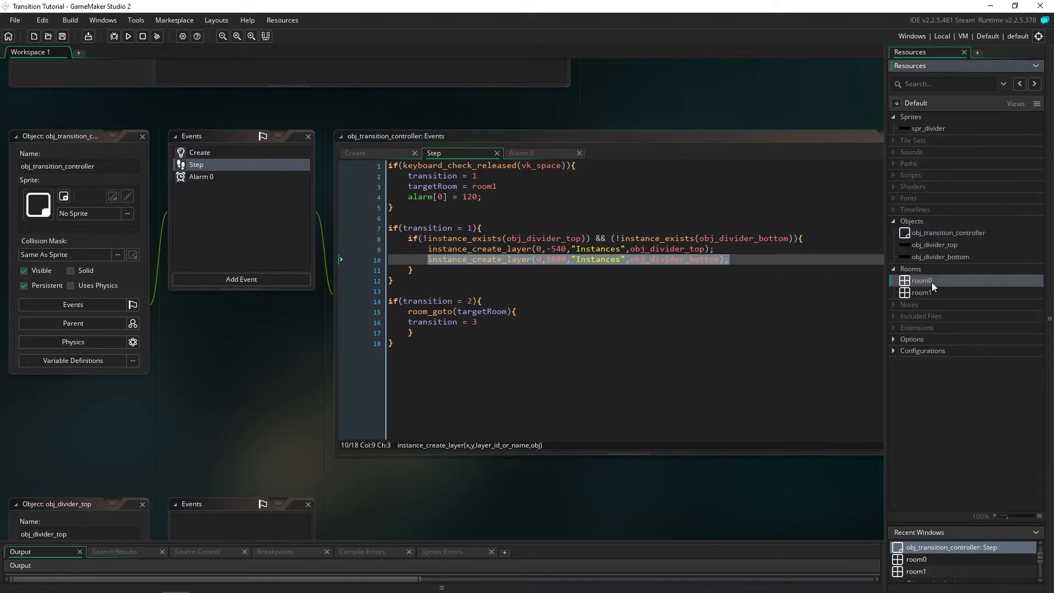
Open room0 and drop an obj_transition_controller instance at its top-left corner
double_click(921, 281)
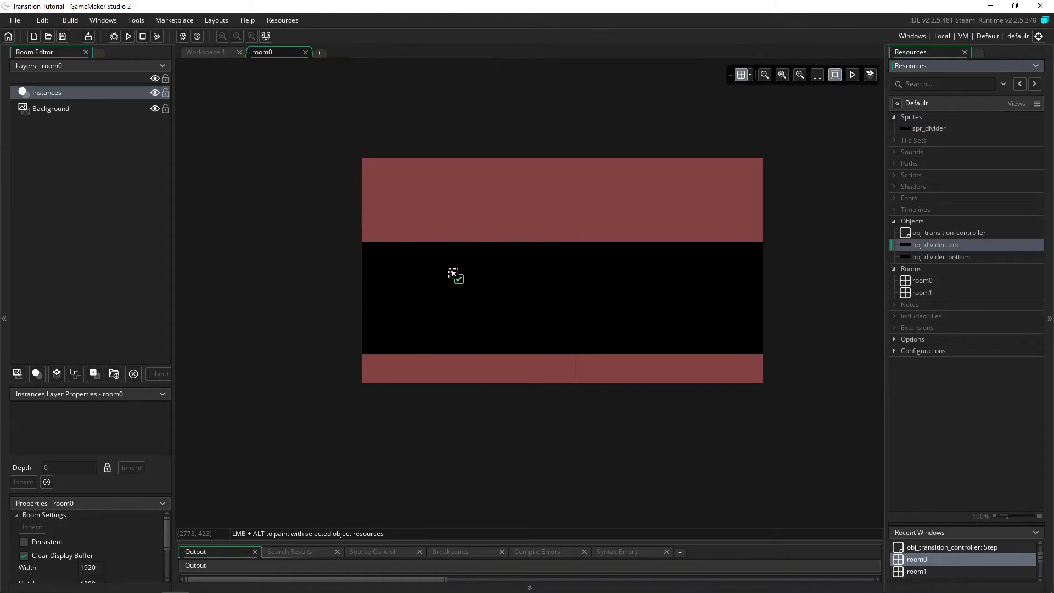
left_click(455, 275)
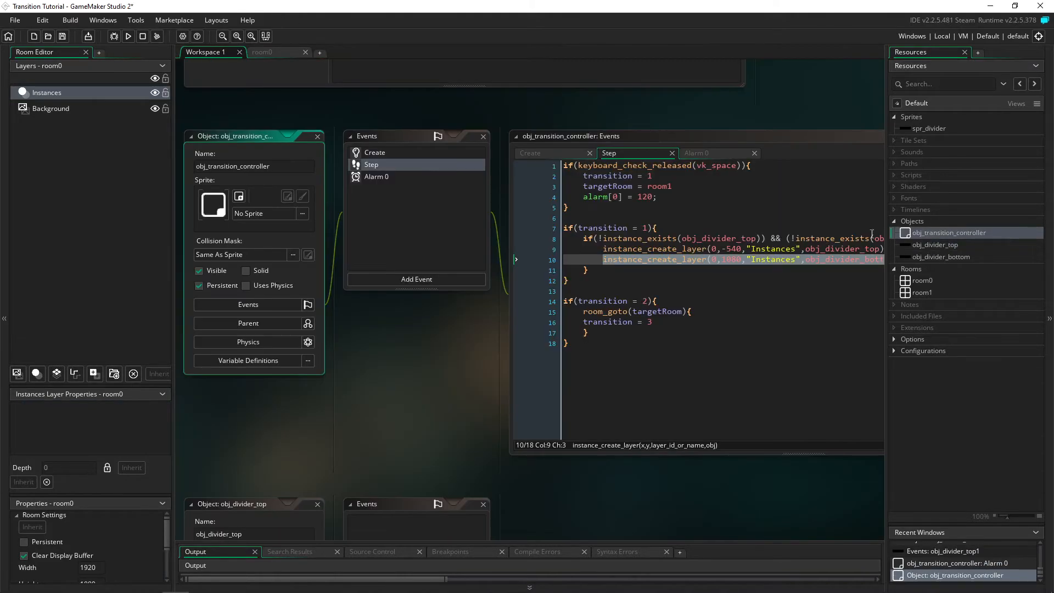
left_click(311, 146)
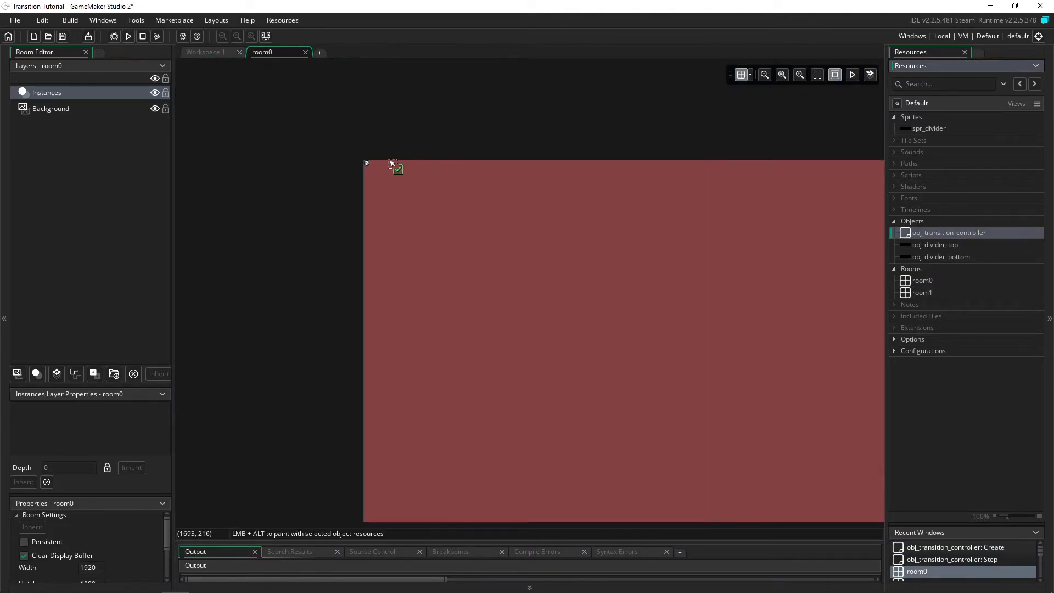
left_click(393, 167)
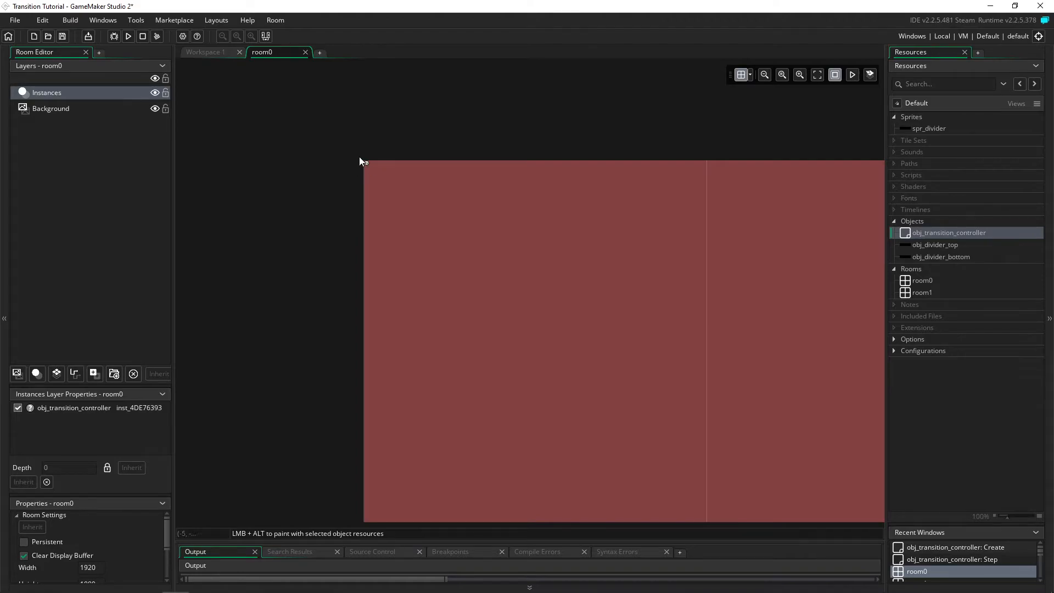
mouse_move(435, 188)
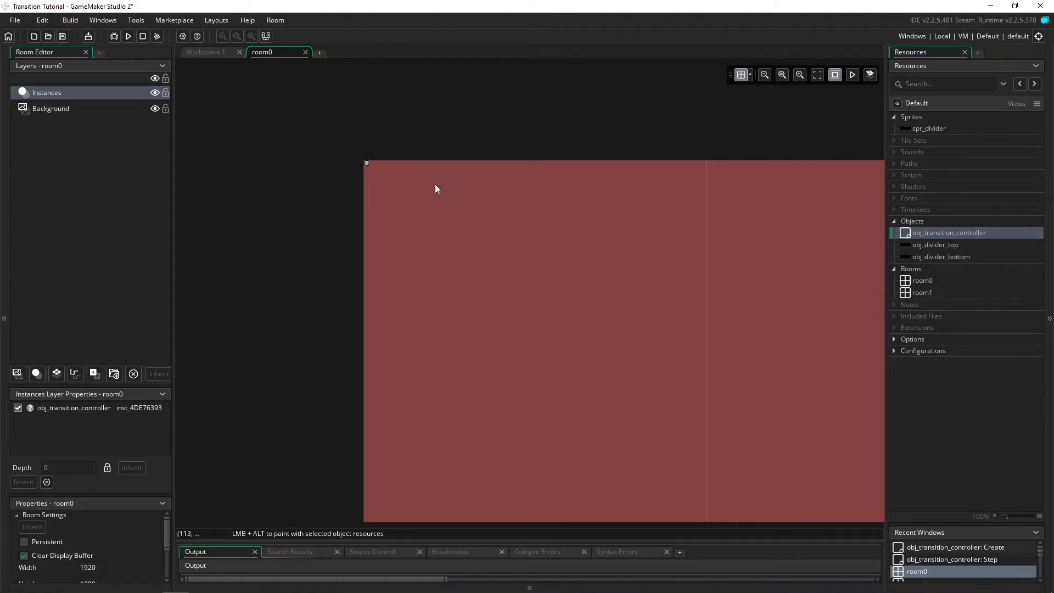
double_click(935, 243)
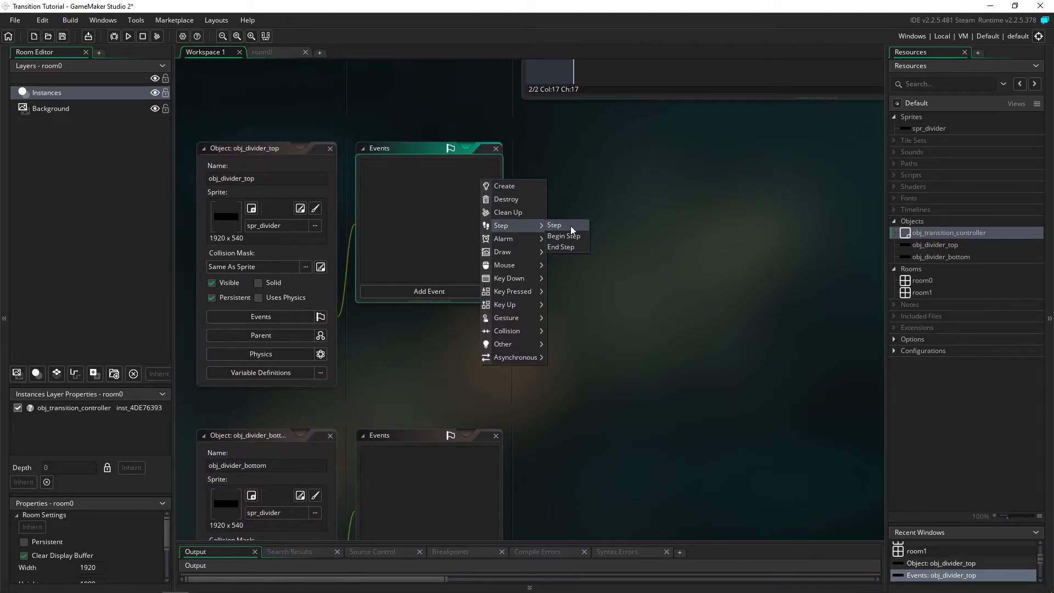
Add a Step event to obj_divider_top lerping y toward 0 when transition is 1
left_click(563, 236)
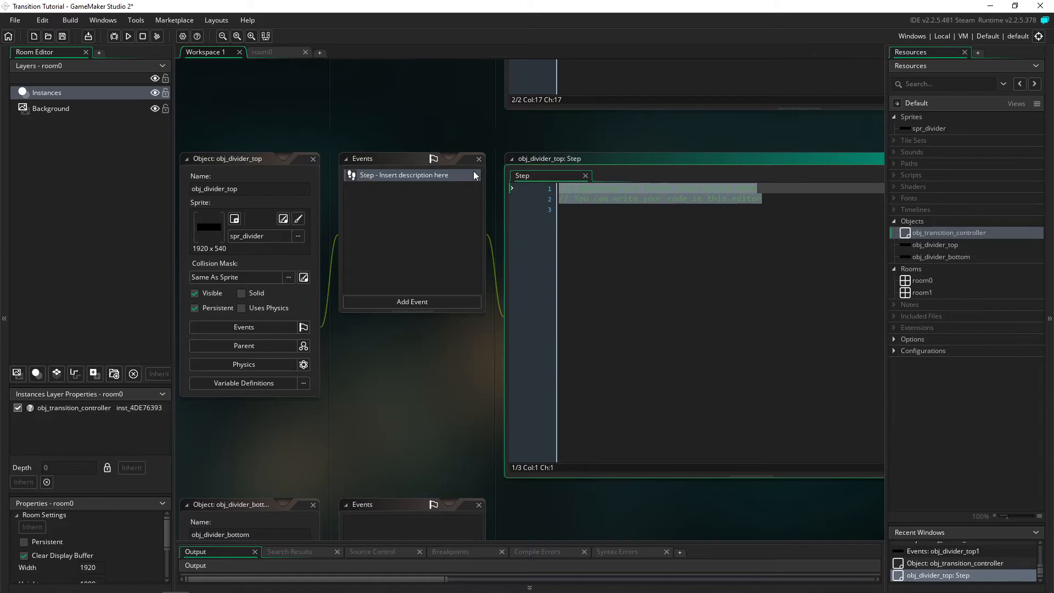
type("if(obj")
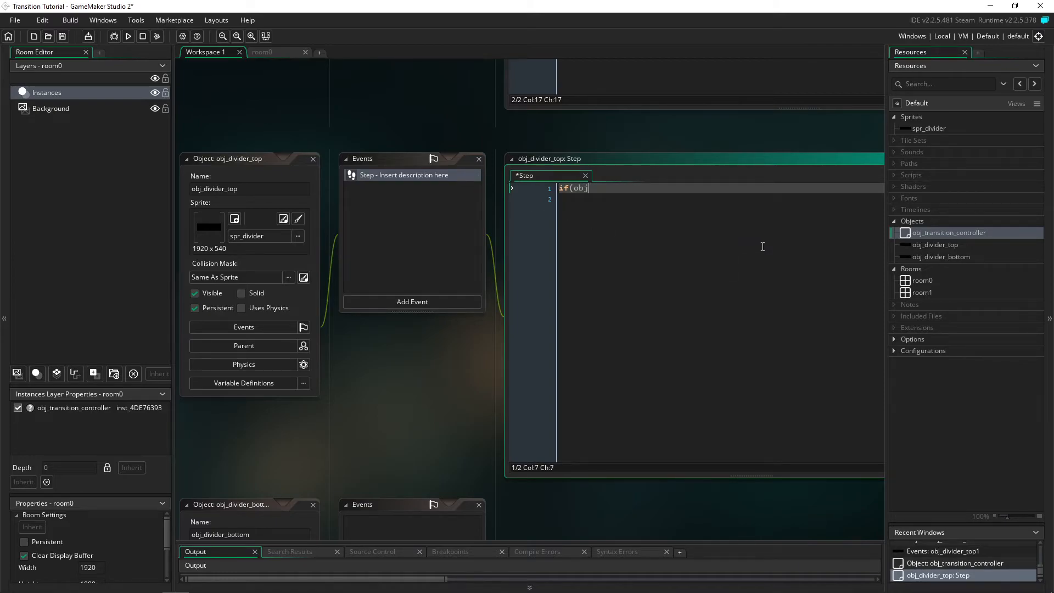
type("_transition_controller.")
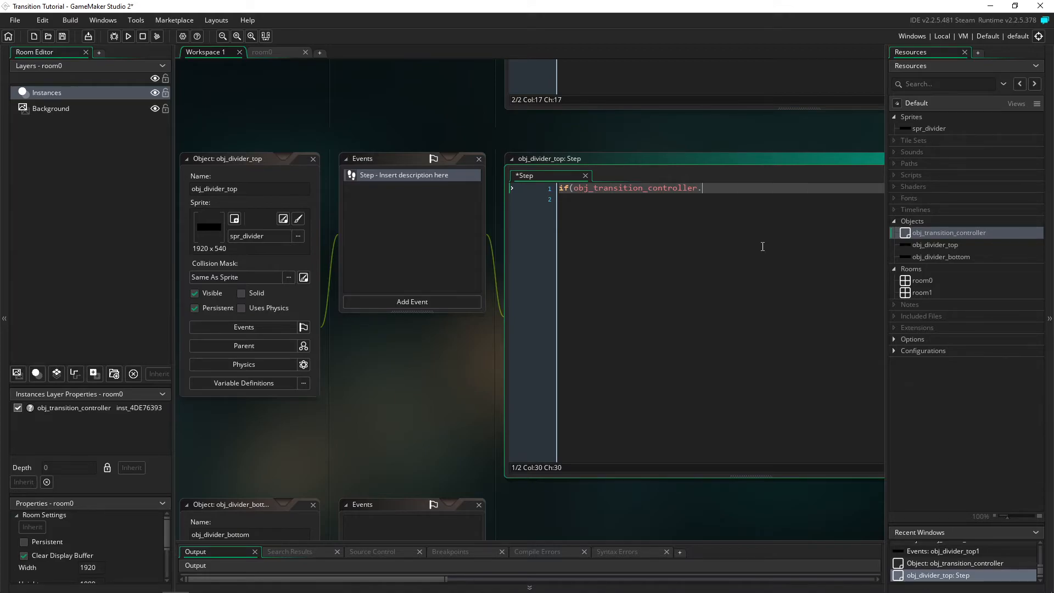
type("transition = 1){")
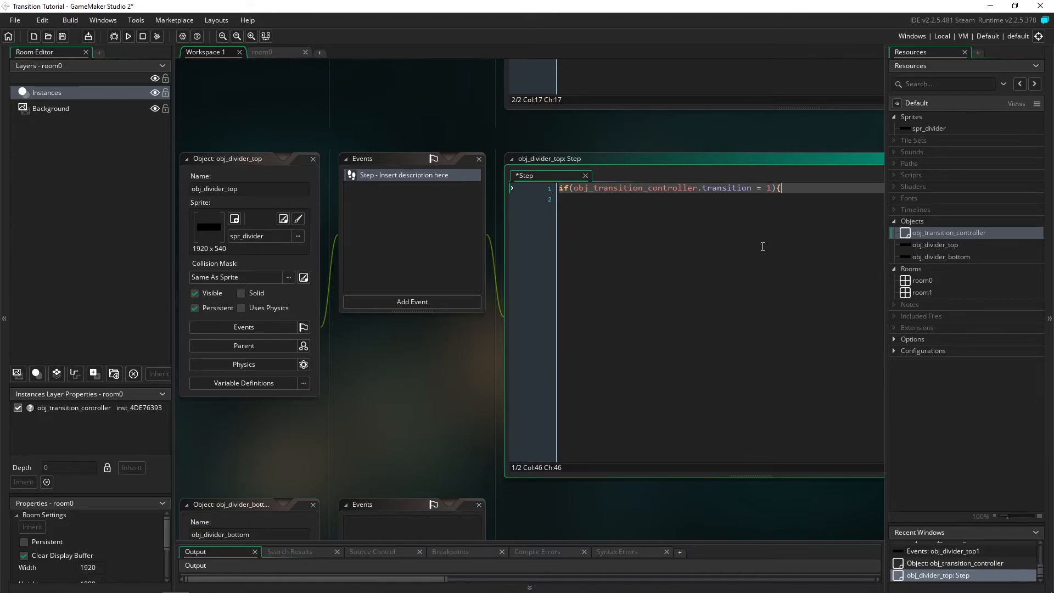
type("y")
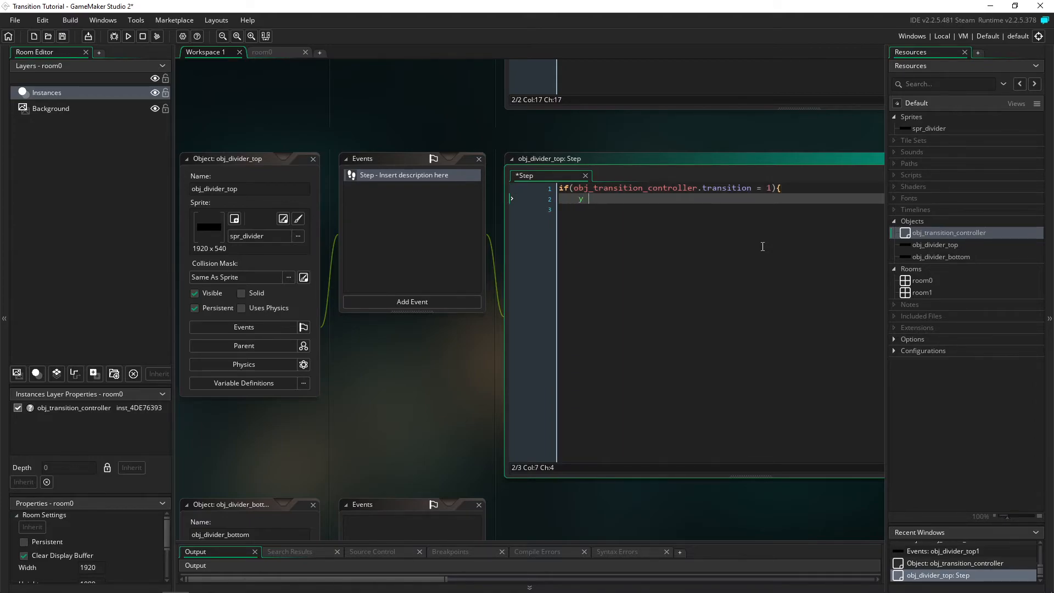
type("= le")
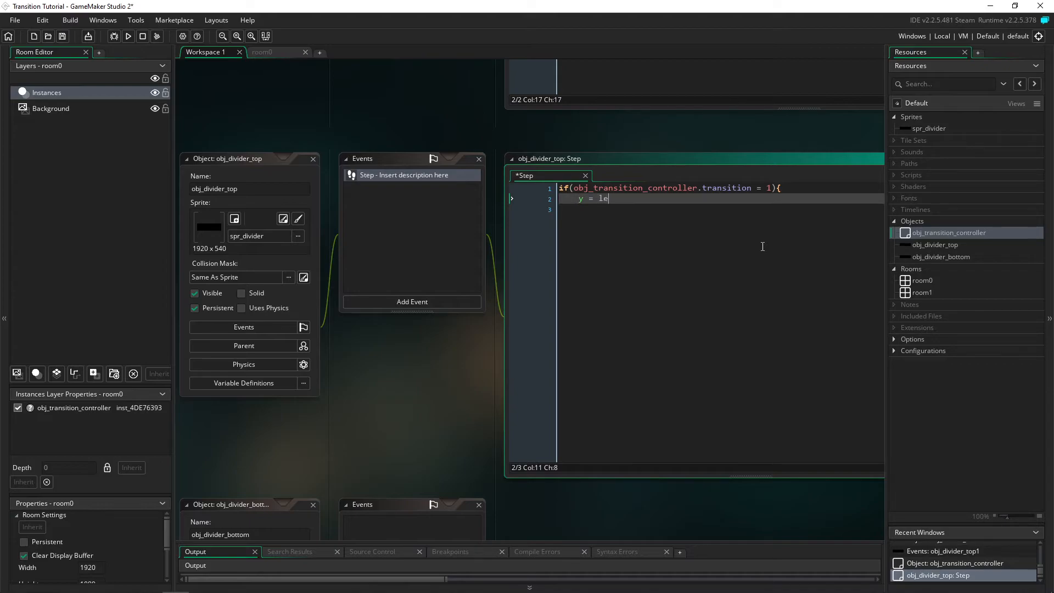
type("rp(y,")
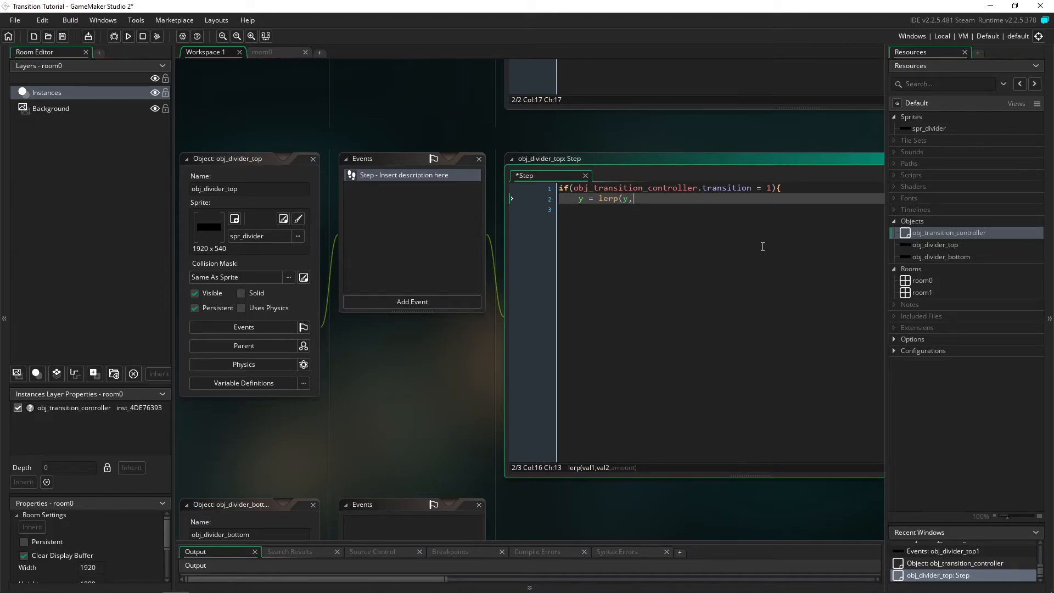
type("0,0.075")
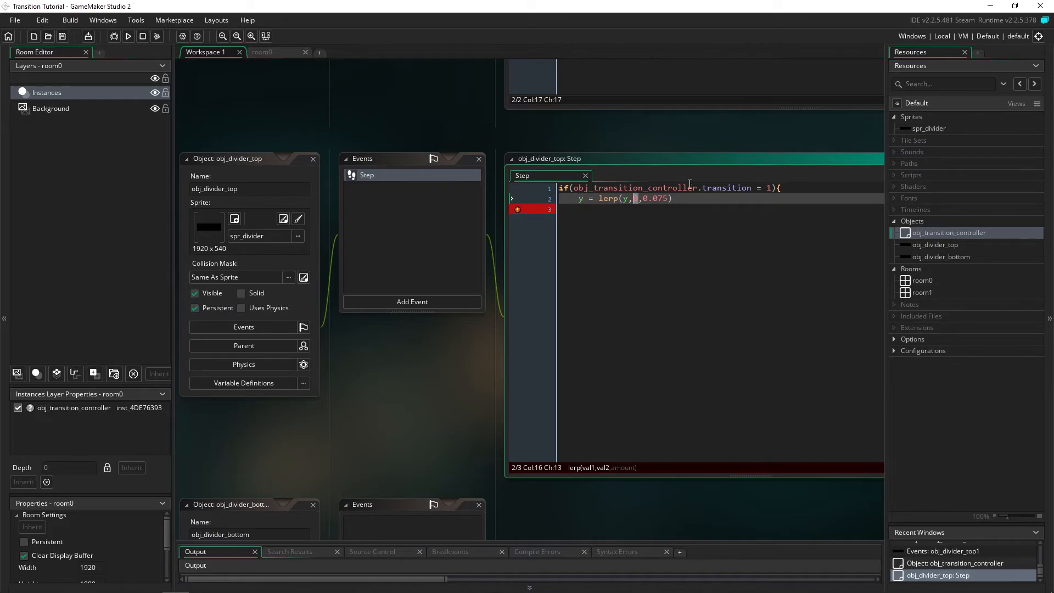
type("0")
left_click(720, 209)
type("}")
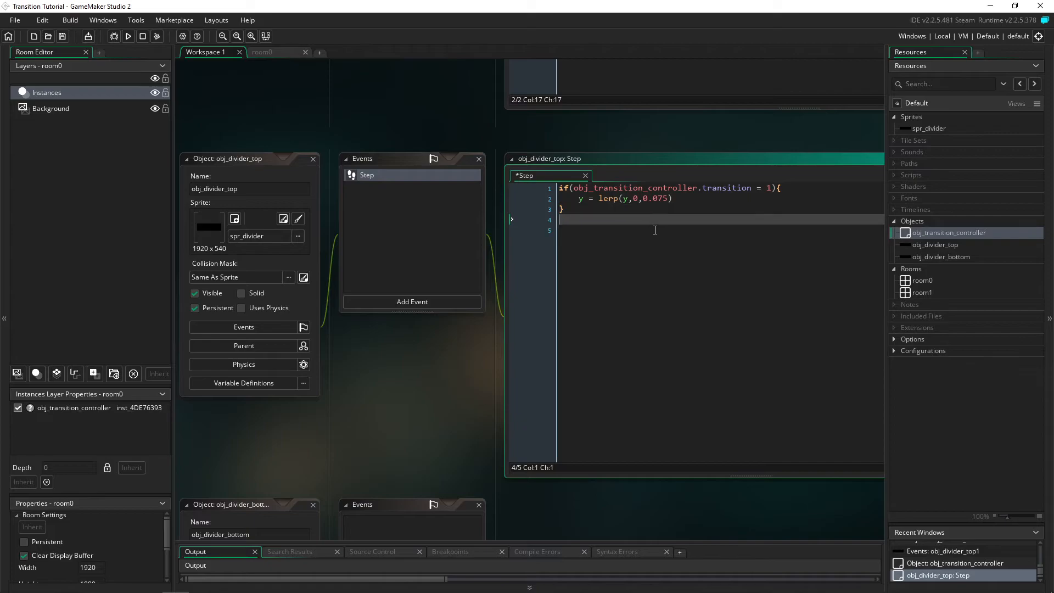
Add a second block lerping y to -540 by 0.1 when transition is 3
type("if(obj")
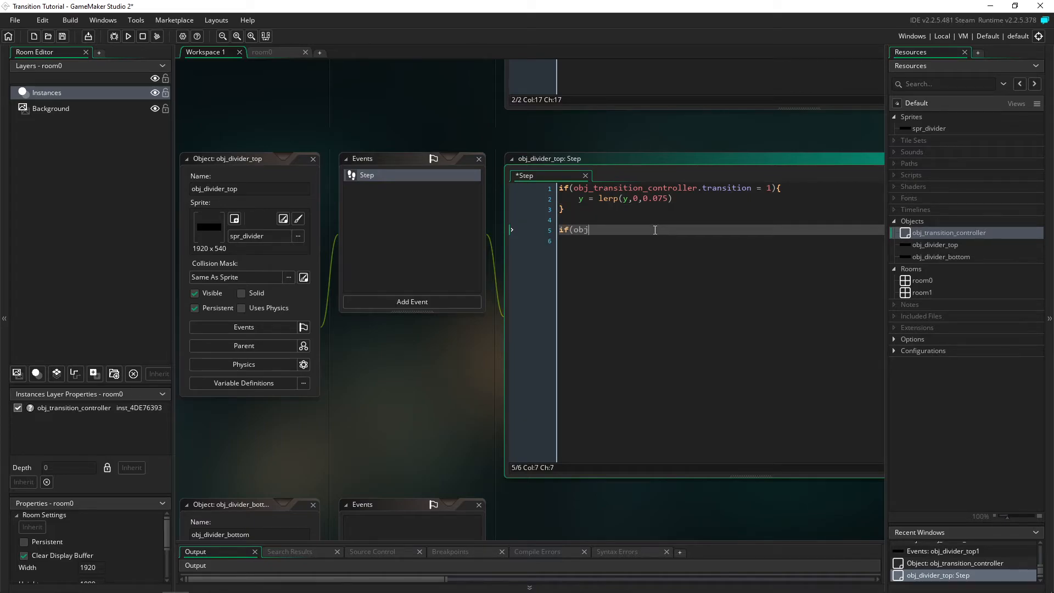
type("_transition_controller.")
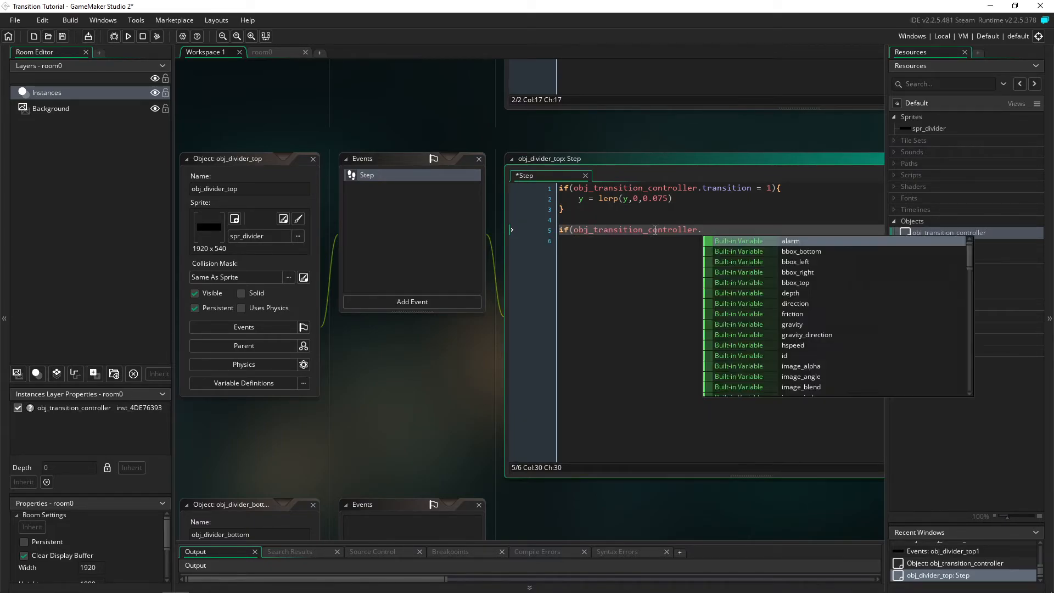
type(".transition = 3")
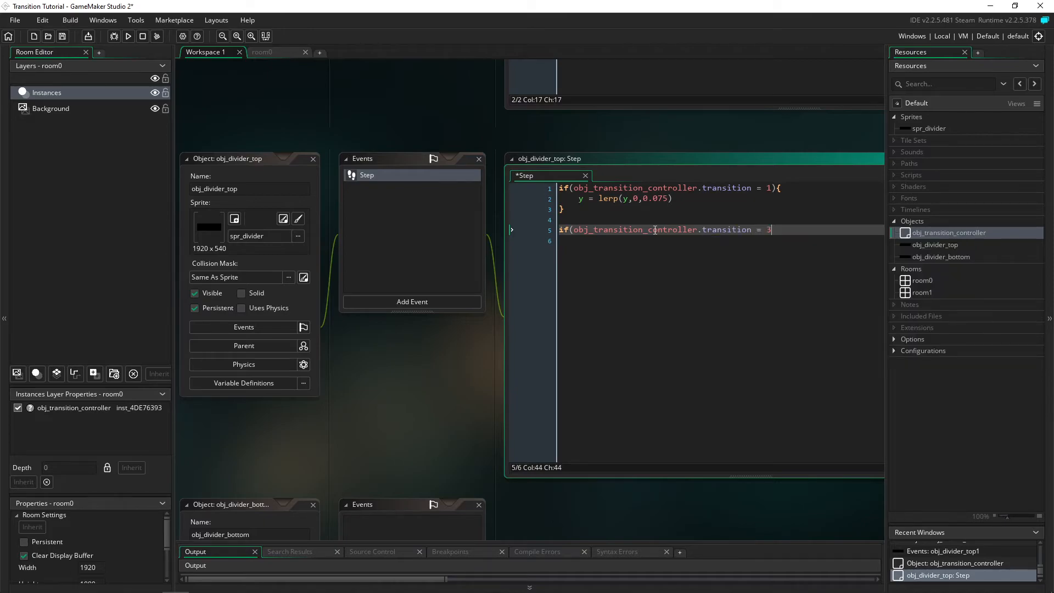
type("{")
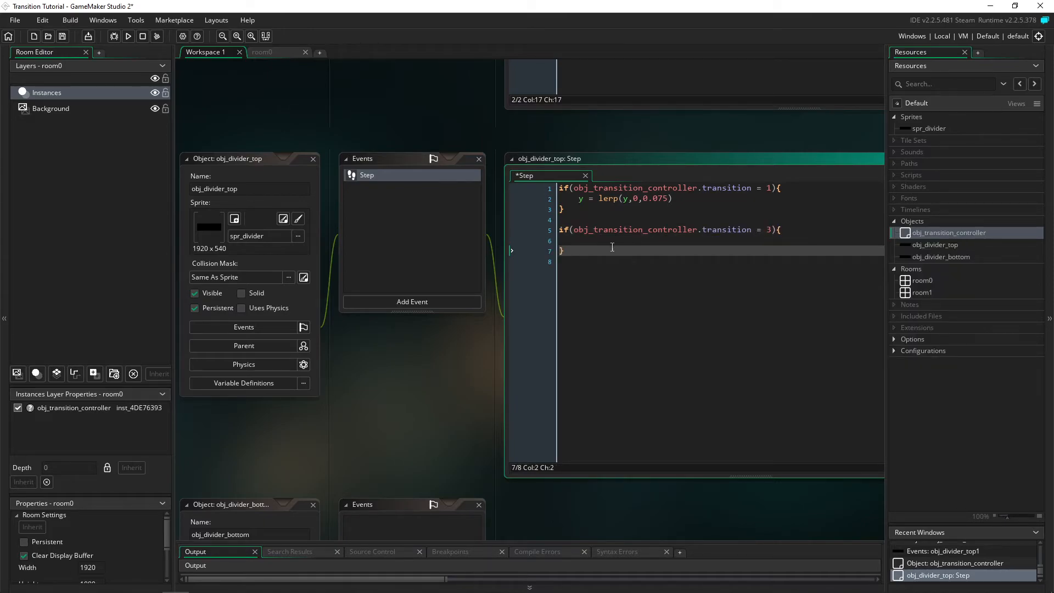
type("y =")
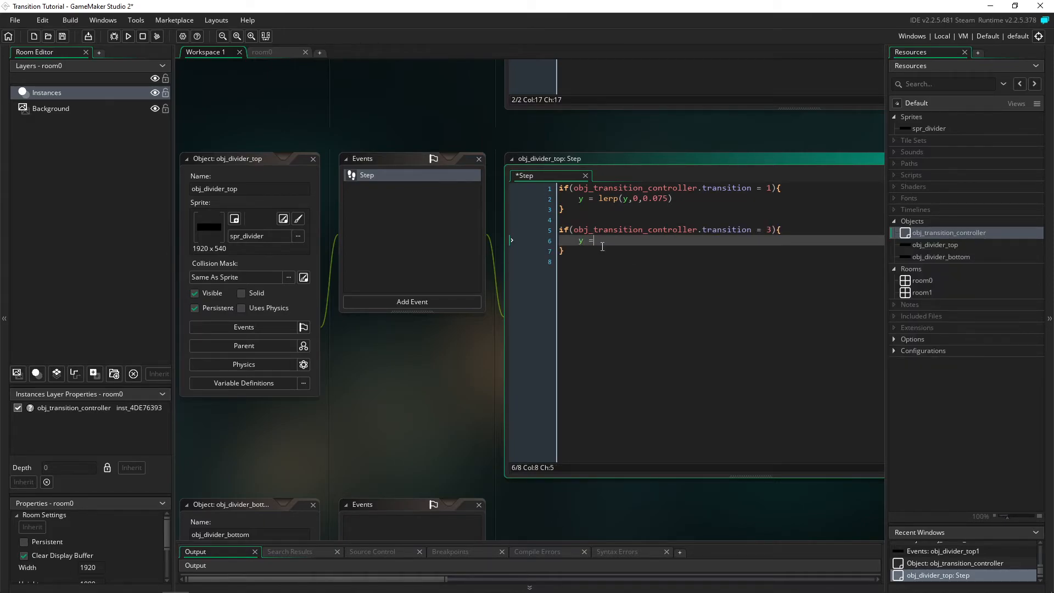
type("lerp")
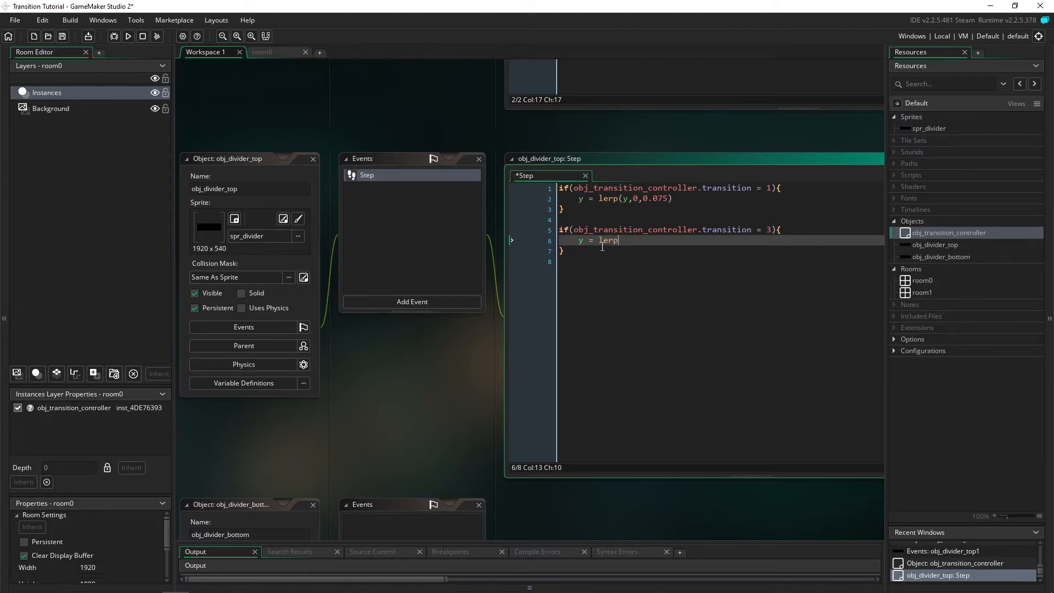
type("(y,")
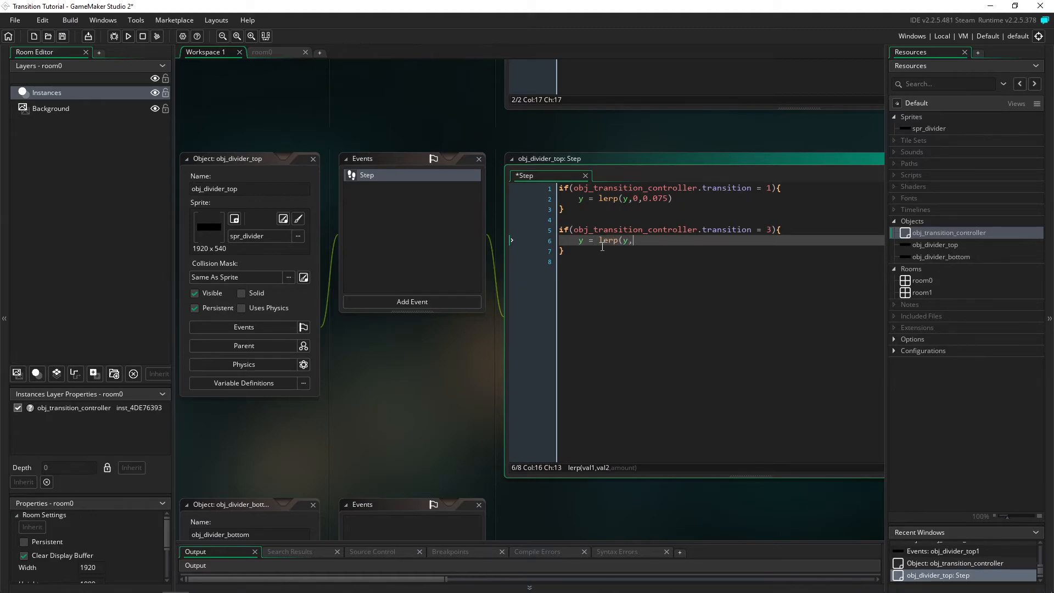
type("-540")
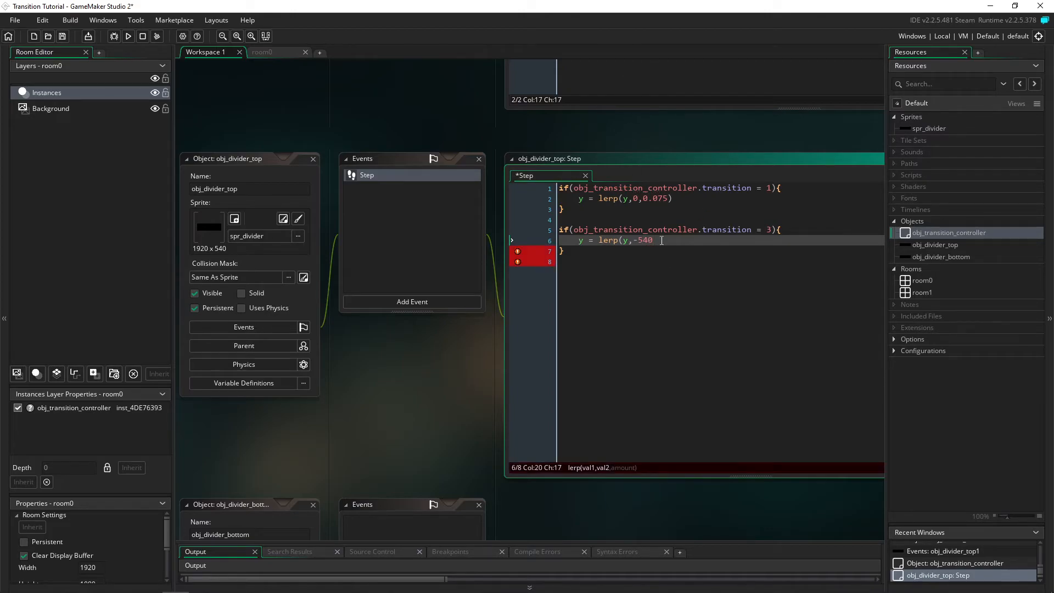
type(",")
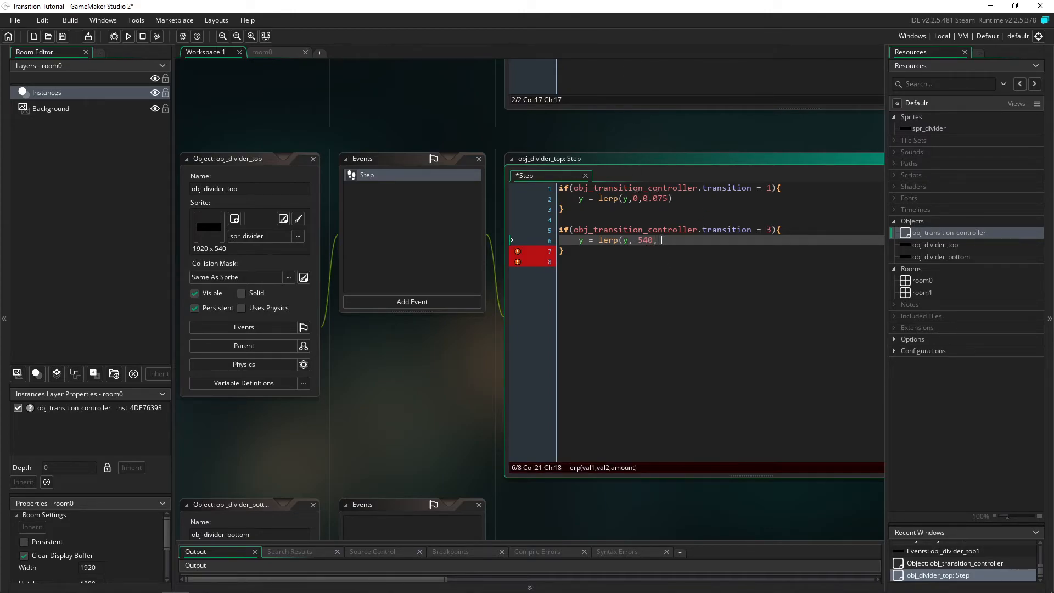
type("0.1)")
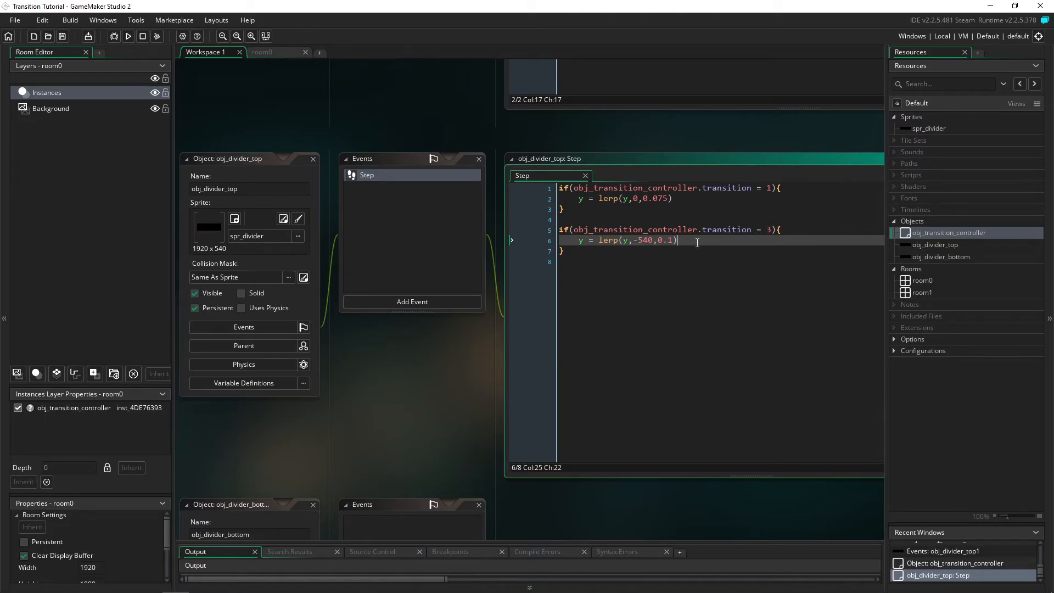
mouse_move(664, 256)
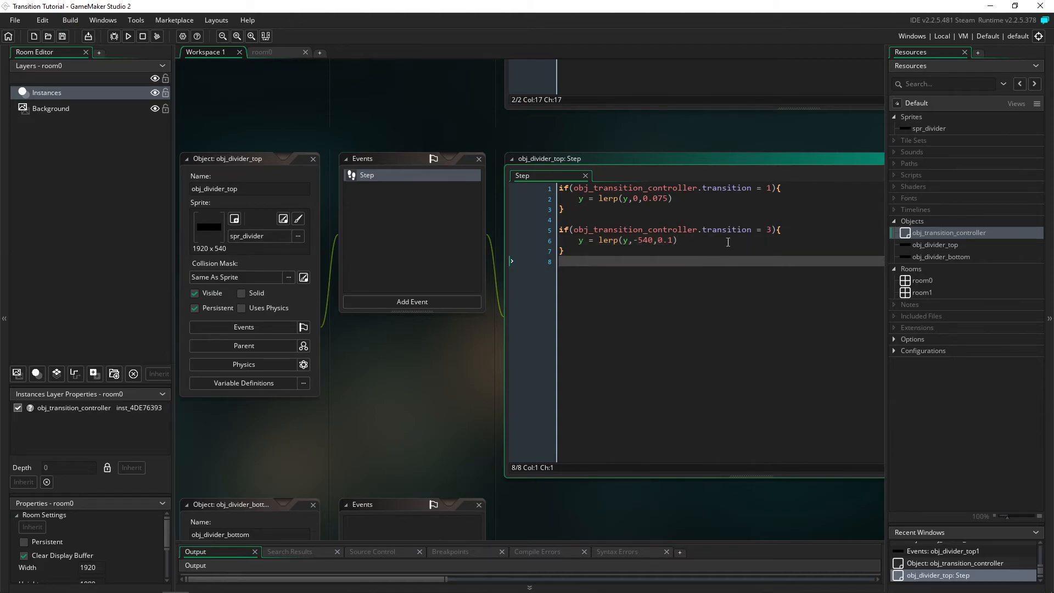
Add a Step event to obj_divider_bottom lerping y to 540 at 0.075 when transition is 1
left_click(948, 257)
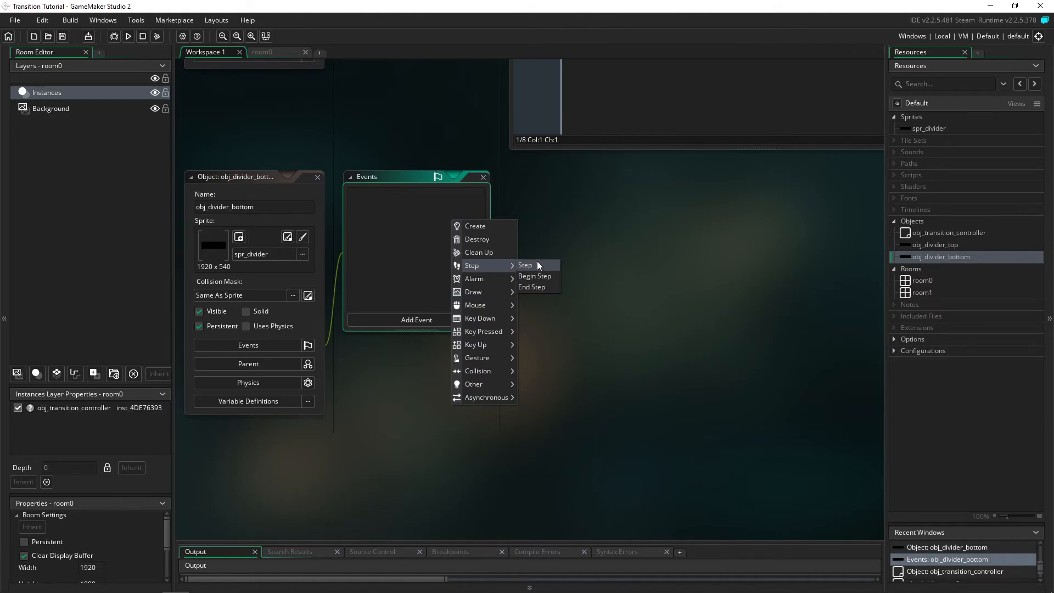
left_click(526, 265)
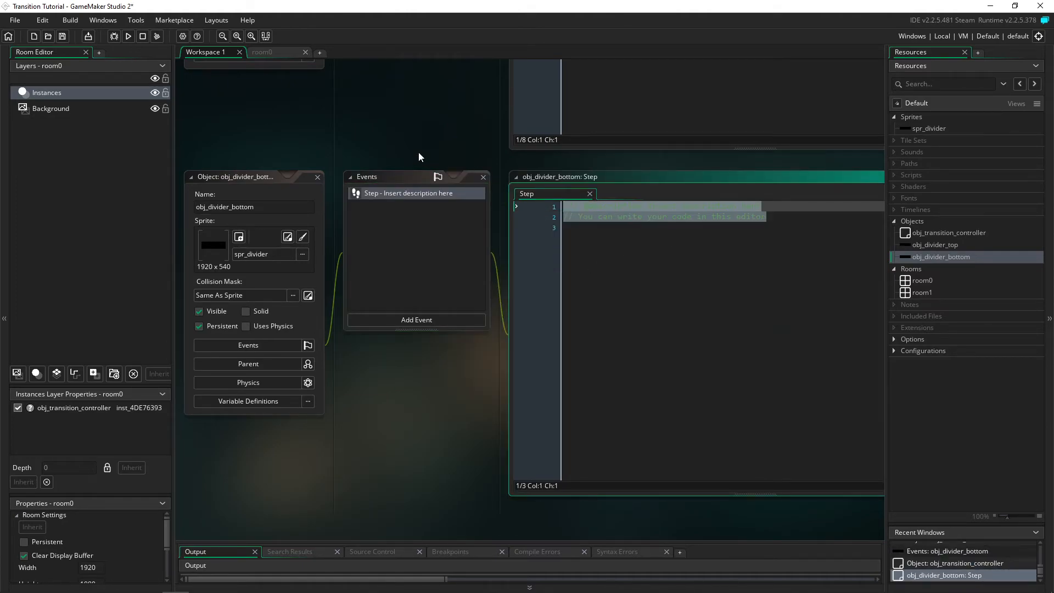
type("if(obj_tran")
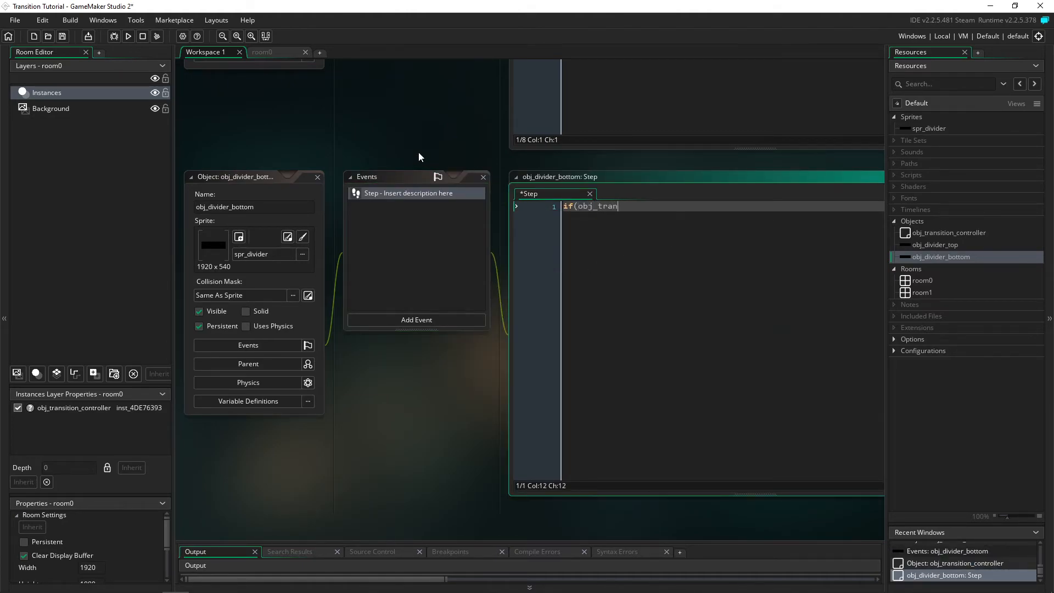
type("sition_controller.")
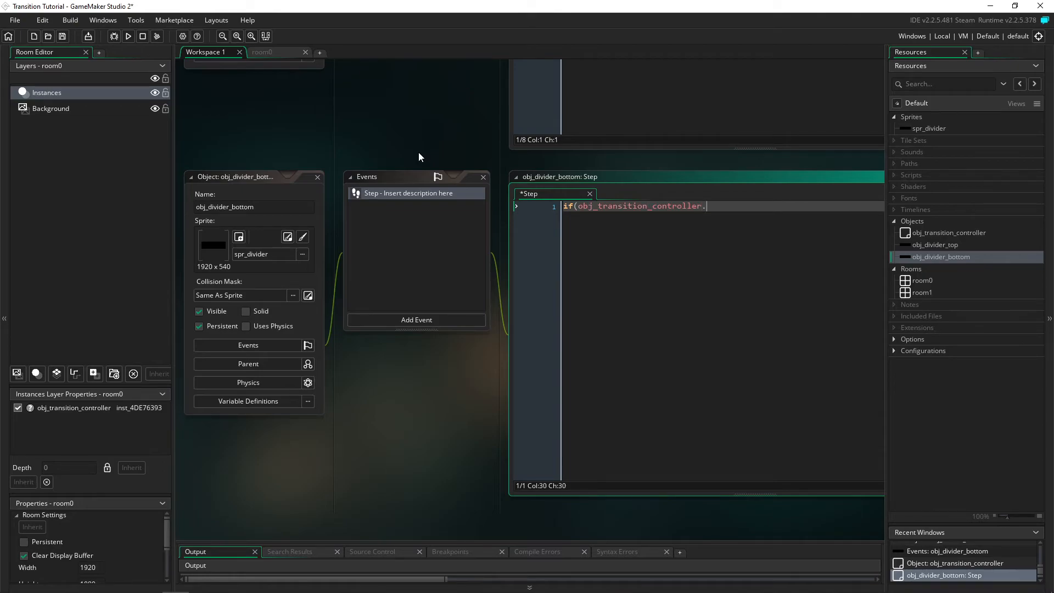
type("transition = 1){")
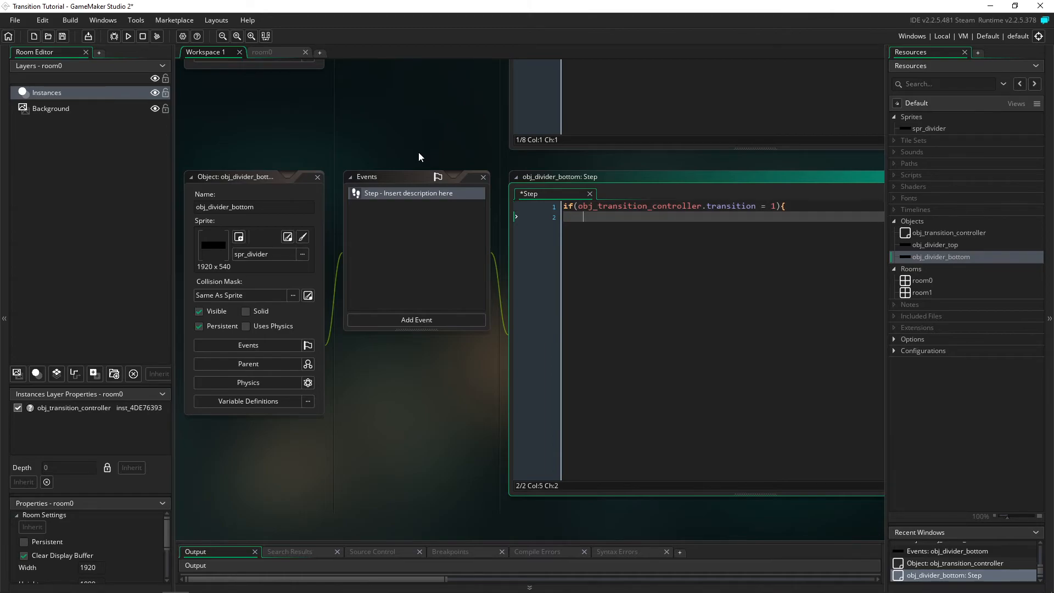
type("y = lerp")
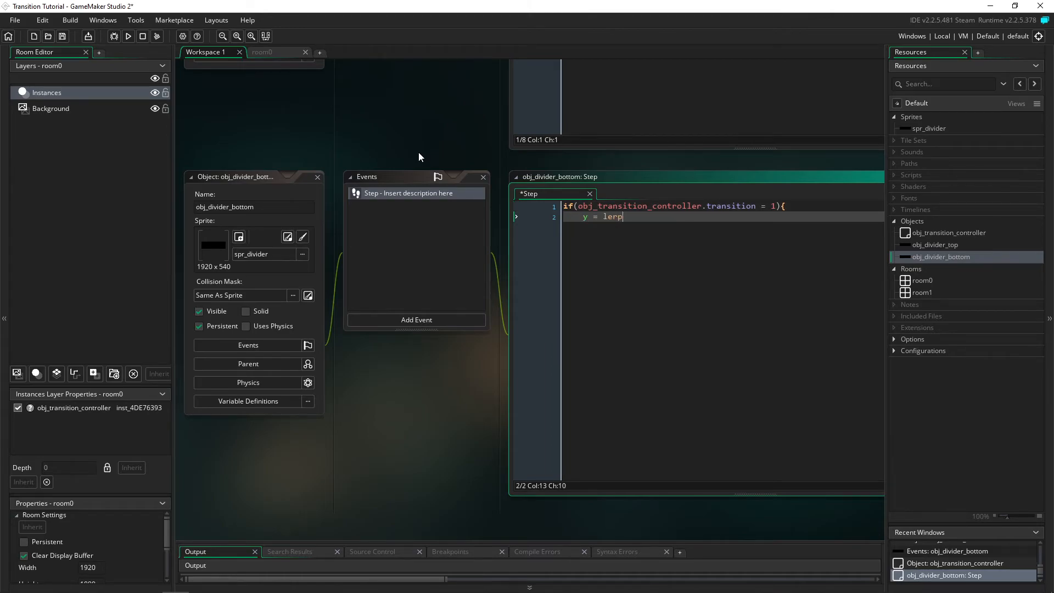
type("(y,")
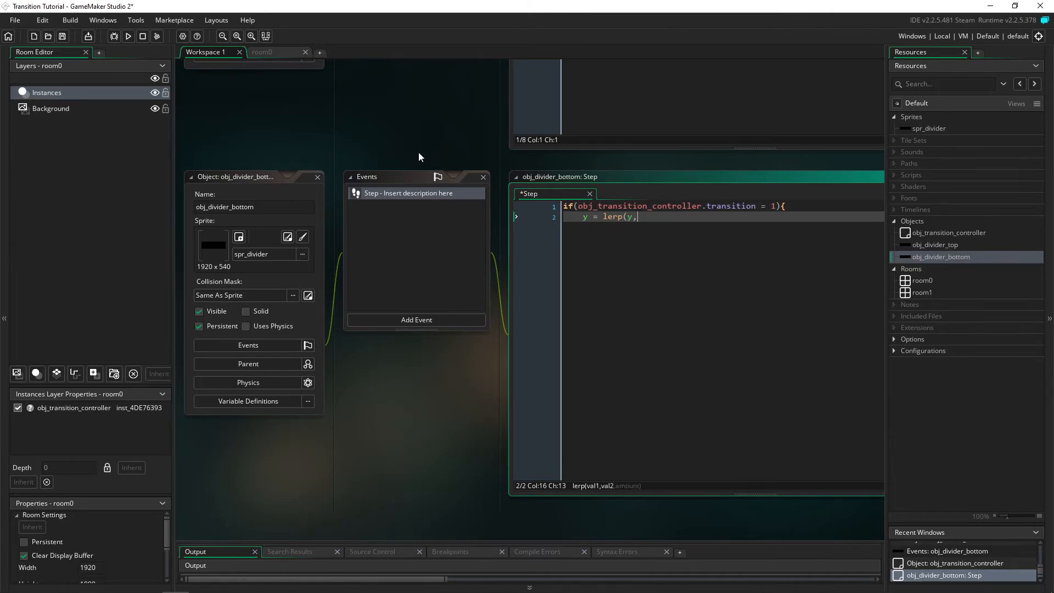
type("540")
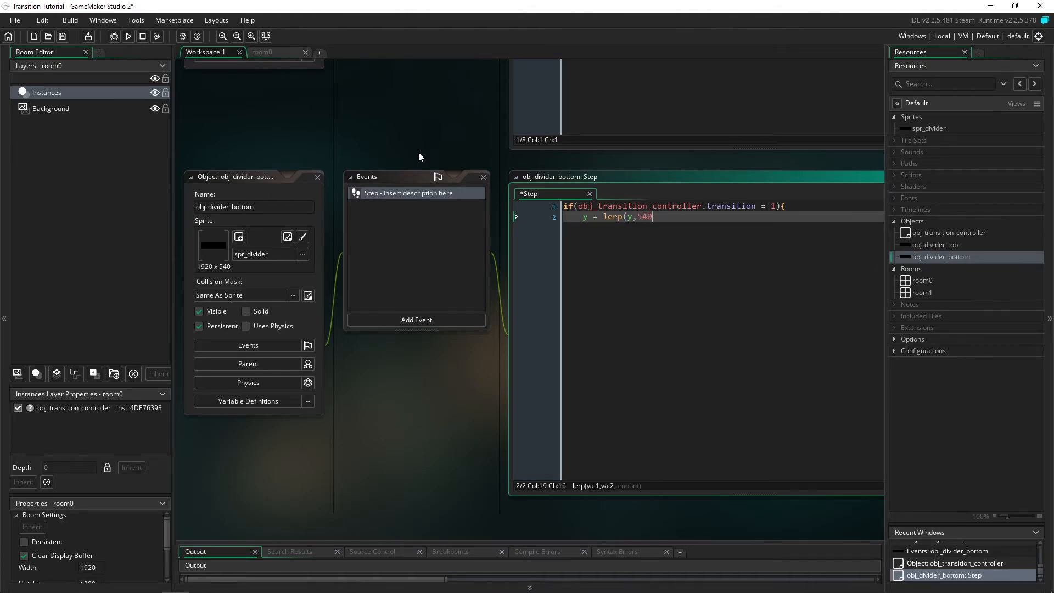
type(",")
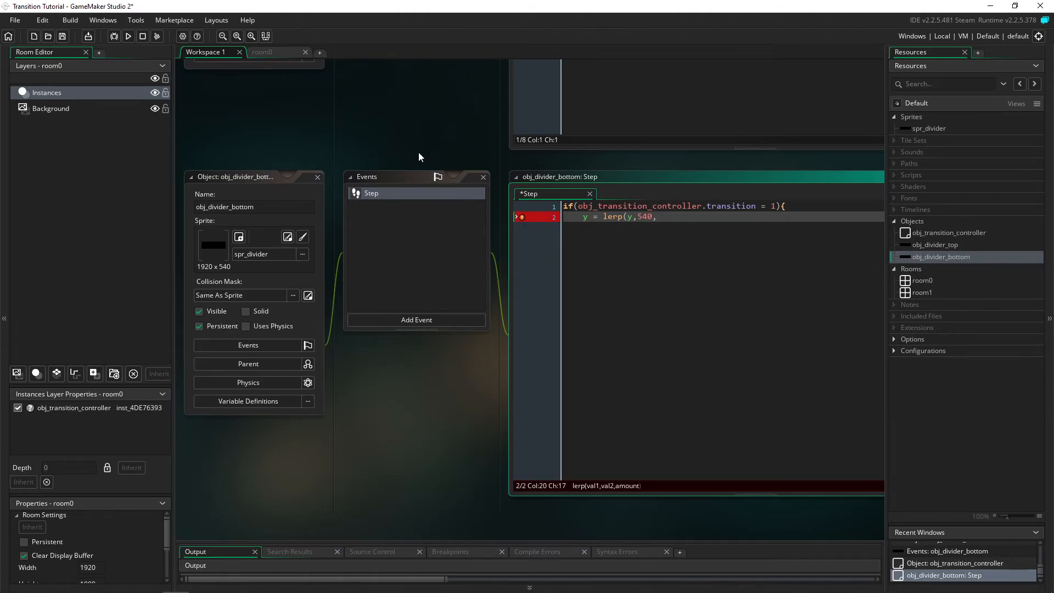
type("0.075);")
type("}")
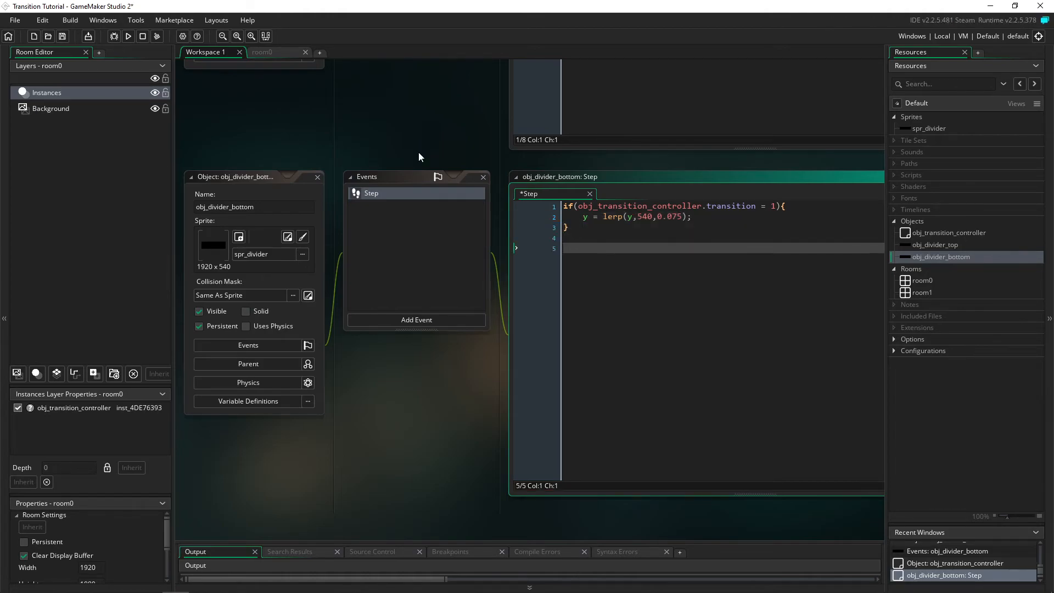
Add an if block lerping y to 1080 at 0.1 when transition is 3
type("if(obj")
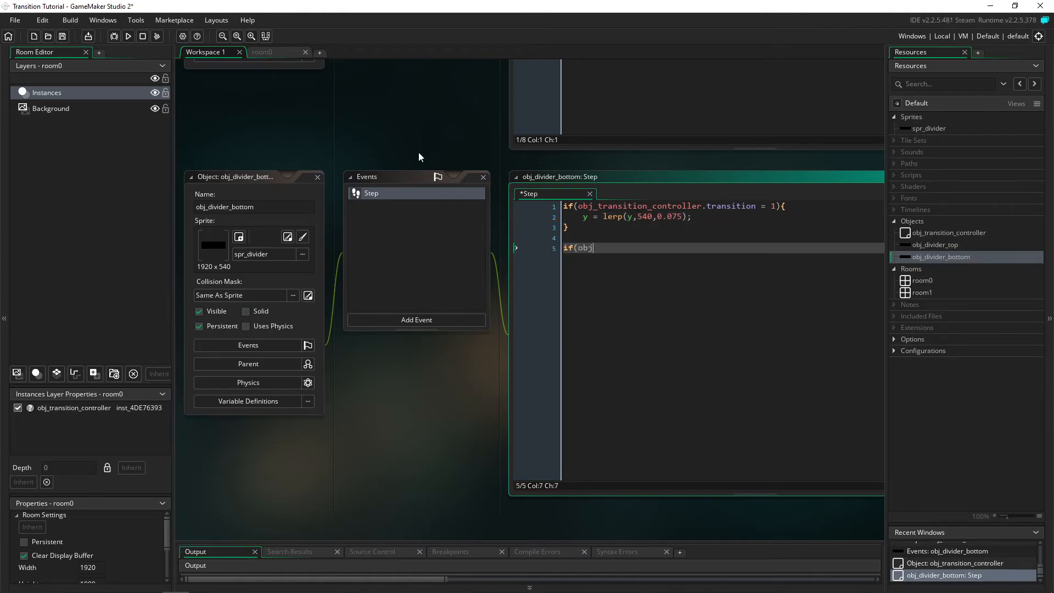
type("_transition_controller")
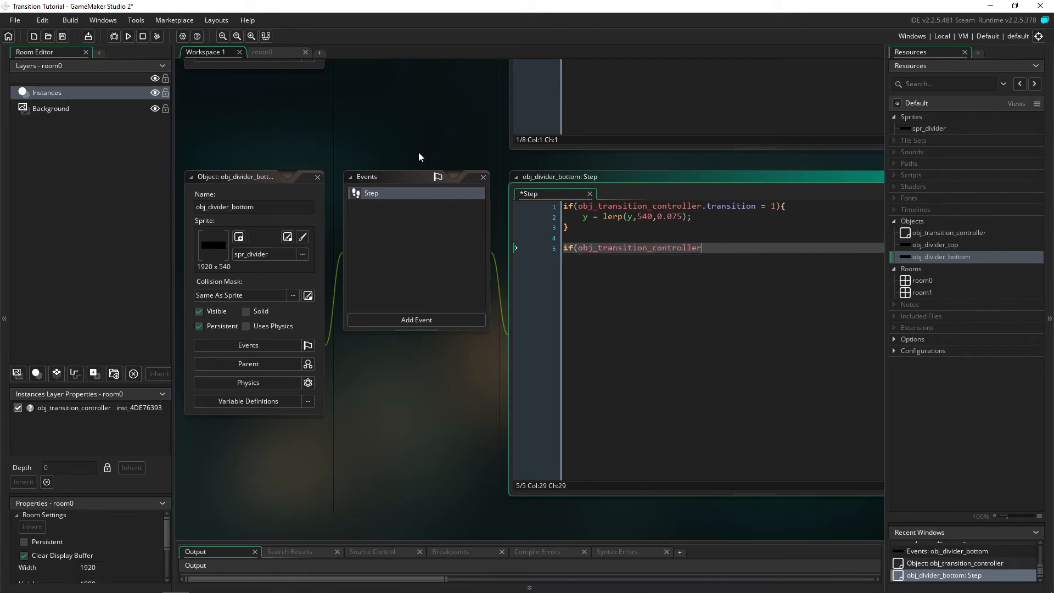
type(".transition = 3")
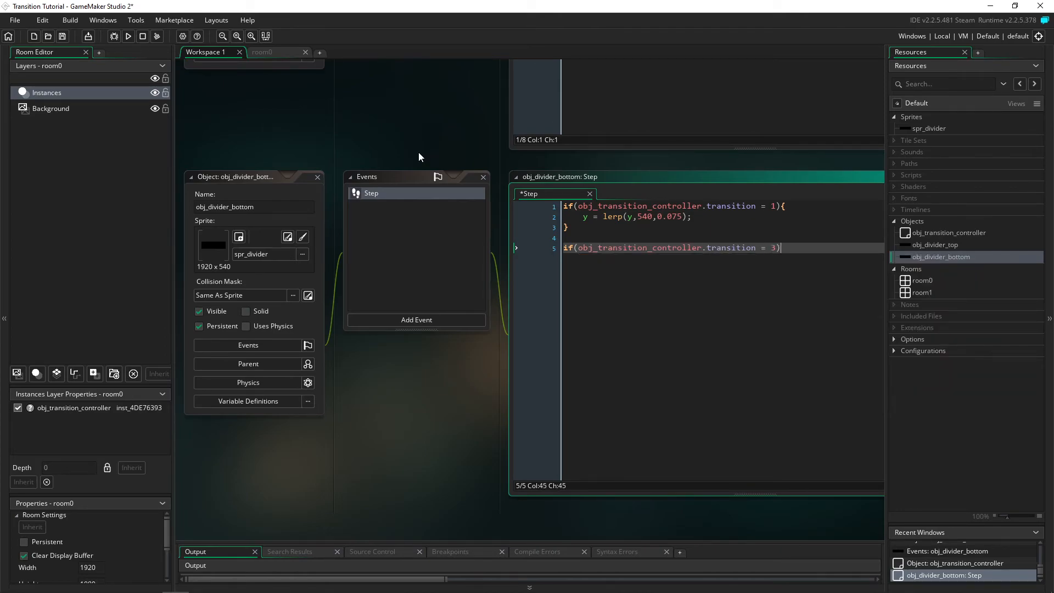
type("{")
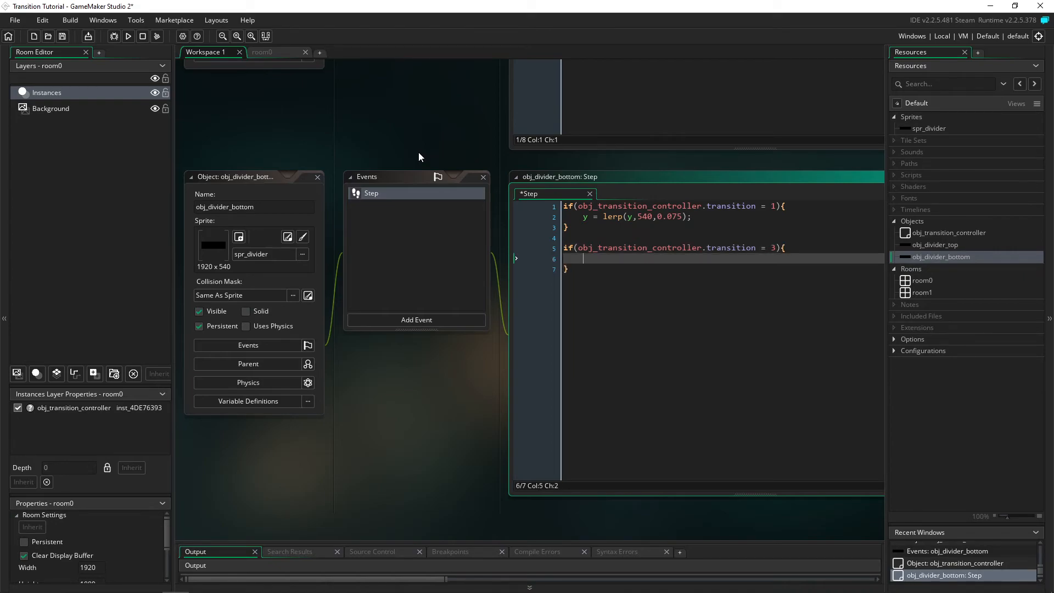
type("y = lerp")
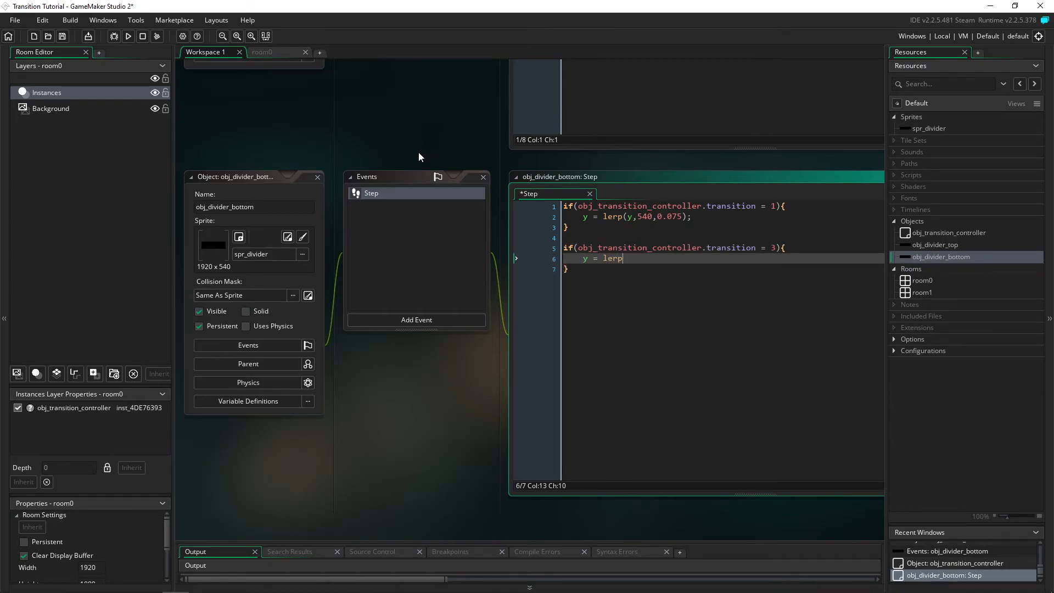
type("(y,1")
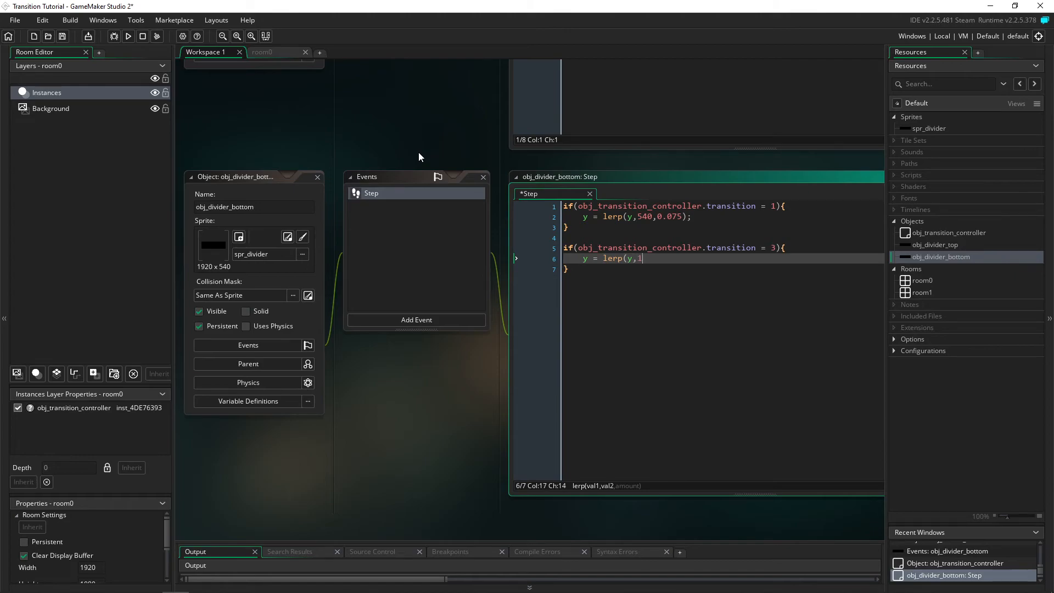
type("080")
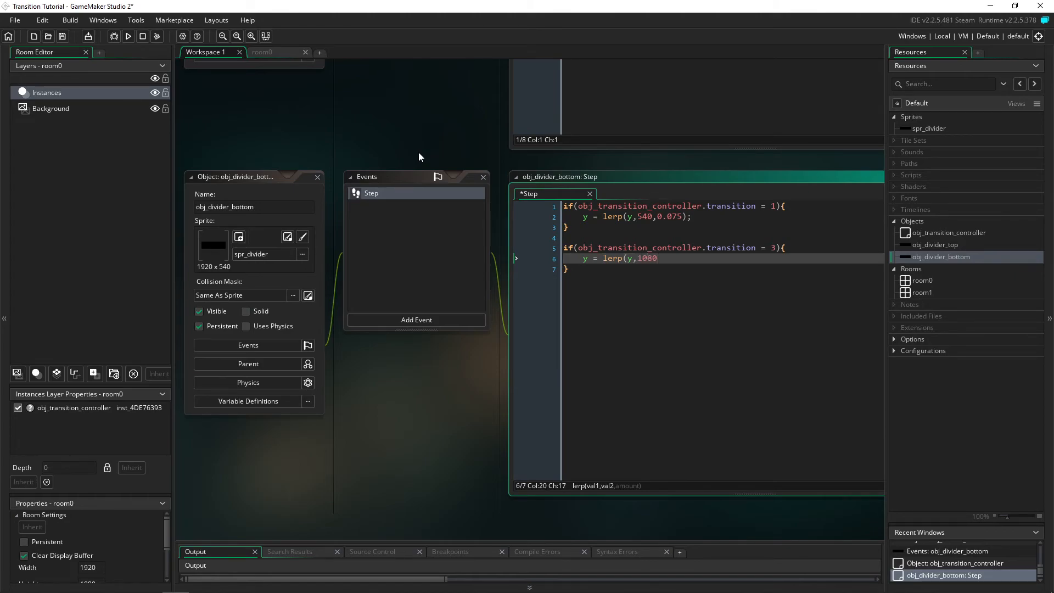
type(",0.1);")
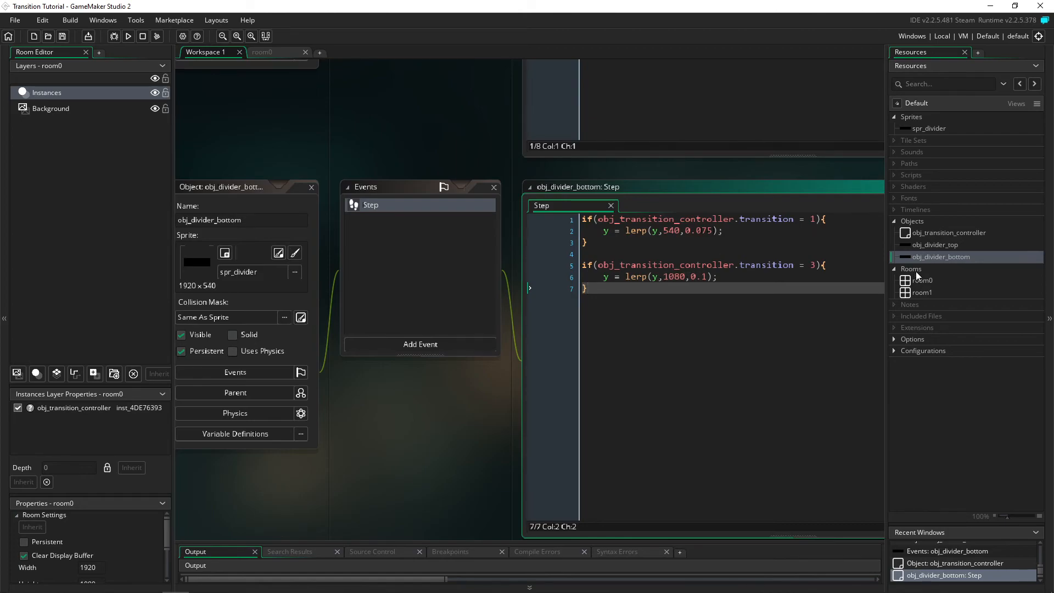
Run the game (F5) to test the divider screen transition
left_click(263, 51)
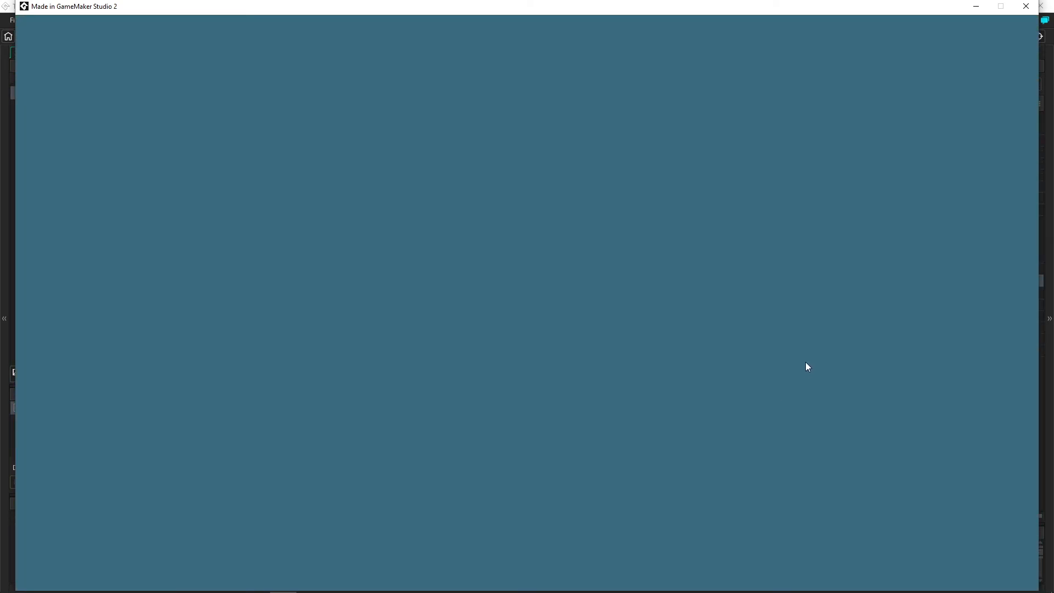
mouse_move(467, 407)
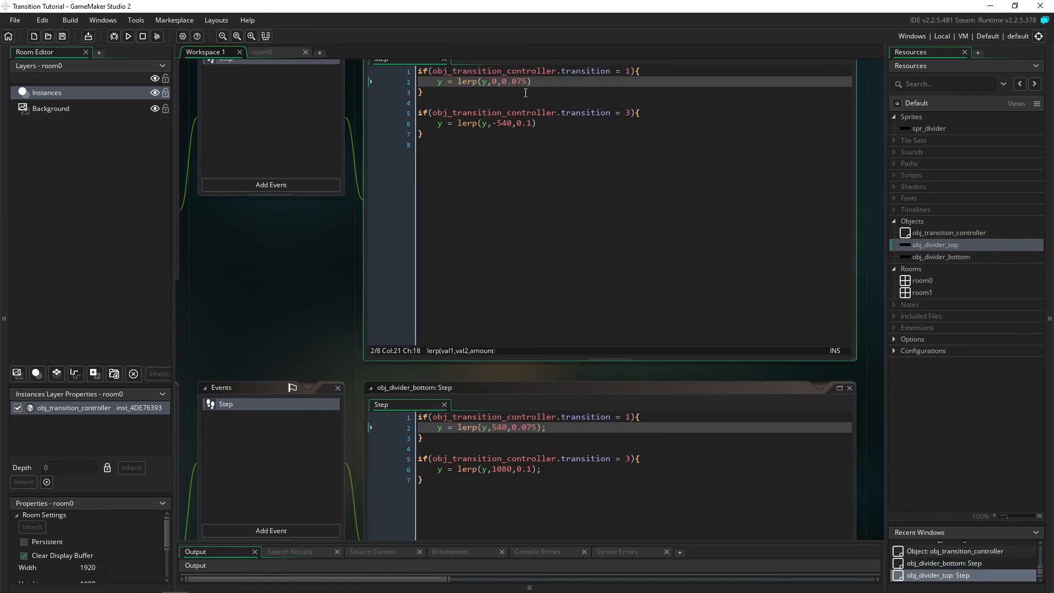
double_click(514, 81)
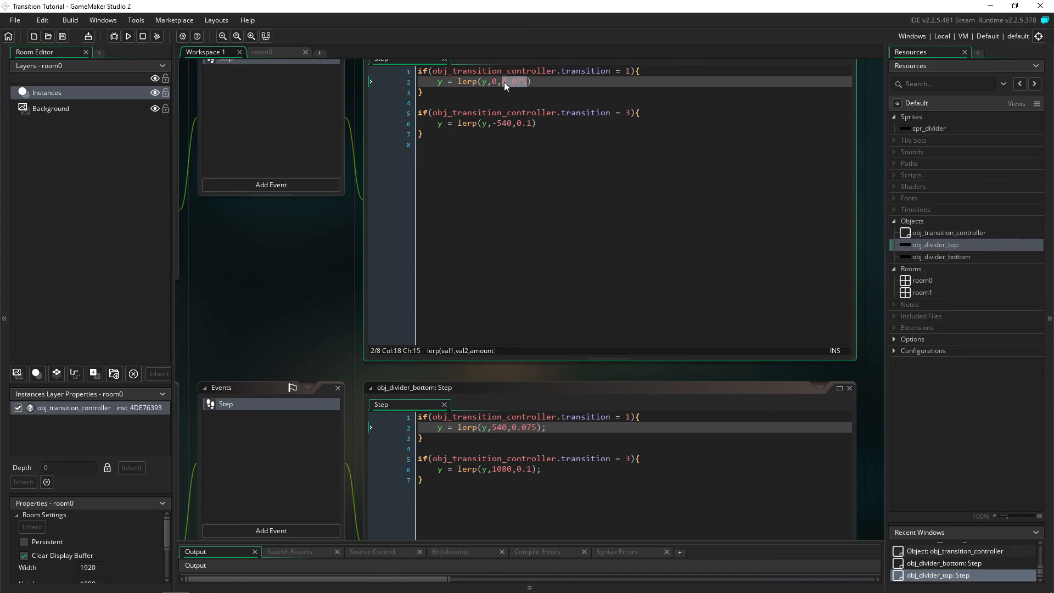
type("2")
left_click(634, 427)
type("2")
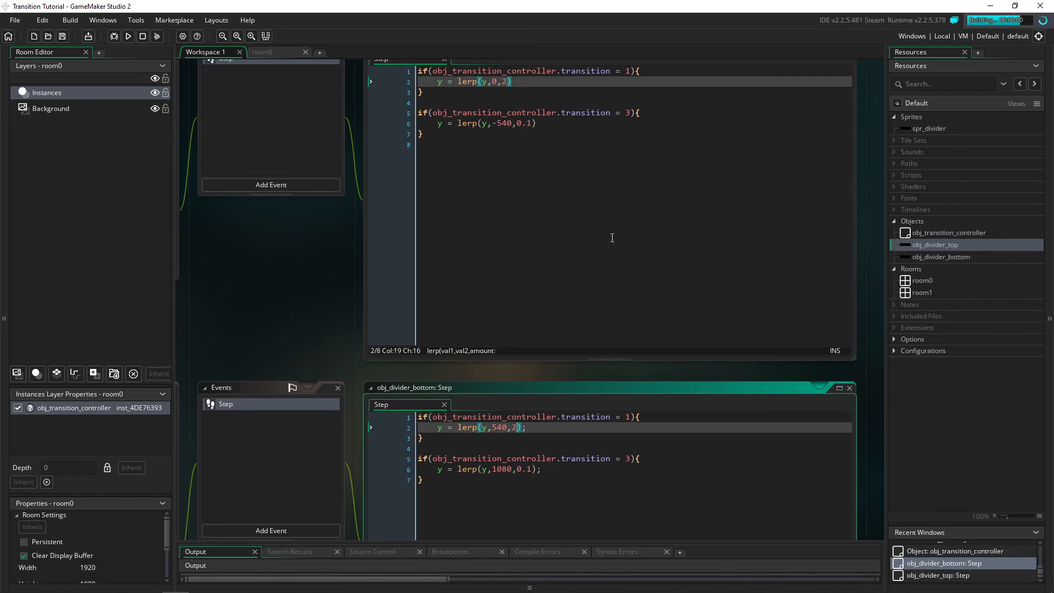
left_click(127, 36)
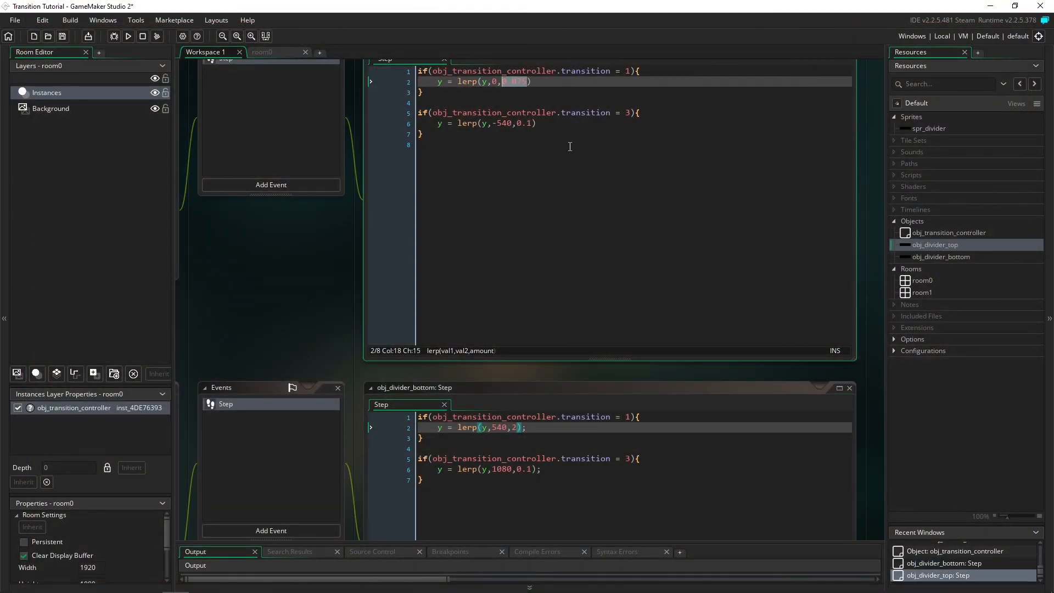
type("0.075")
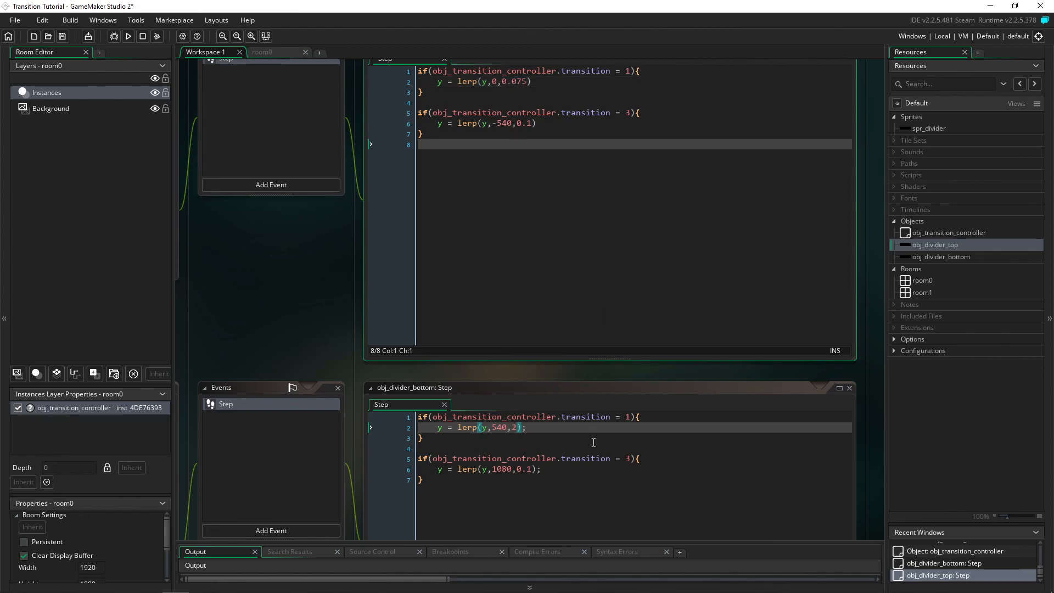
type("0.075")
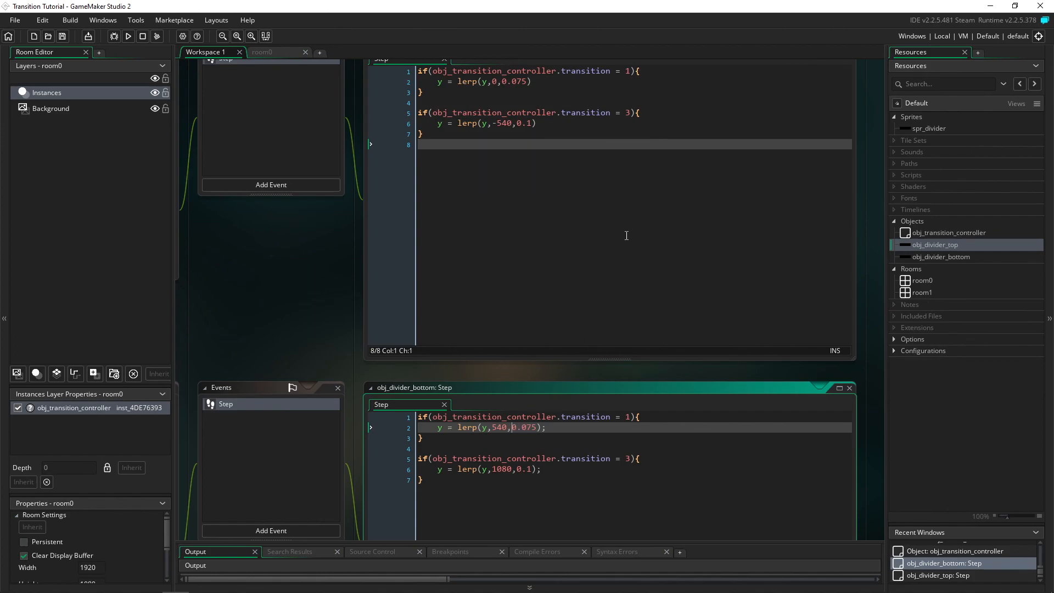
mouse_move(695, 185)
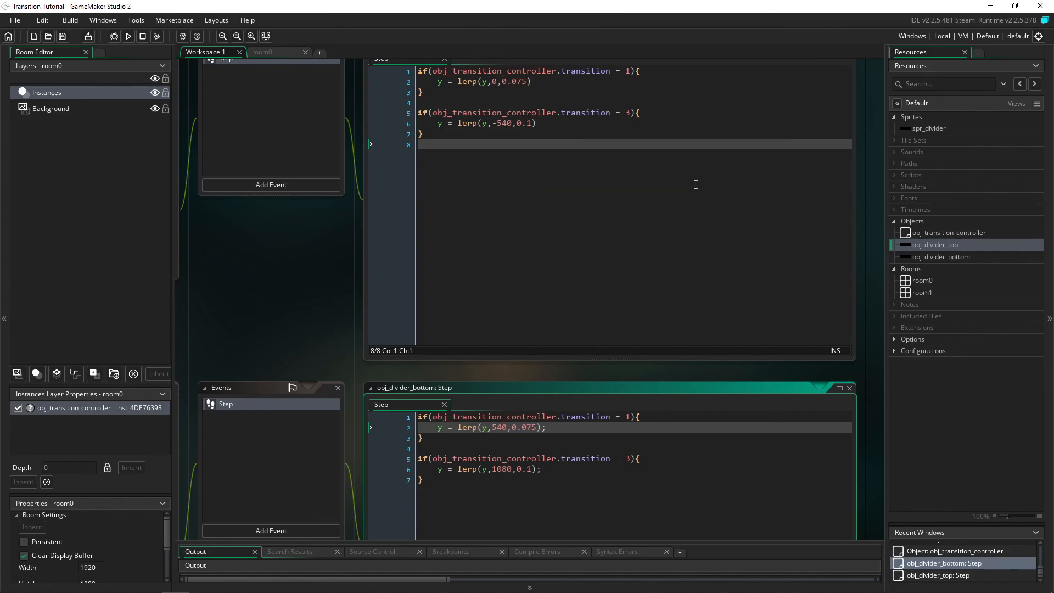